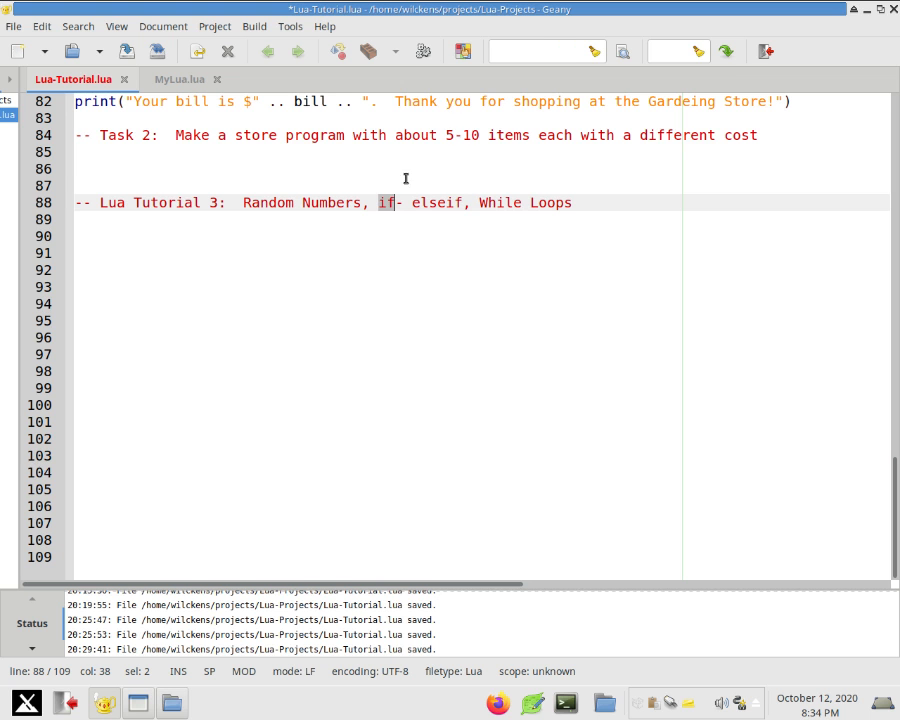
{"action": "mouse_move", "coordinate": [448, 202]}
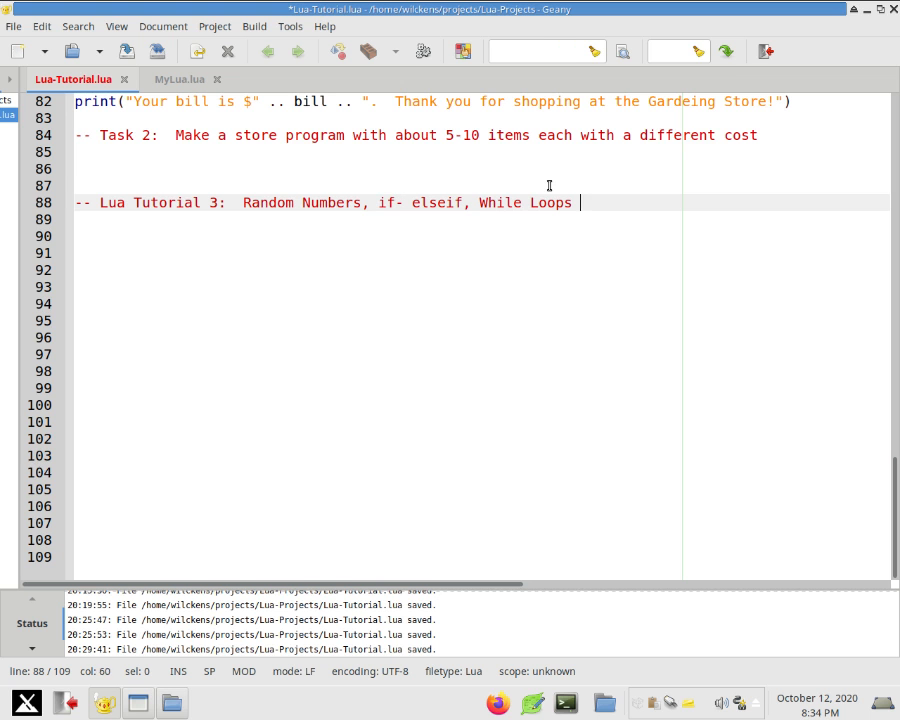
Append '(repetition)' to the Lua Tutorial 3 heading comment on line 88.
{"action": "type", "text": "(repetition"}
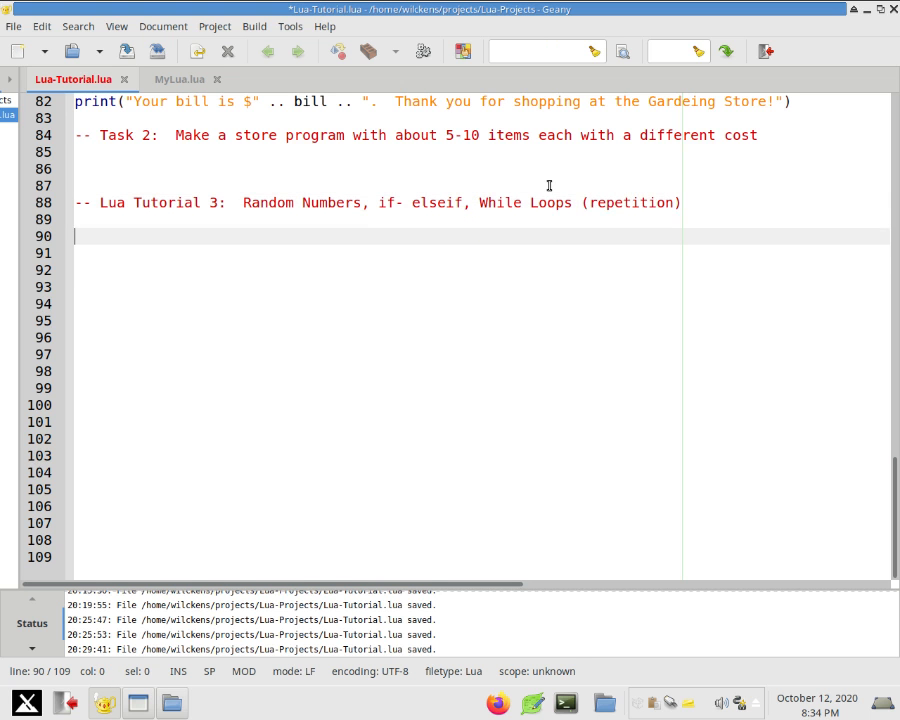
{"action": "key", "text": "Up"}
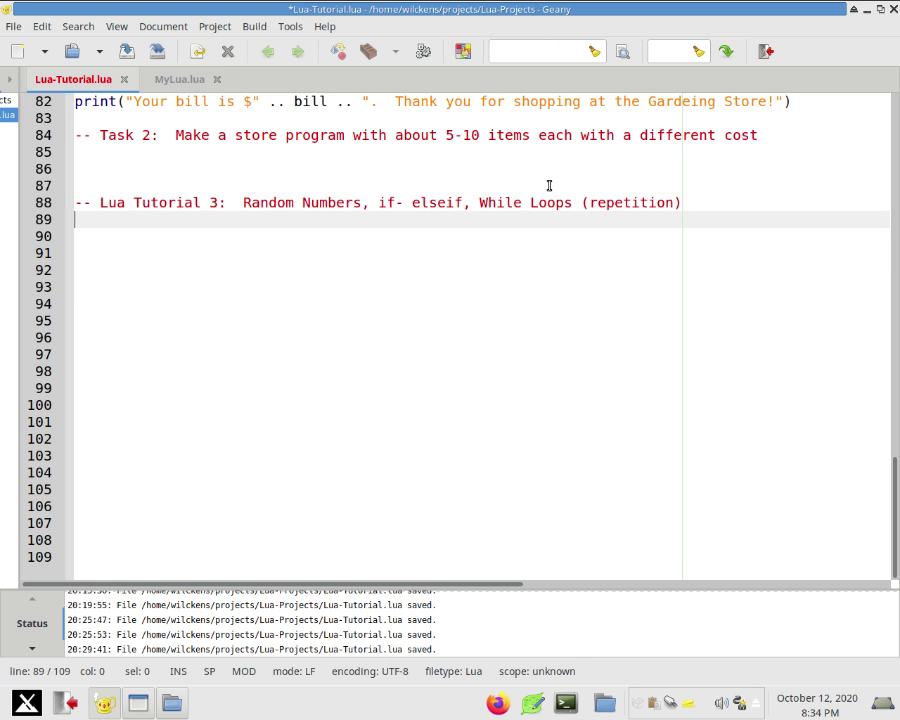
{"action": "left_click_drag", "start_coordinate": [243, 202], "coordinate": [682, 202]}
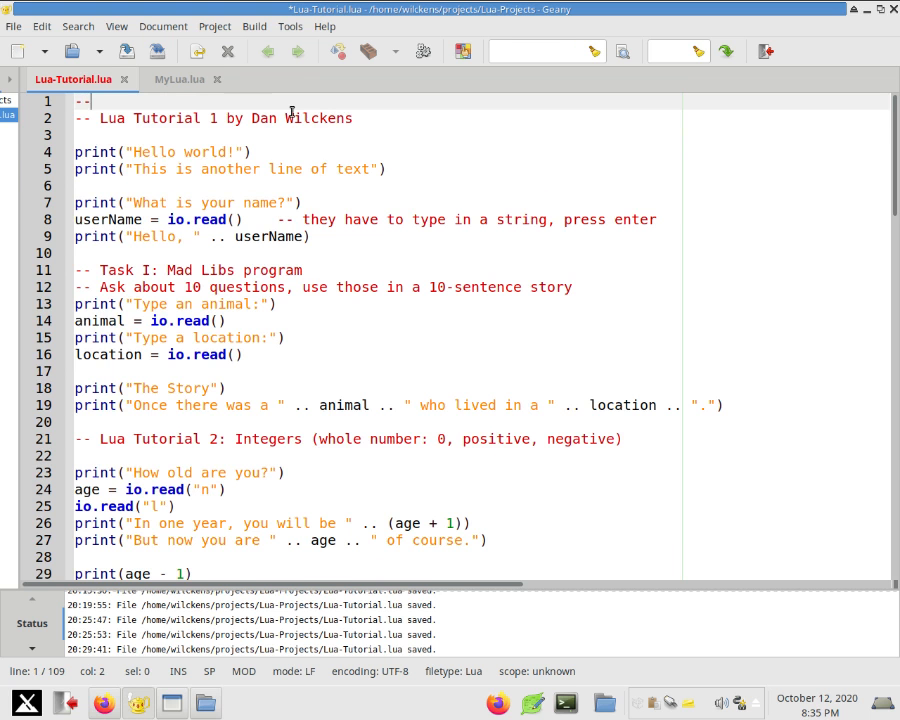
Turn lines 1–86 into one --[[ ... --]] block comment covering all earlier tutorial code.
{"action": "type", "text": "["}
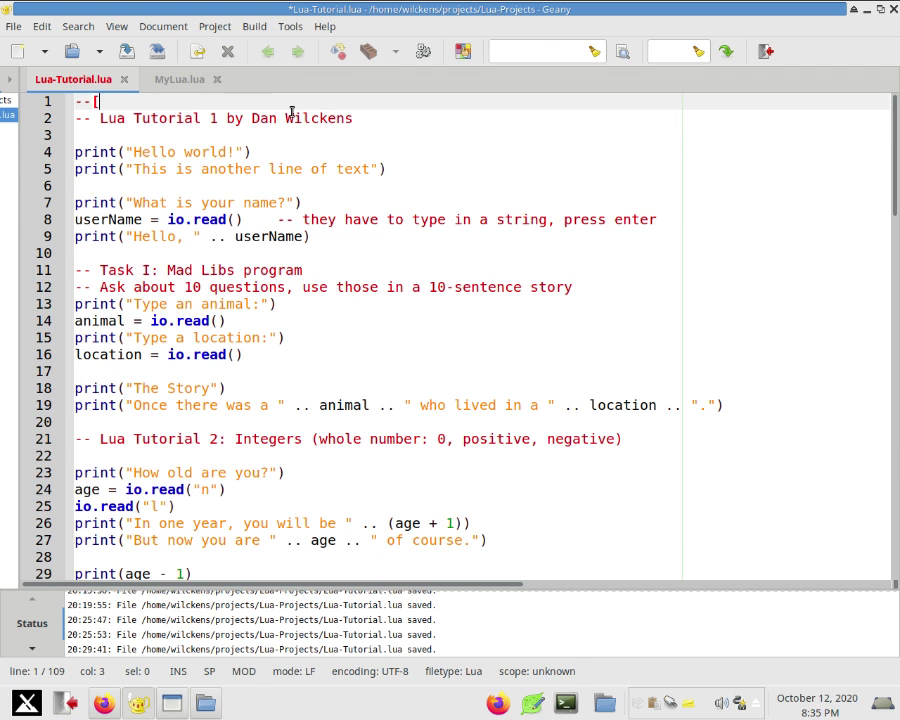
{"action": "scroll", "scroll_direction": "down", "scroll_amount": 3}
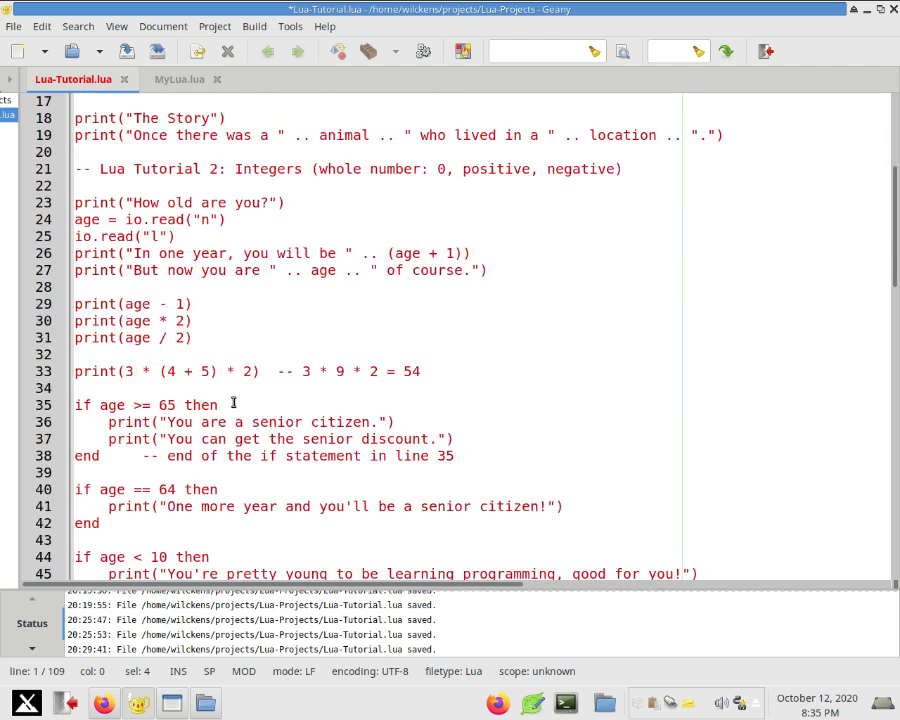
{"action": "scroll", "scroll_direction": "down", "scroll_amount": 3}
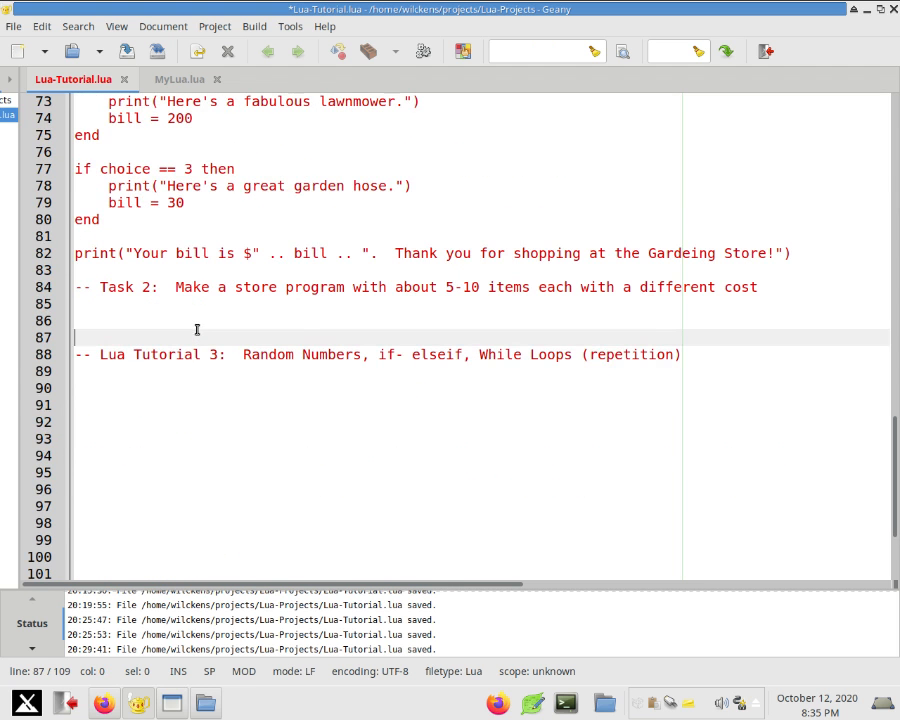
{"action": "type", "text": "--"}
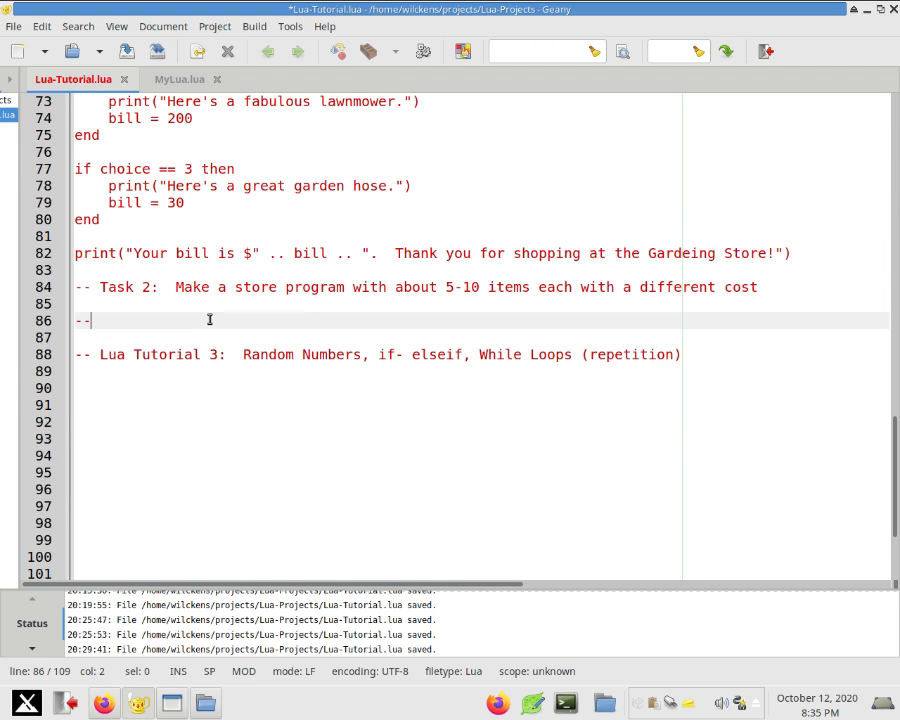
{"action": "type", "text": "]]"}
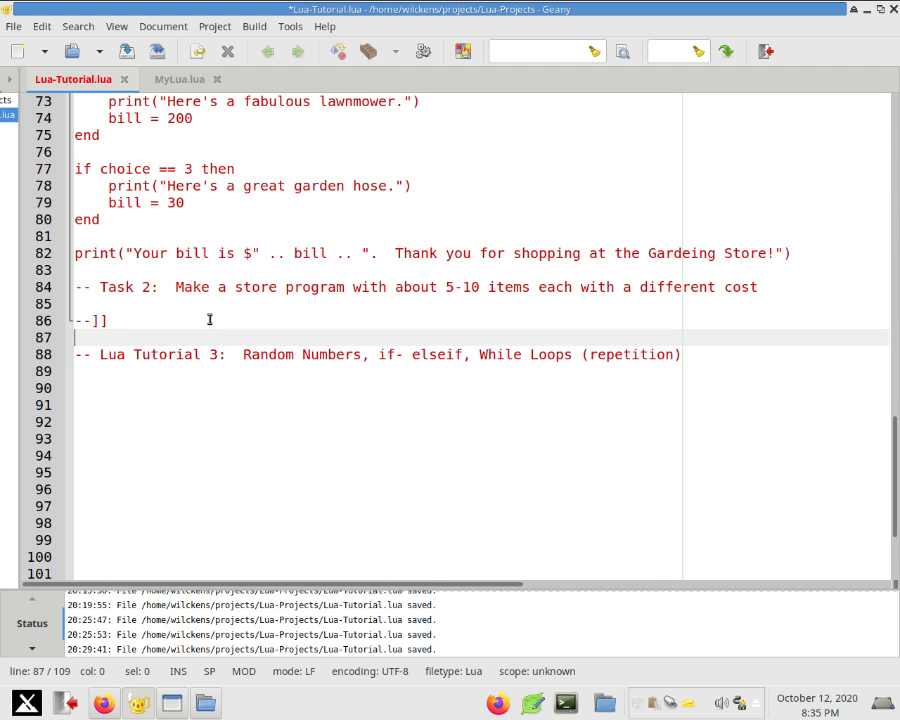
{"action": "left_click", "coordinate": [104, 320]}
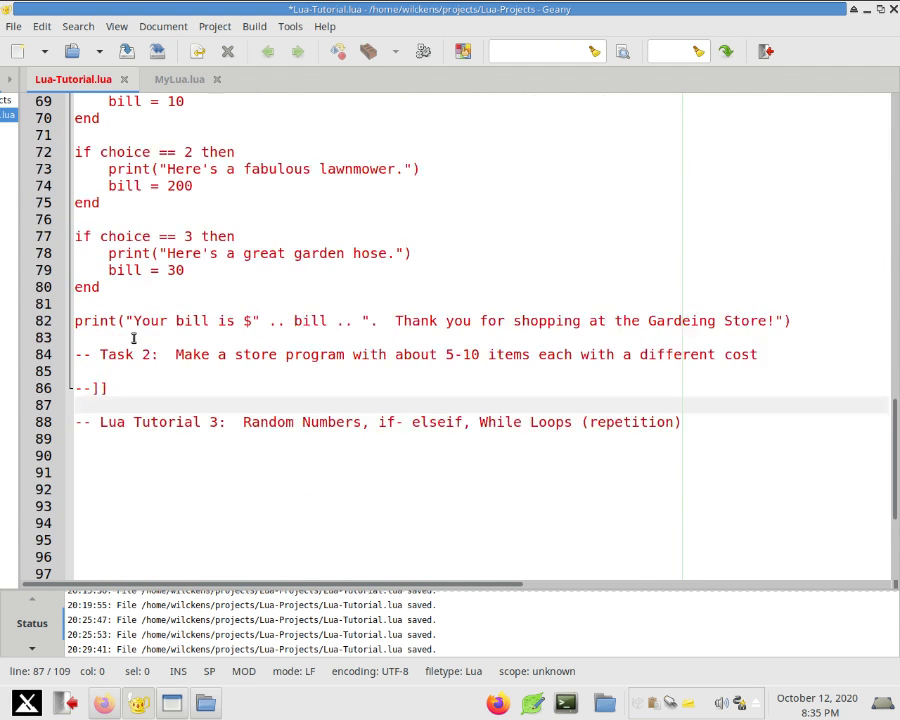
{"action": "scroll", "scroll_direction": "down", "scroll_amount": 3}
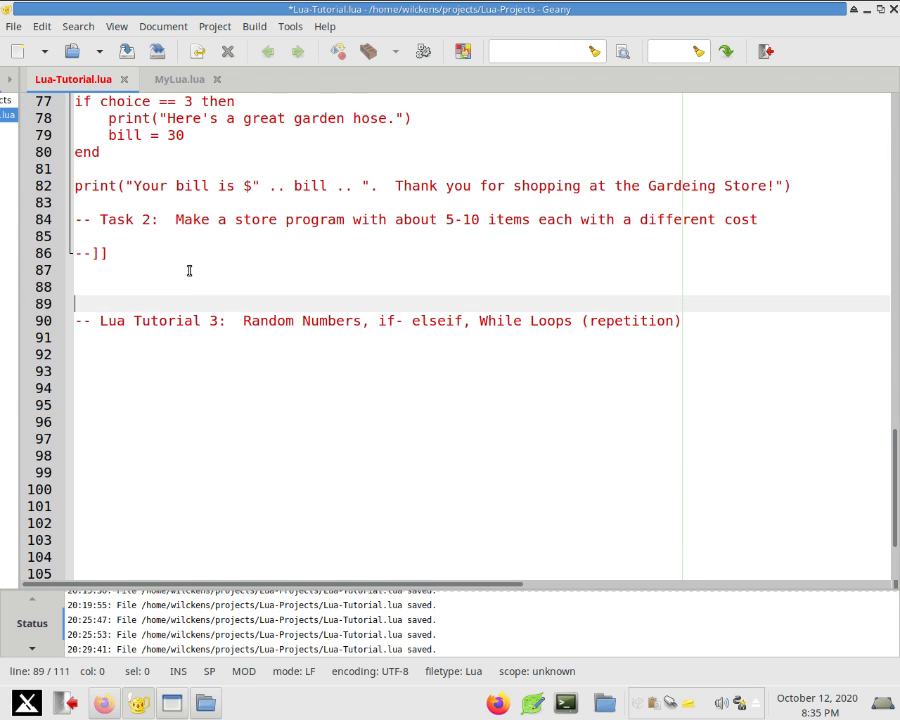
Add print("Here is a random number from 1 - 100:") under the Tutorial 3 heading.
{"action": "type", "text": "print"}
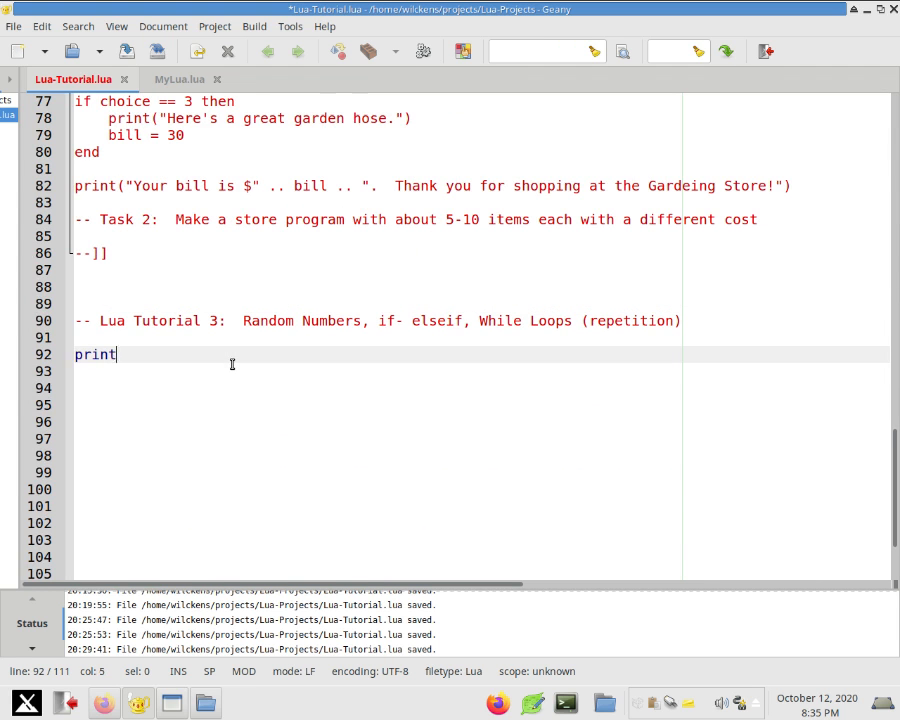
{"action": "type", "text": "(\"Here is a random number from 1"}
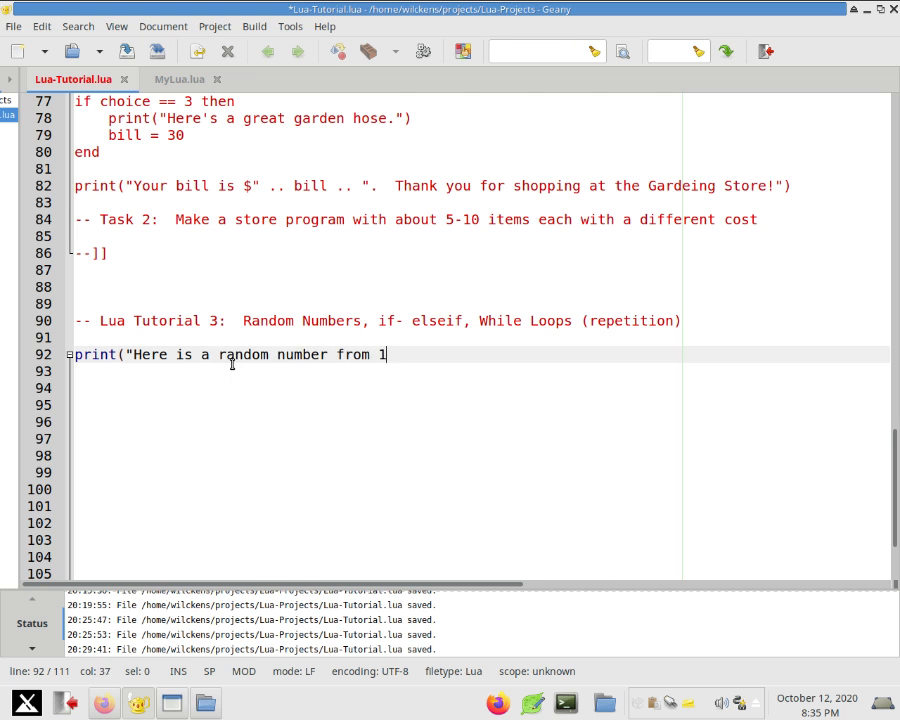
{"action": "type", "text": "- 100:\")"}
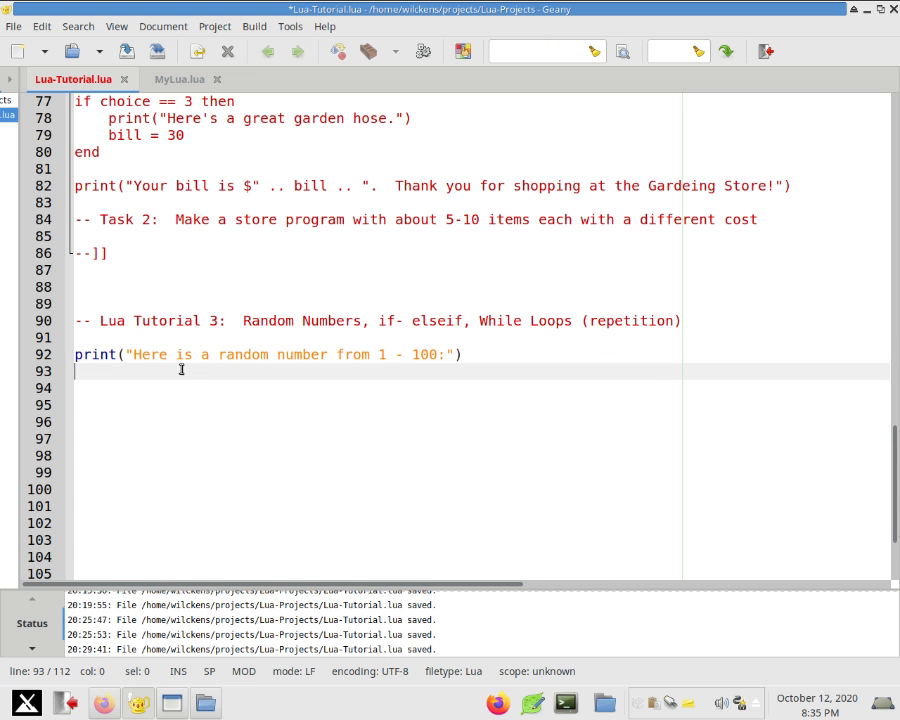
Assign number = math.random(100) and print the resulting number.
{"action": "type", "text": "number ="}
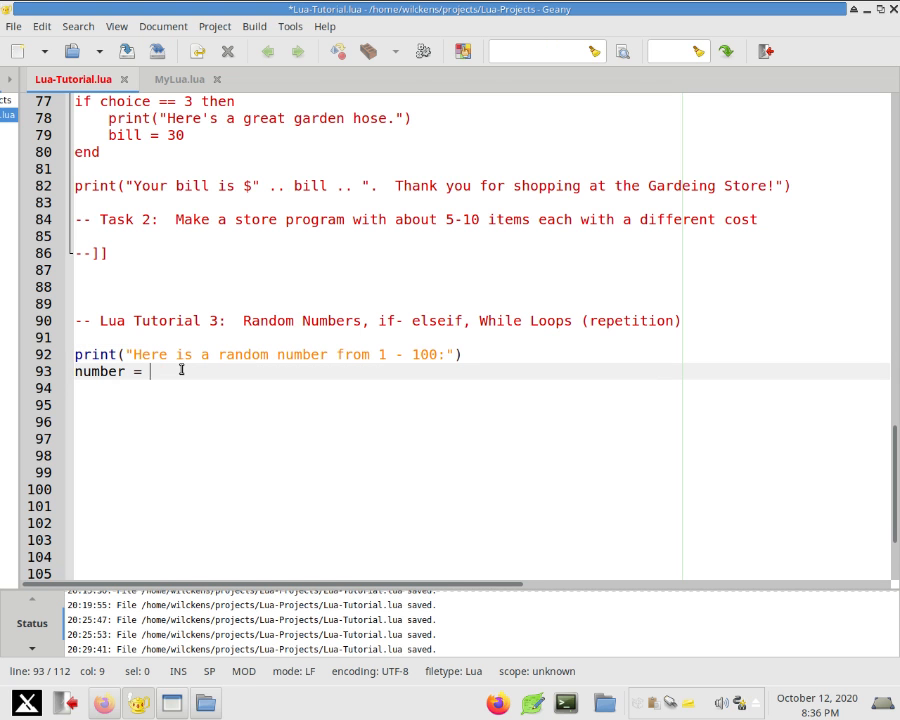
{"action": "type", "text": "math."}
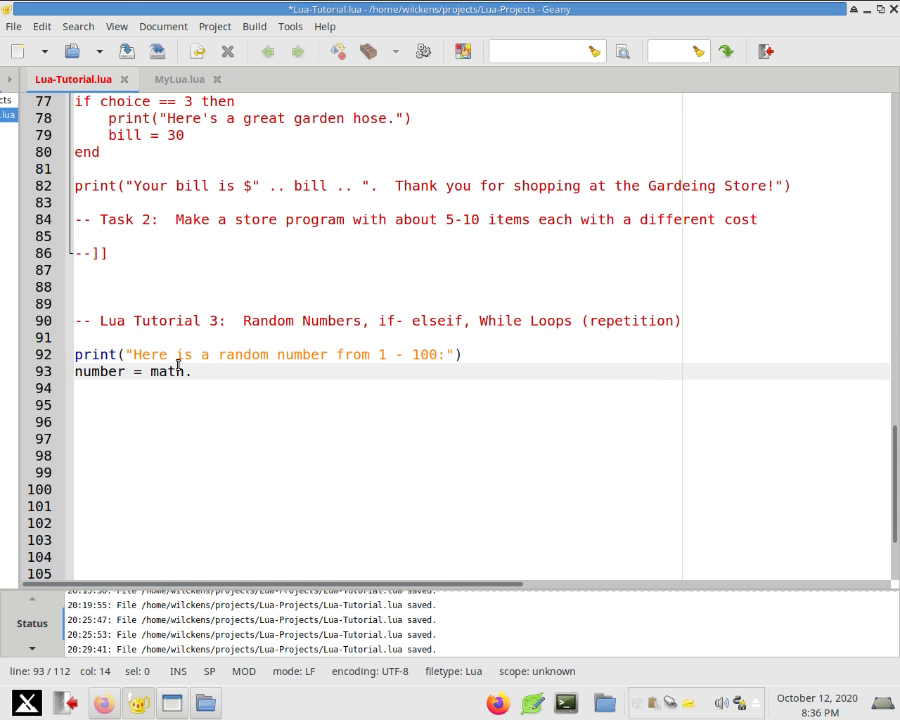
{"action": "type", "text": "random(1"}
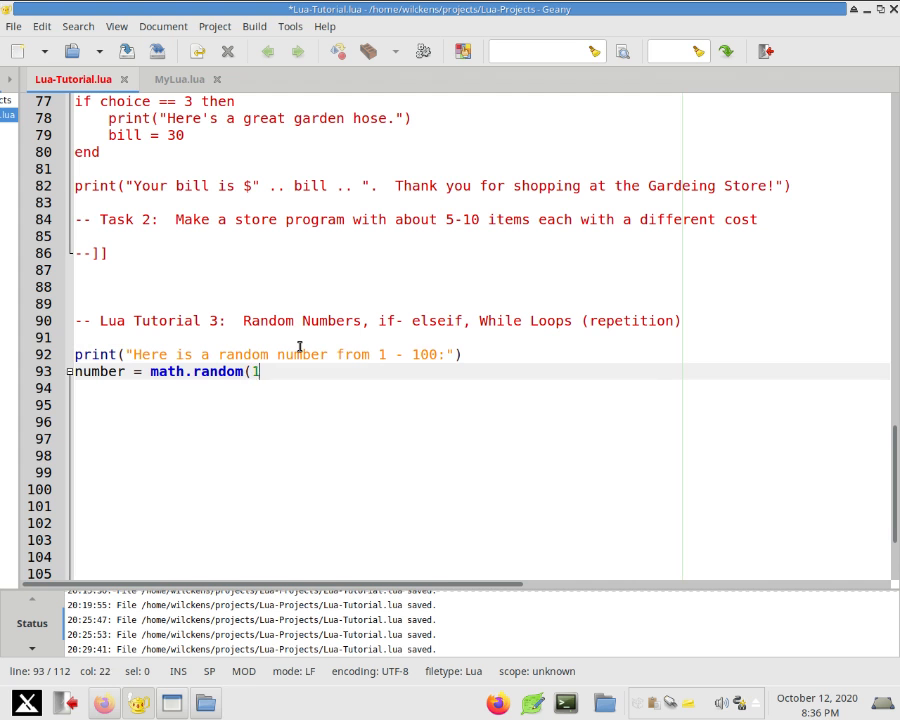
{"action": "type", "text": "00)"}
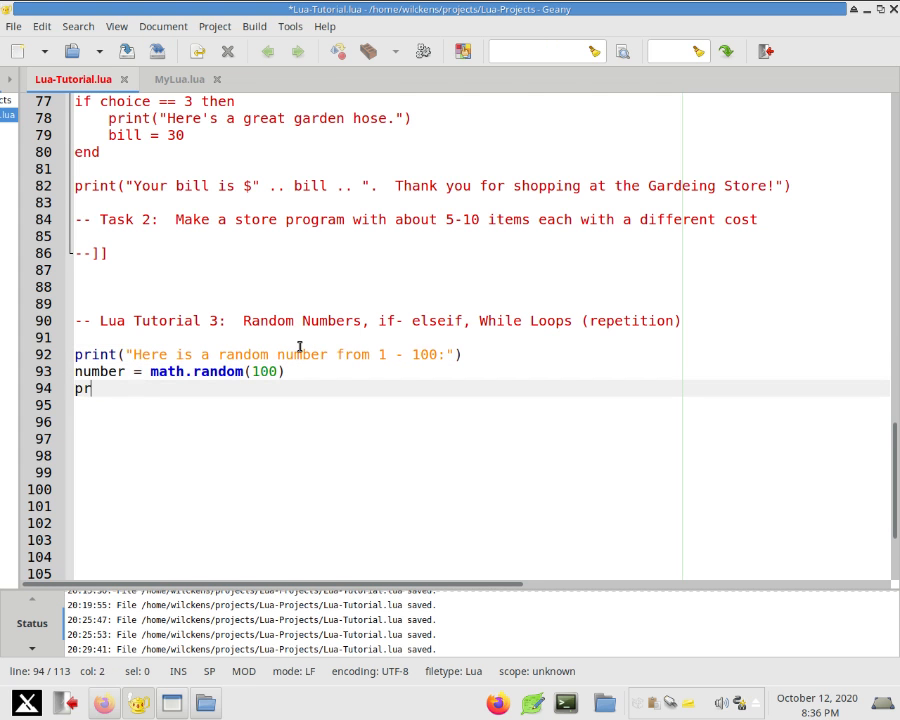
{"action": "type", "text": "int(\"THe nub"}
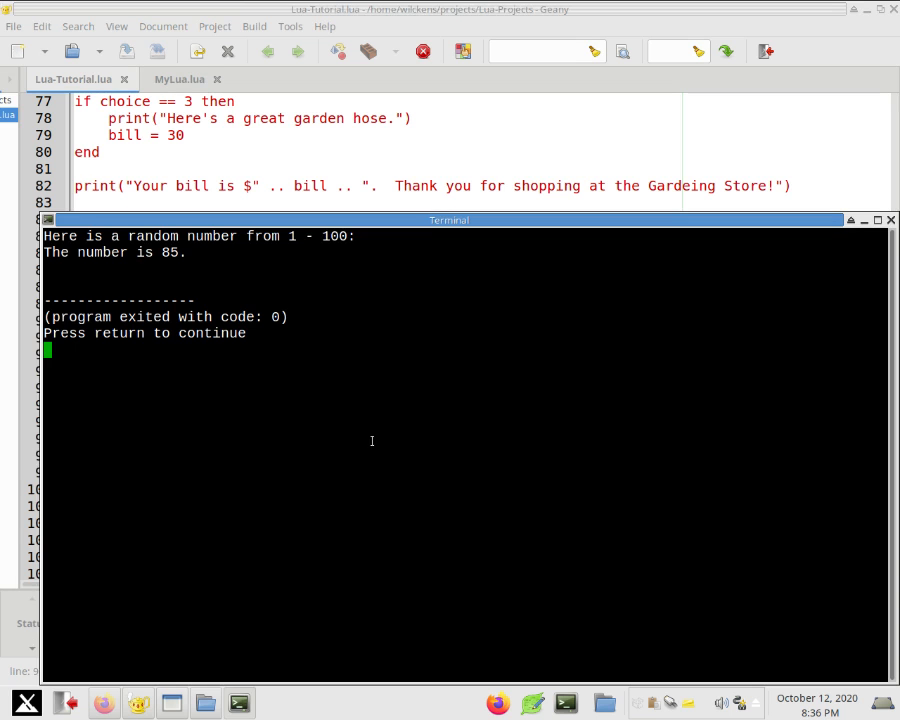
Repeat the number = math.random(100) and print lines five times and run the script.
{"action": "left_click_drag", "start_coordinate": [285, 236], "coordinate": [349, 236]}
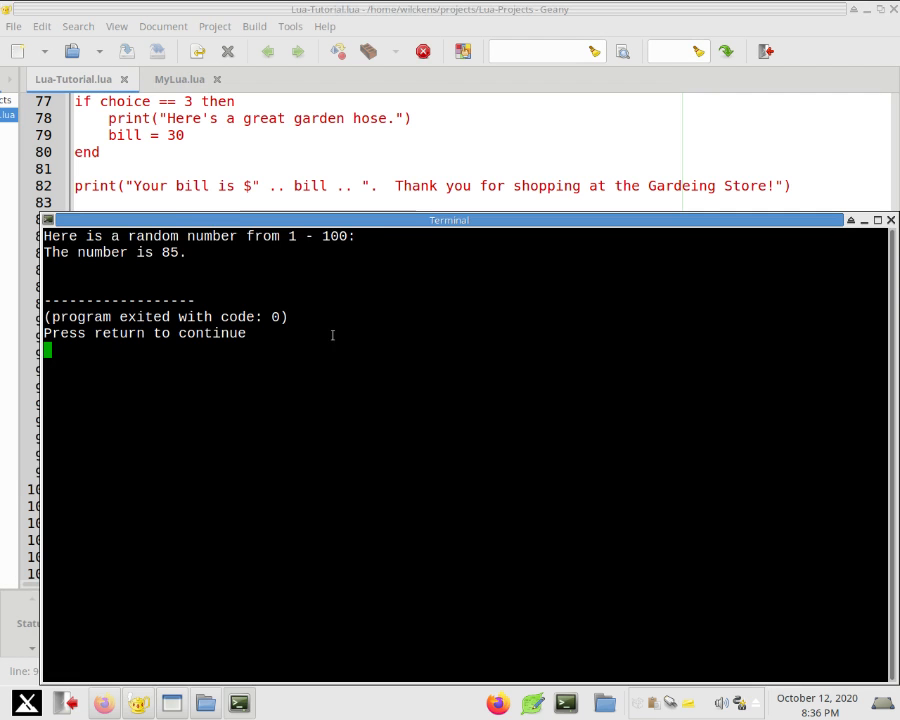
{"action": "double_click", "coordinate": [170, 252]}
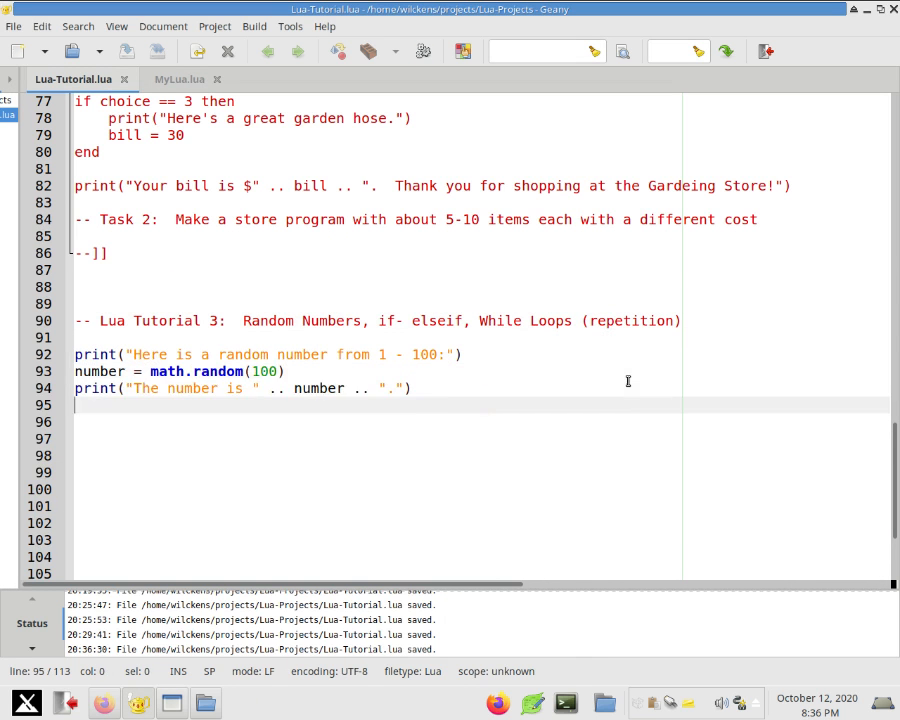
{"action": "type", "text": "number = math.random(100)"}
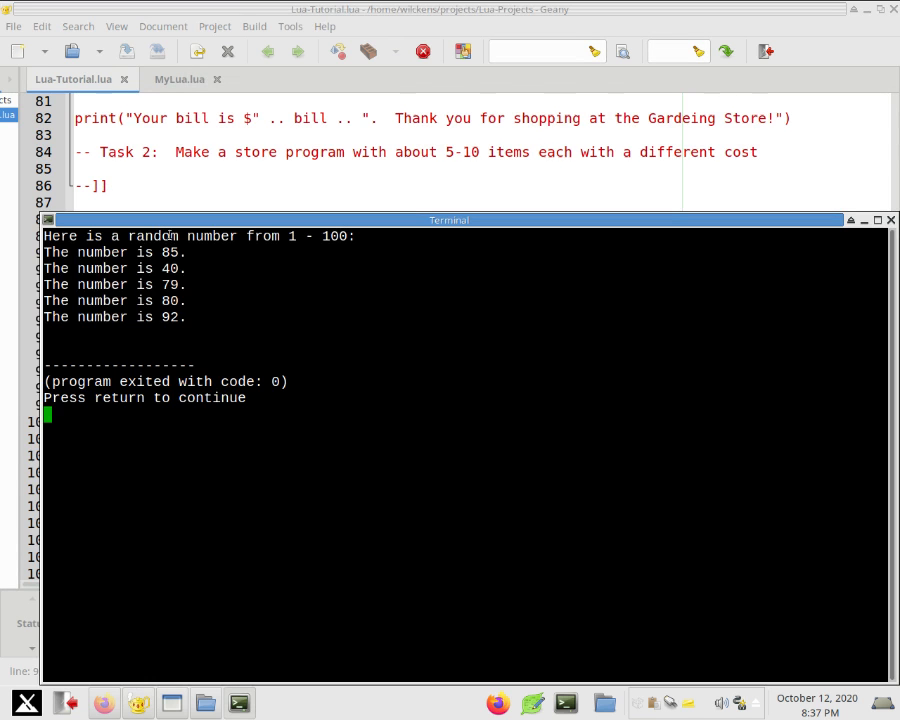
{"action": "left_click_drag", "start_coordinate": [160, 252], "coordinate": [178, 301]}
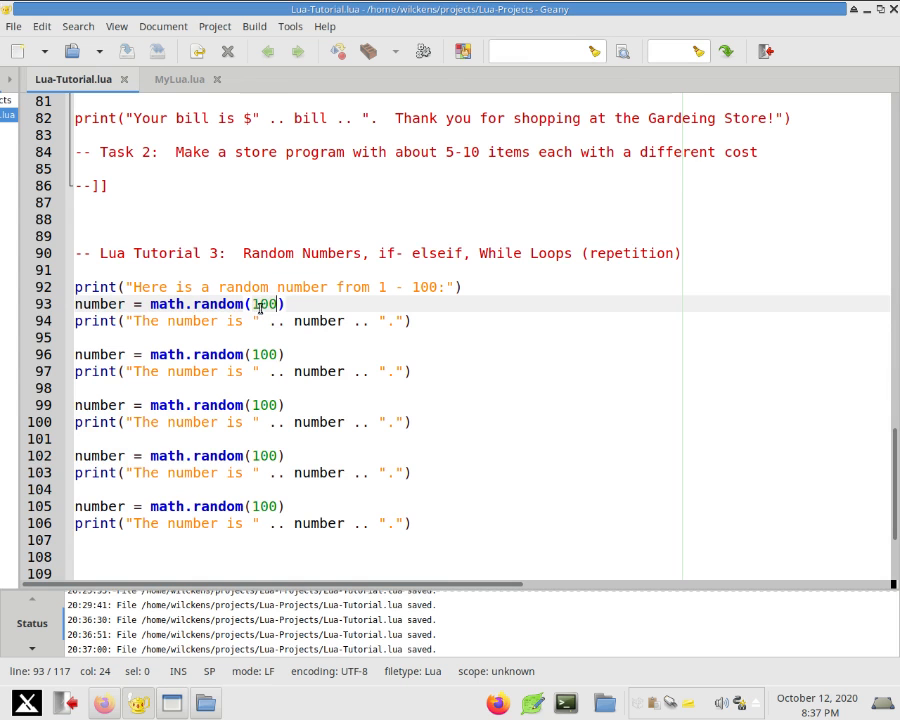
{"action": "double_click", "coordinate": [266, 304]}
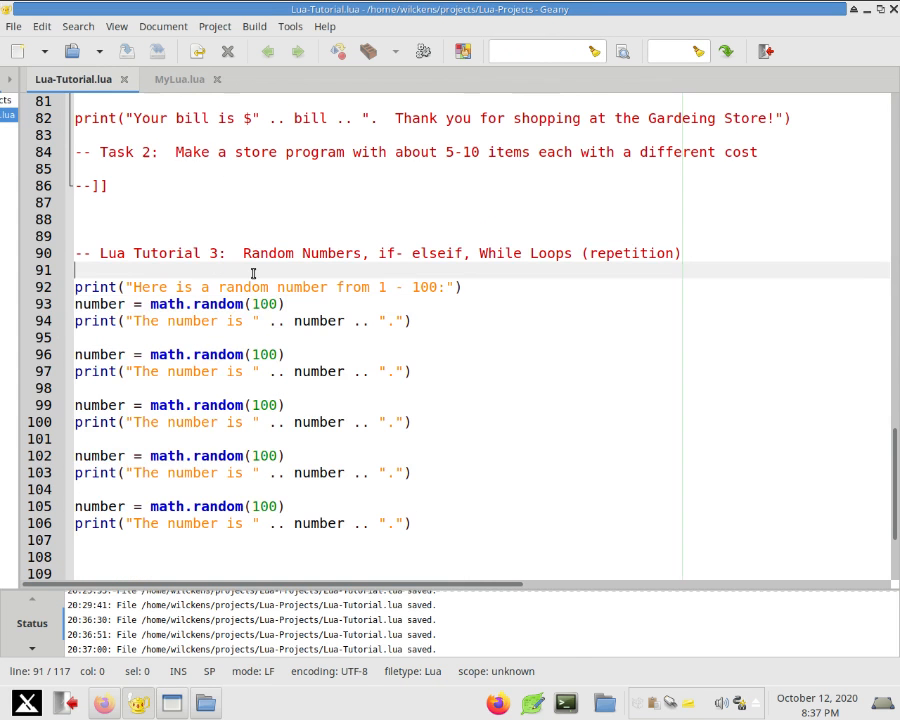
Seed the generator with math.randomseed(os.time()) and remove the repeated random-number blocks.
{"action": "type", "text": "math.randomseed(os.time())"}
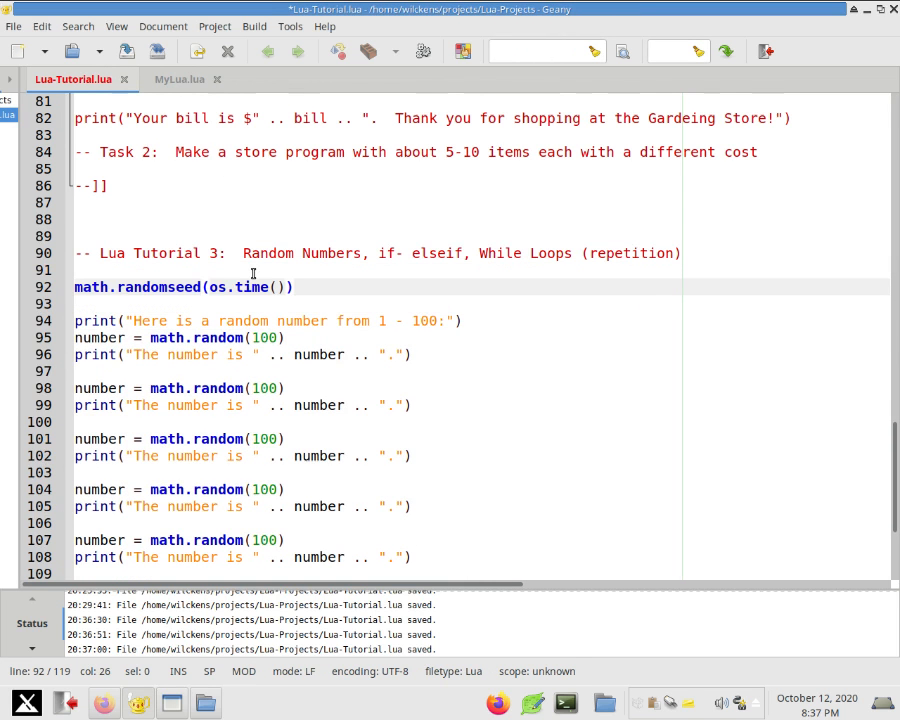
{"action": "left_click", "coordinate": [170, 287]}
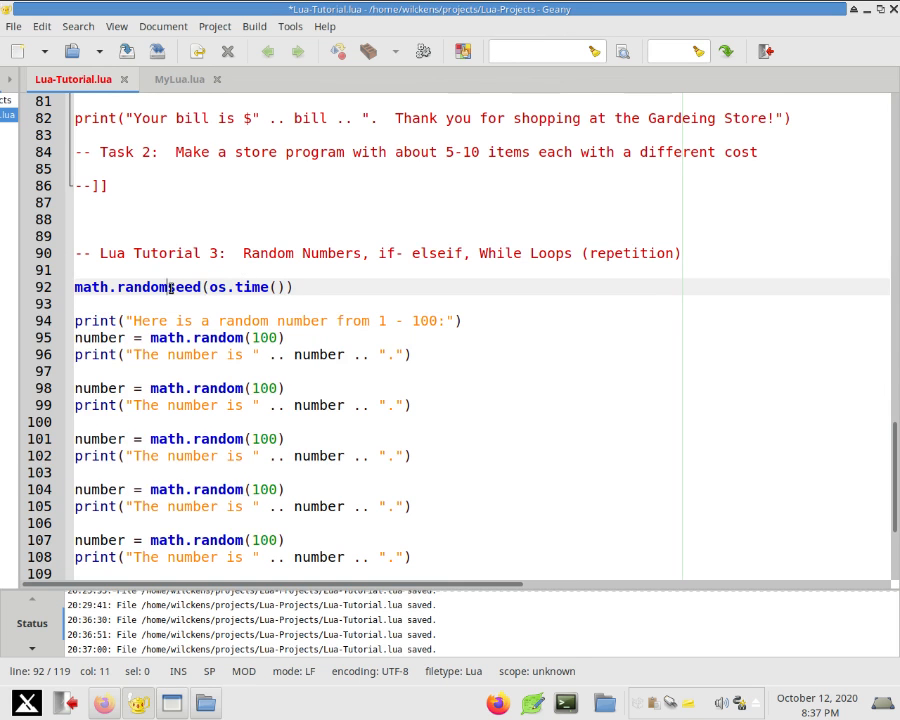
{"action": "double_click", "coordinate": [157, 287]}
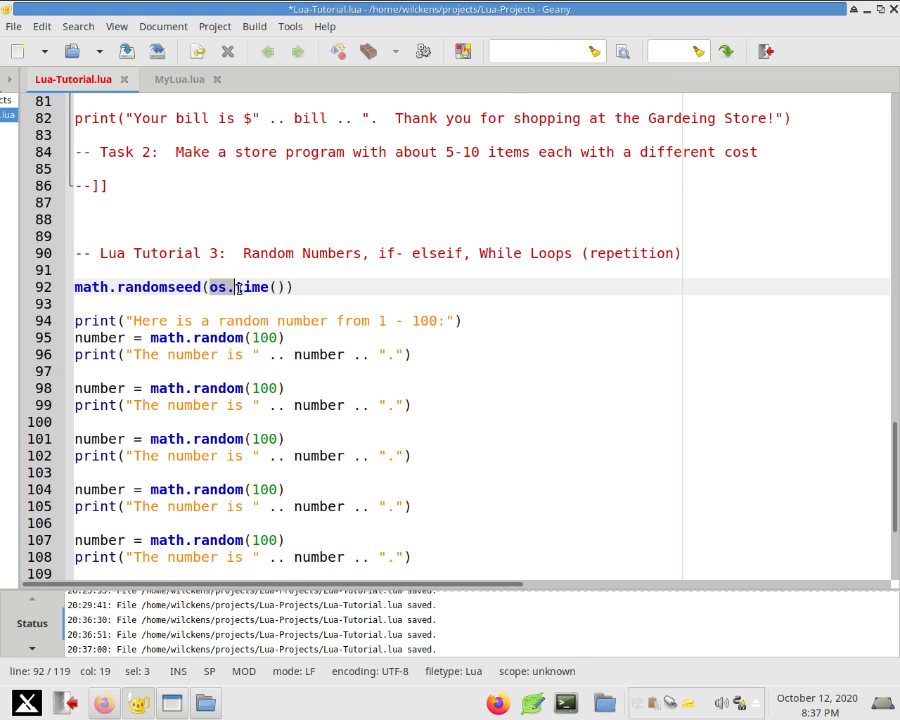
{"action": "double_click", "coordinate": [249, 287]}
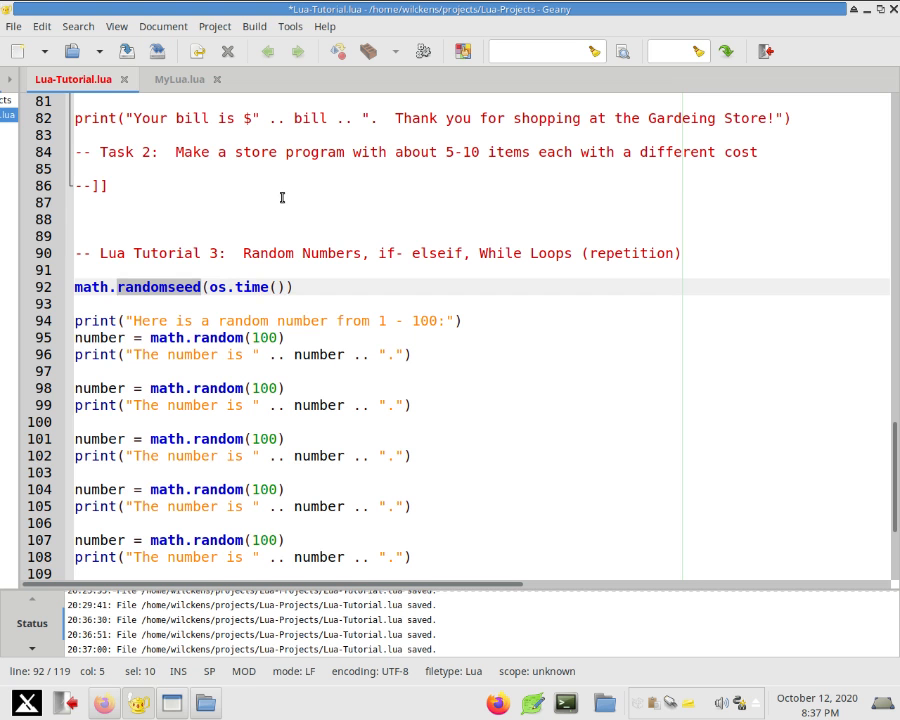
{"action": "mouse_move", "coordinate": [298, 304]}
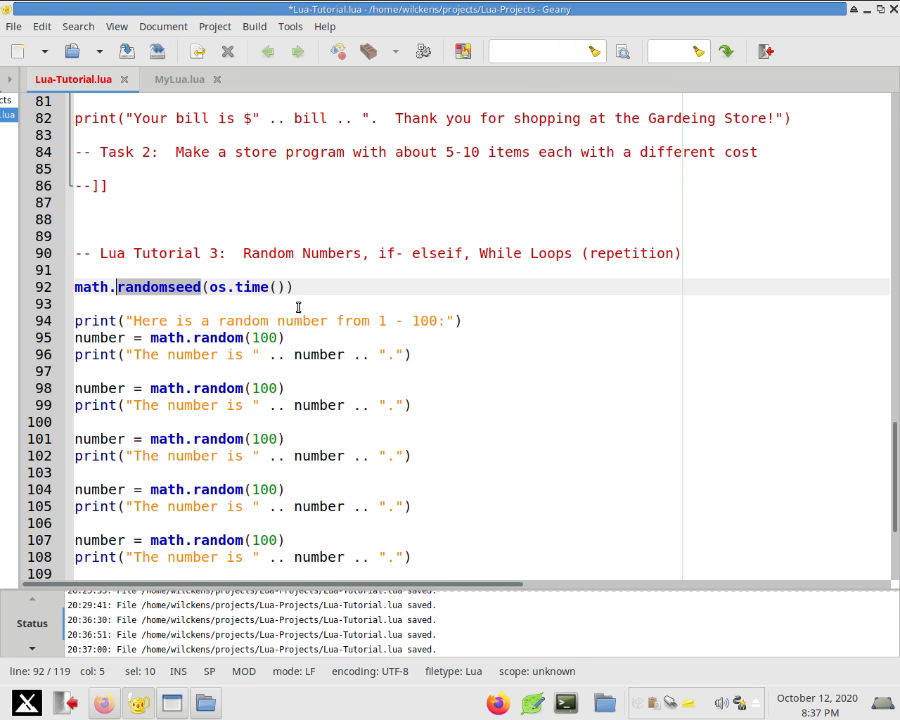
{"action": "left_click", "coordinate": [300, 337]}
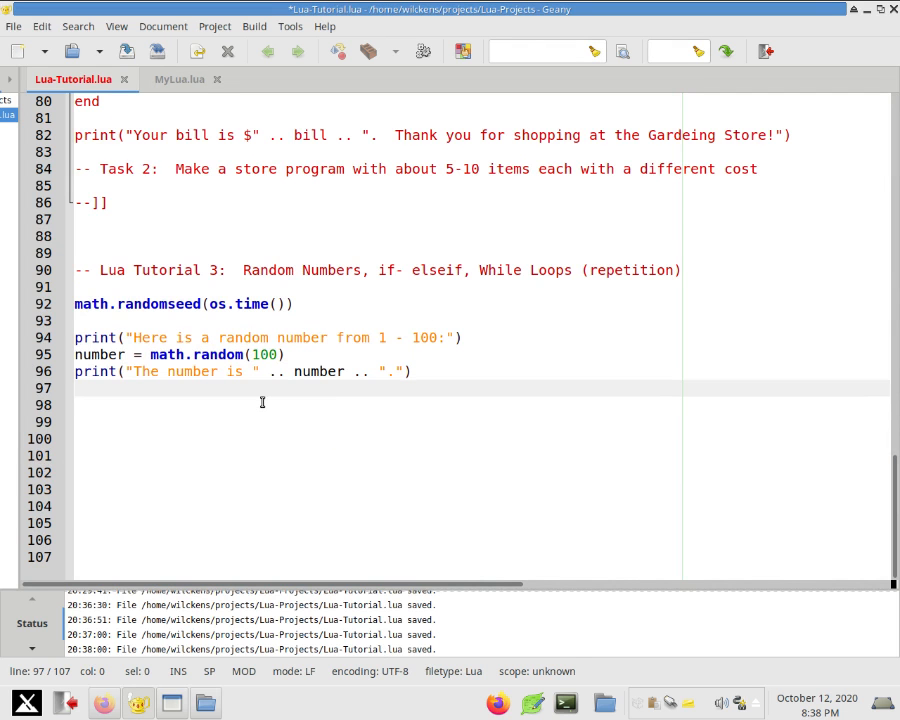
Set money = 100 and print "You have $" .. money .. ".".
{"action": "left_click", "coordinate": [262, 402]}
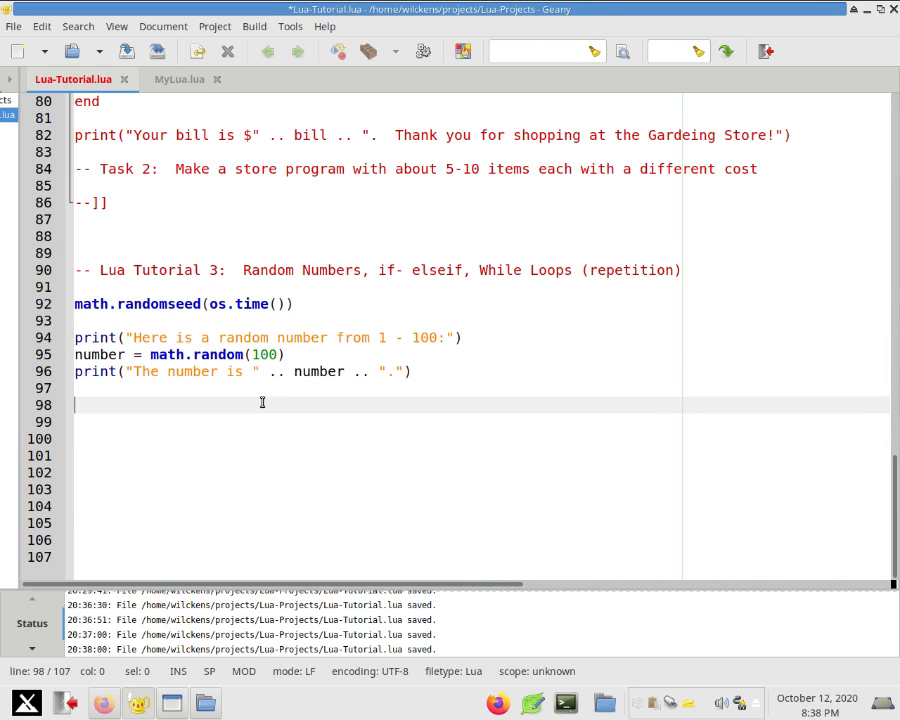
{"action": "mouse_move", "coordinate": [321, 430]}
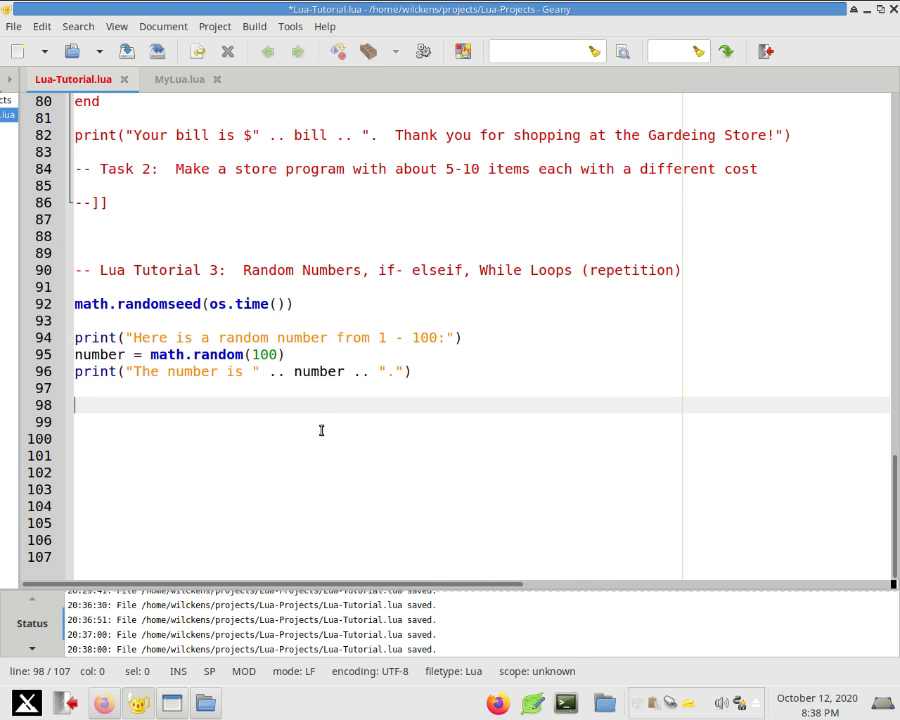
{"action": "type", "text": "money ="}
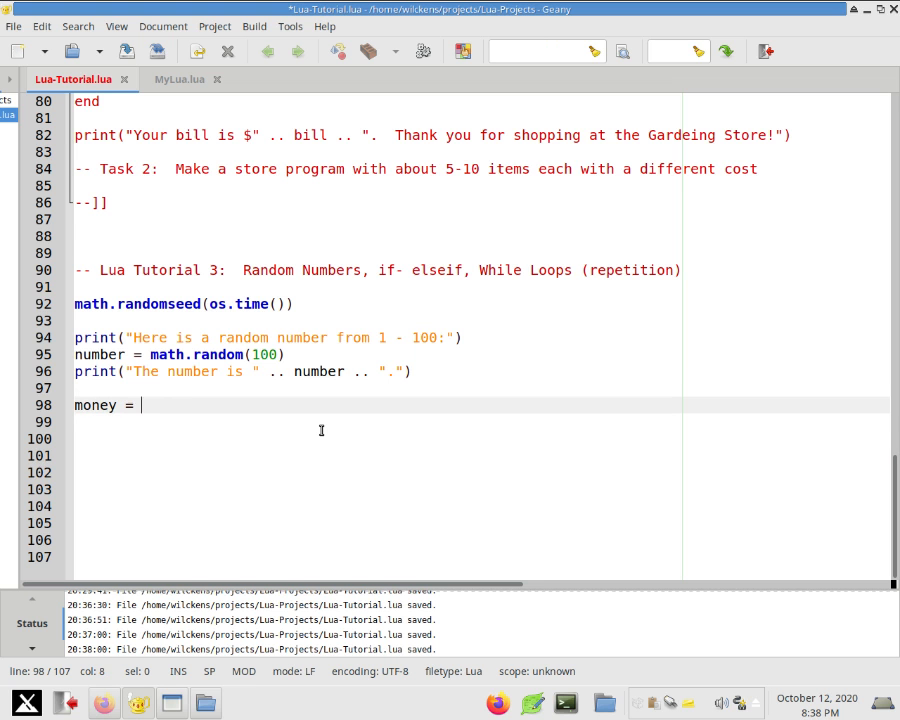
{"action": "type", "text": "100"}
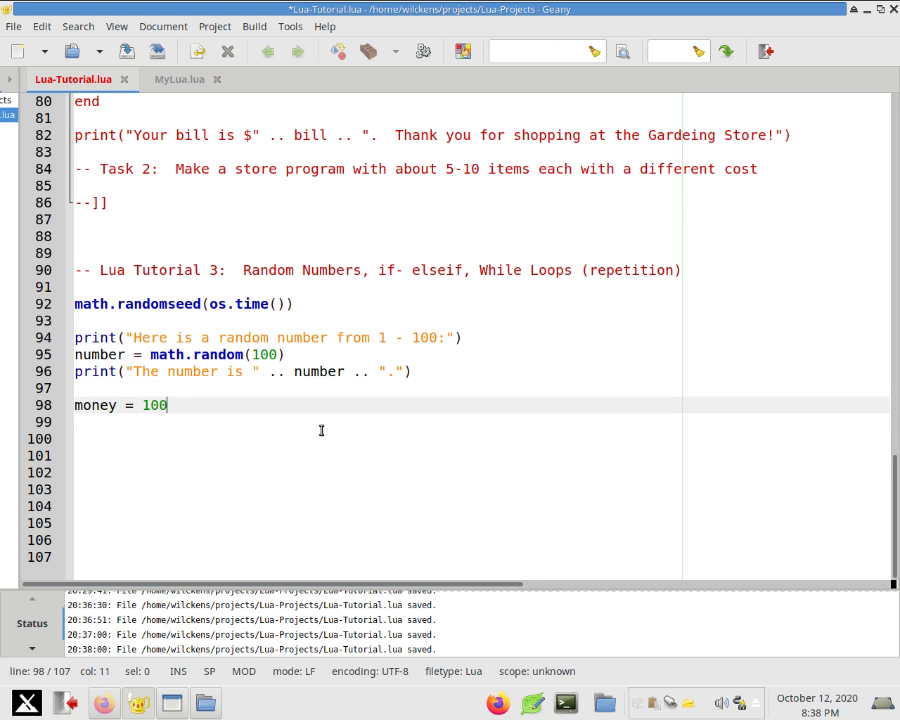
{"action": "type", "text": "print(\""}
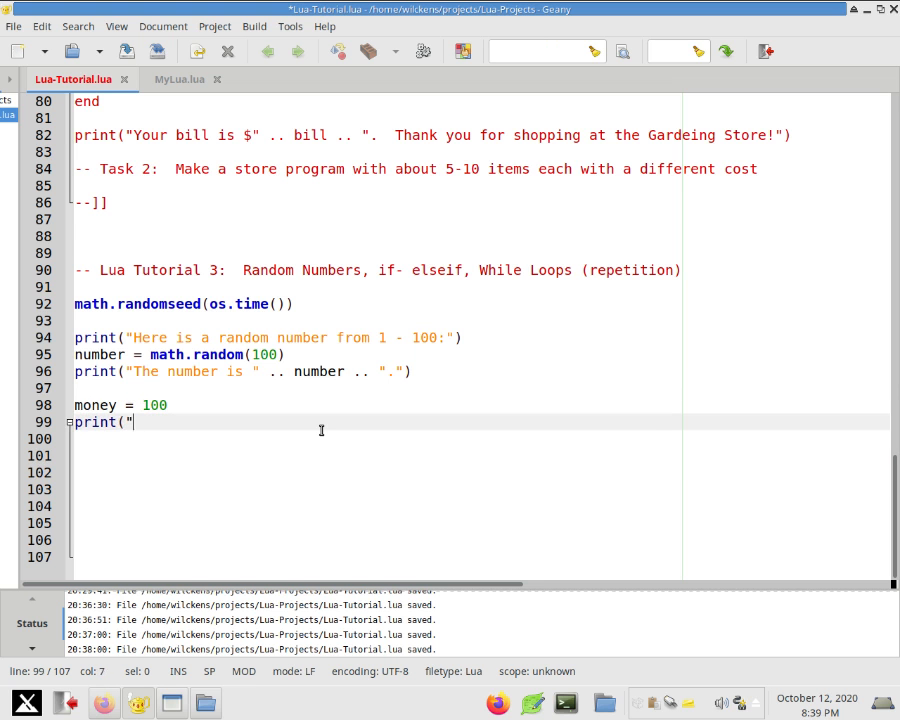
{"action": "type", "text": "You have $\""}
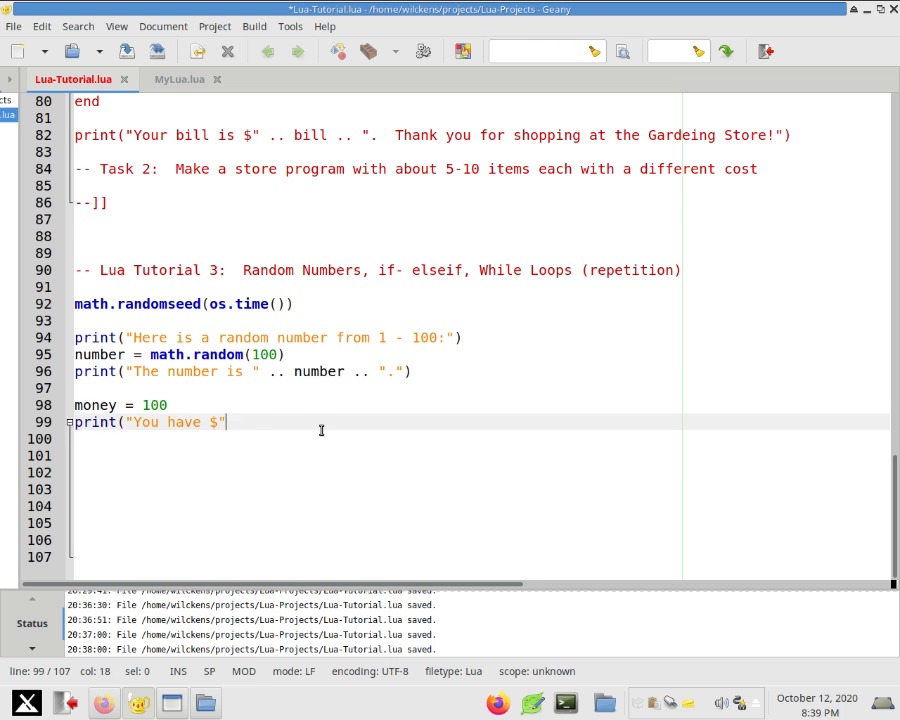
{"action": "type", "text": ".. money"}
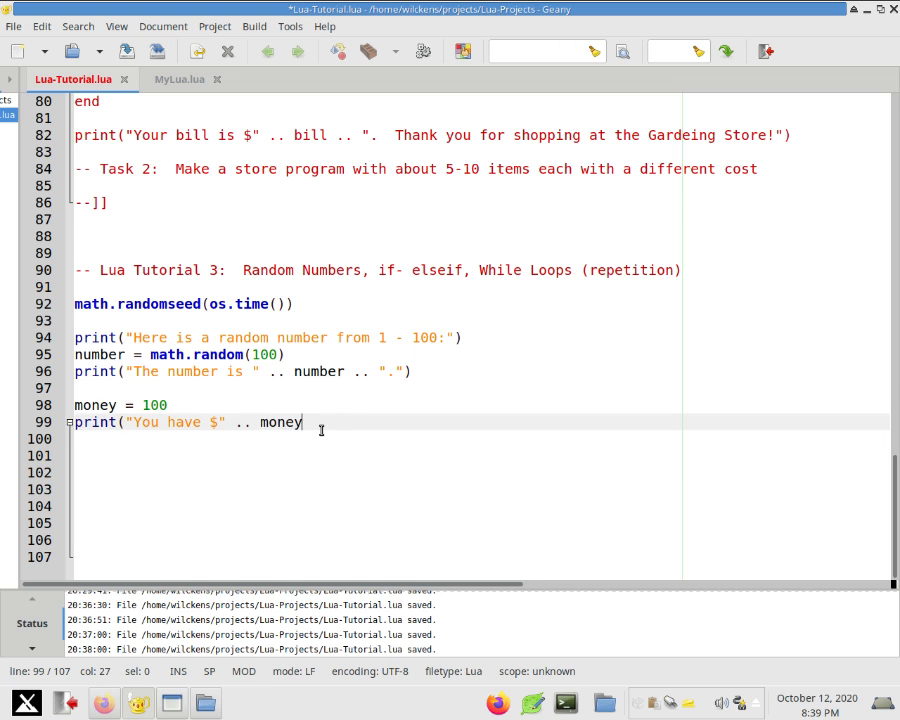
{"action": "type", "text": ".. \".\""}
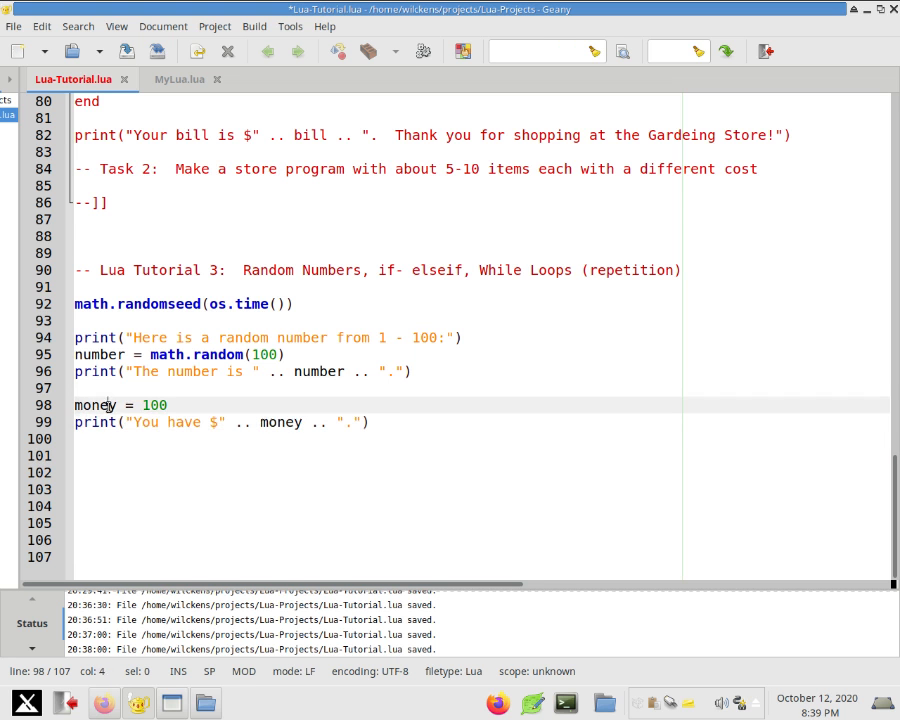
Prompt "1, 2 or 3?", read the guess with choice = io.read("n"), and print the number.
{"action": "double_click", "coordinate": [154, 405]}
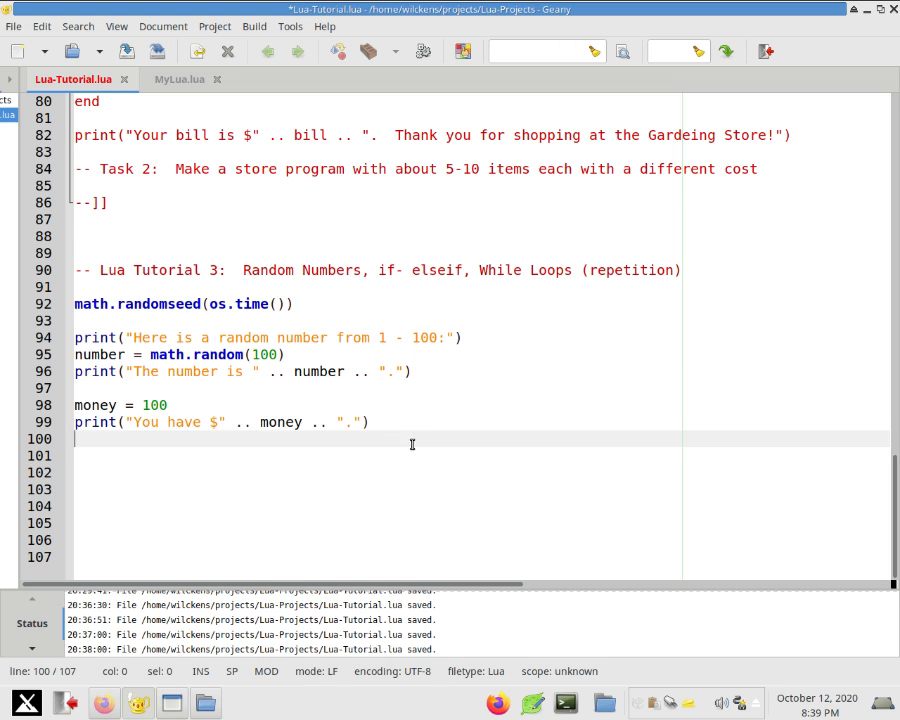
{"action": "type", "text": "print(\"1, 2 or"}
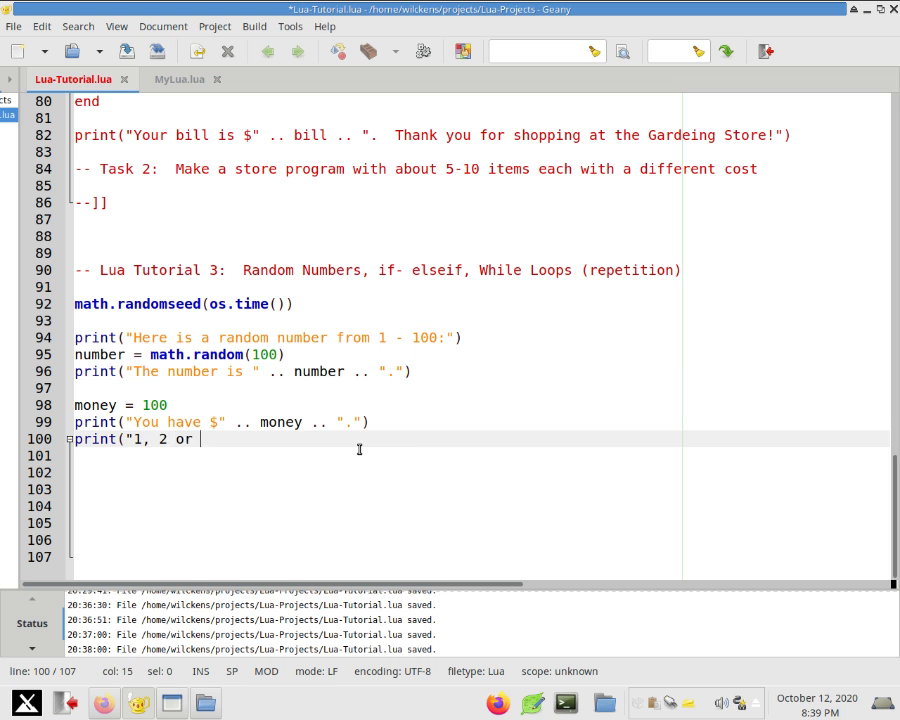
{"action": "type", "text": "3?\")"}
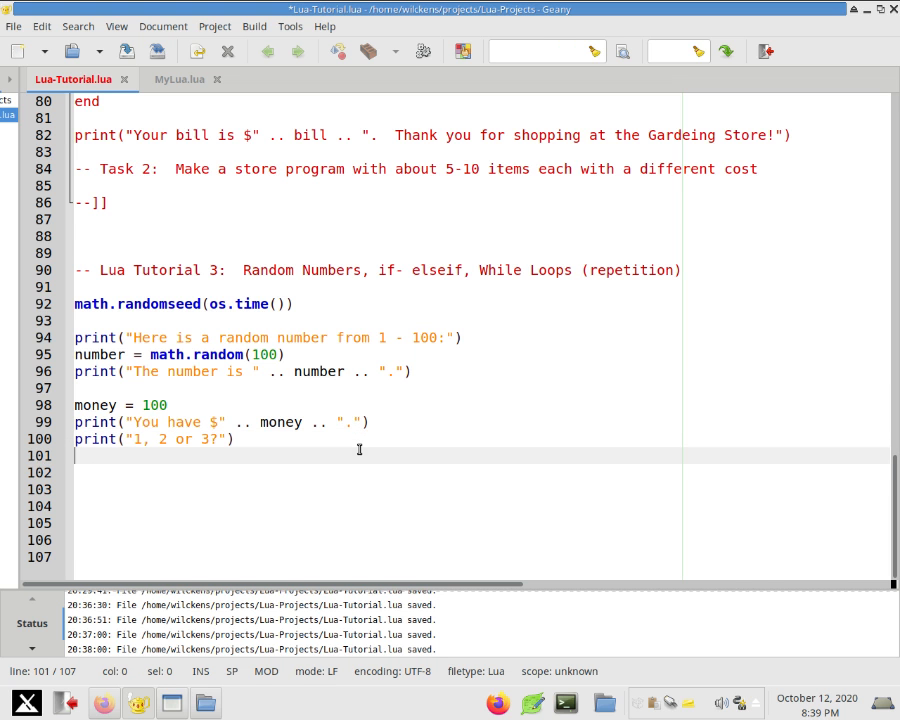
{"action": "type", "text": "choice ="}
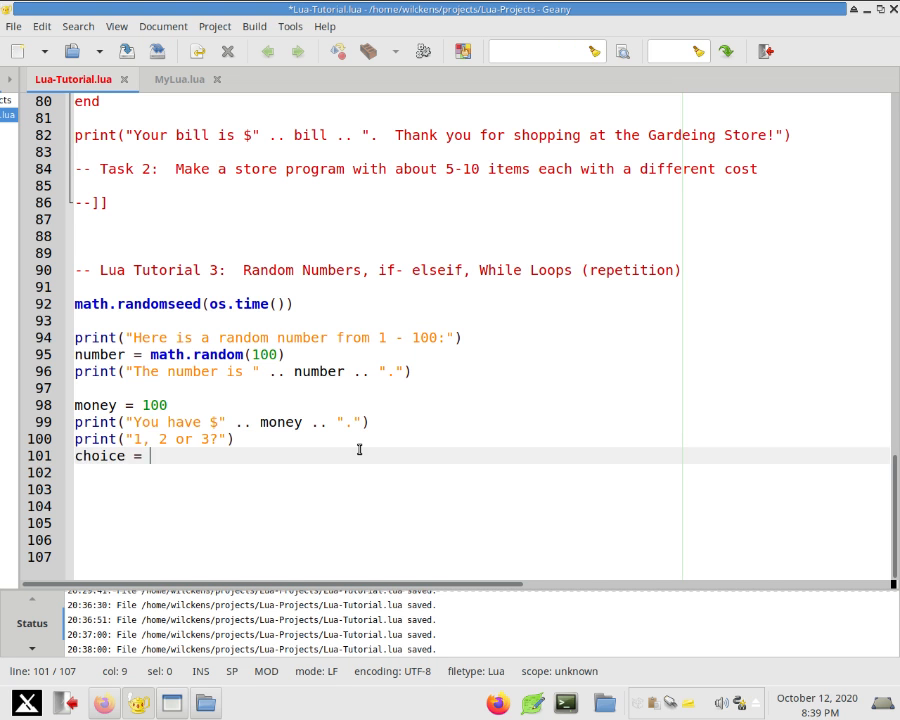
{"action": "type", "text": "io.read"}
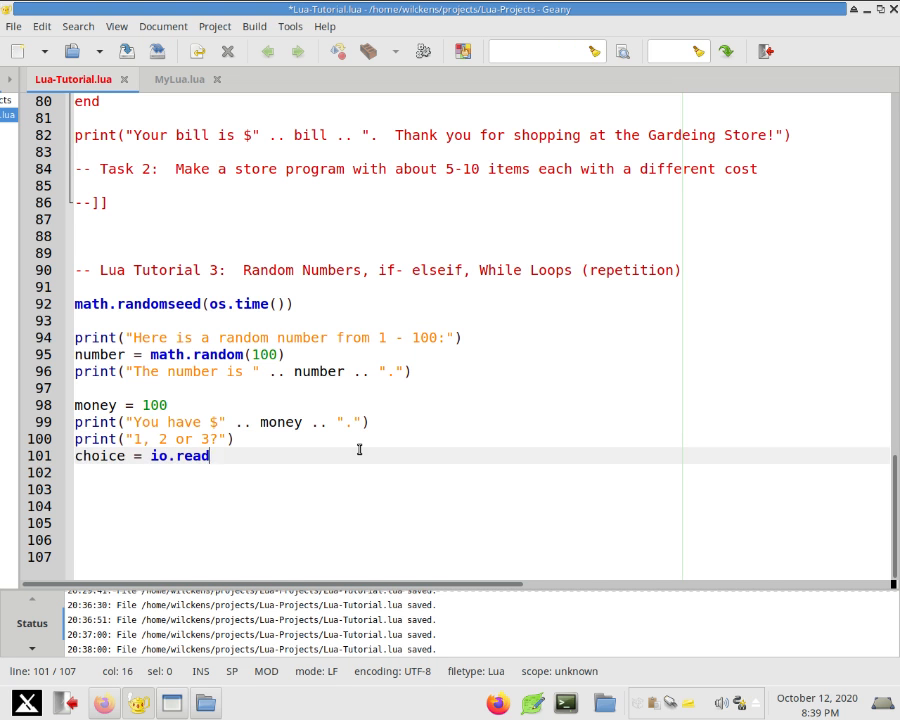
{"action": "type", "text": "(\"n\")"}
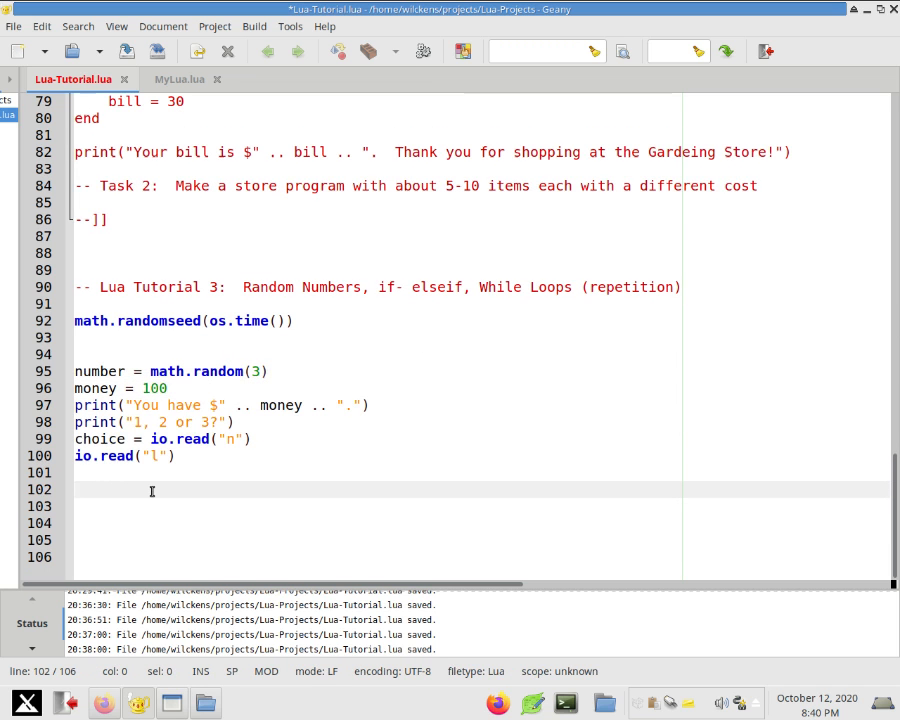
{"action": "type", "text": "print(\"The number was \" .."}
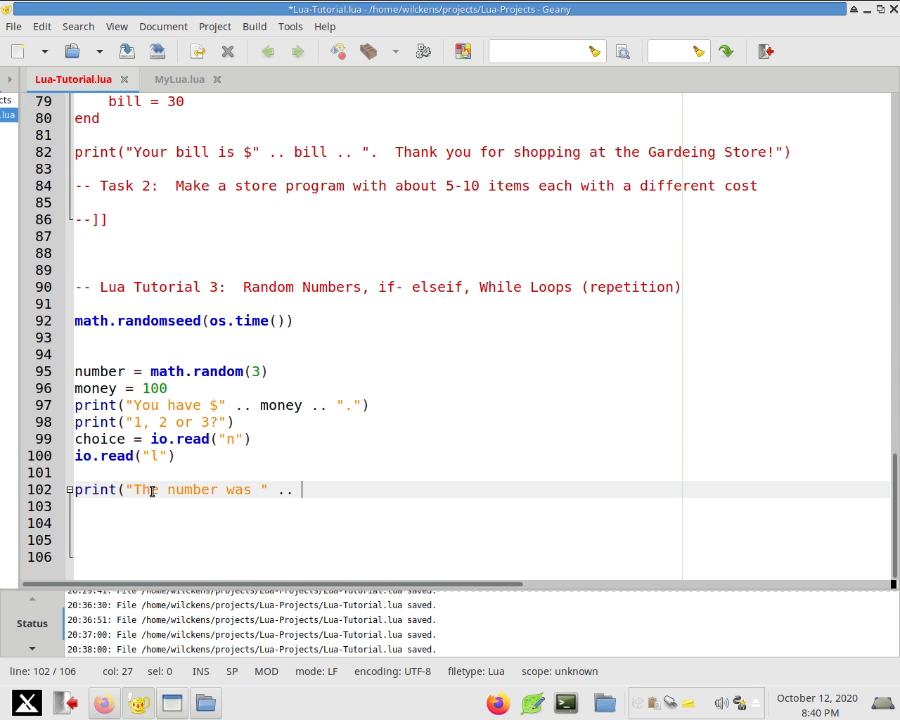
{"action": "type", "text": "number .. \"."}
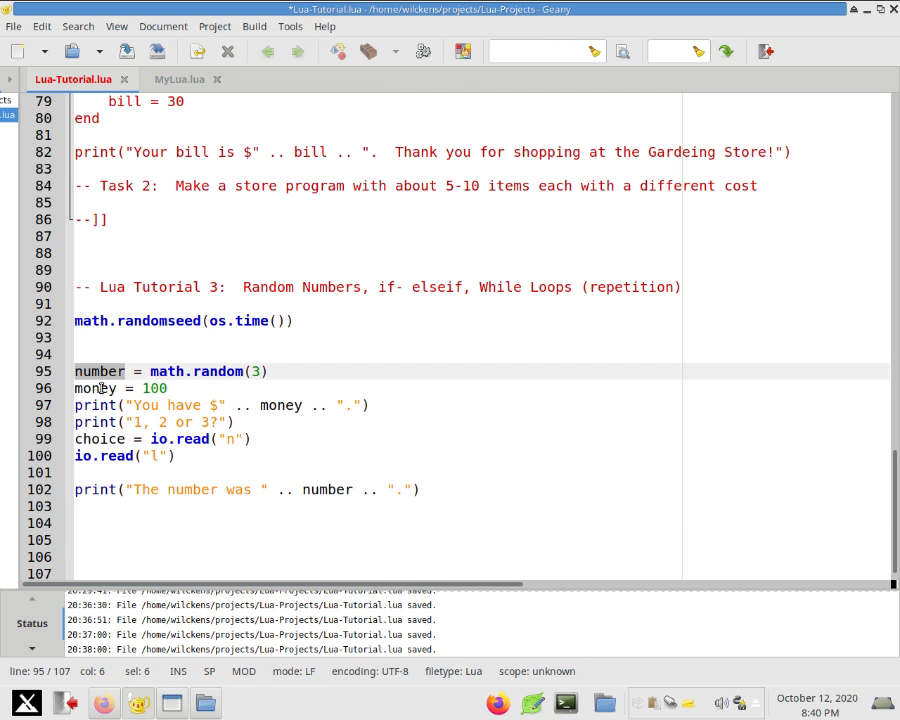
Start an if number == choice block that prints a "You got it" message.
{"action": "left_click", "coordinate": [105, 439]}
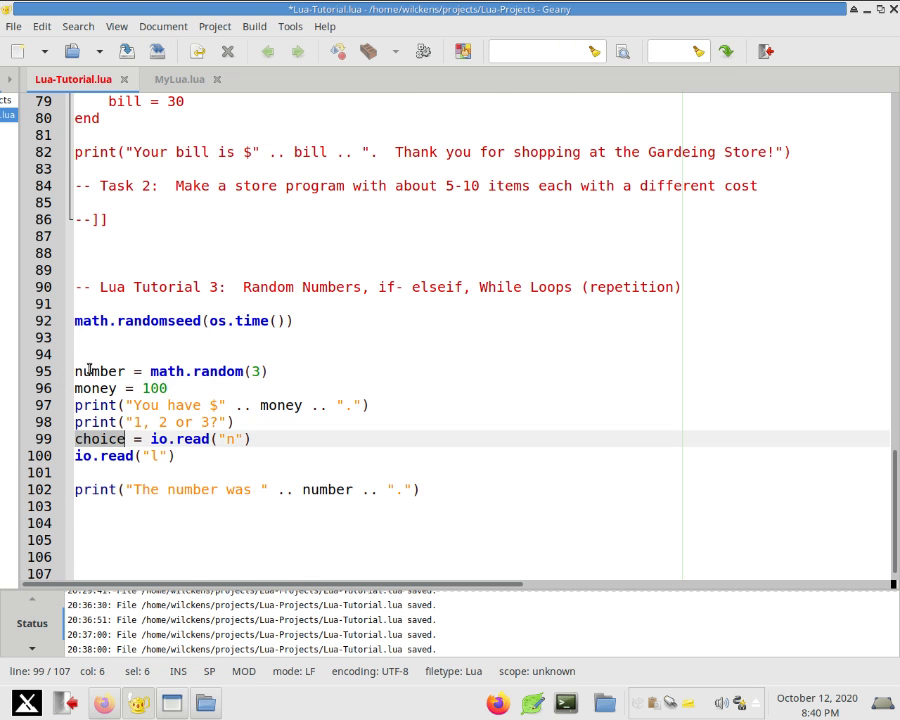
{"action": "left_click", "coordinate": [154, 516]}
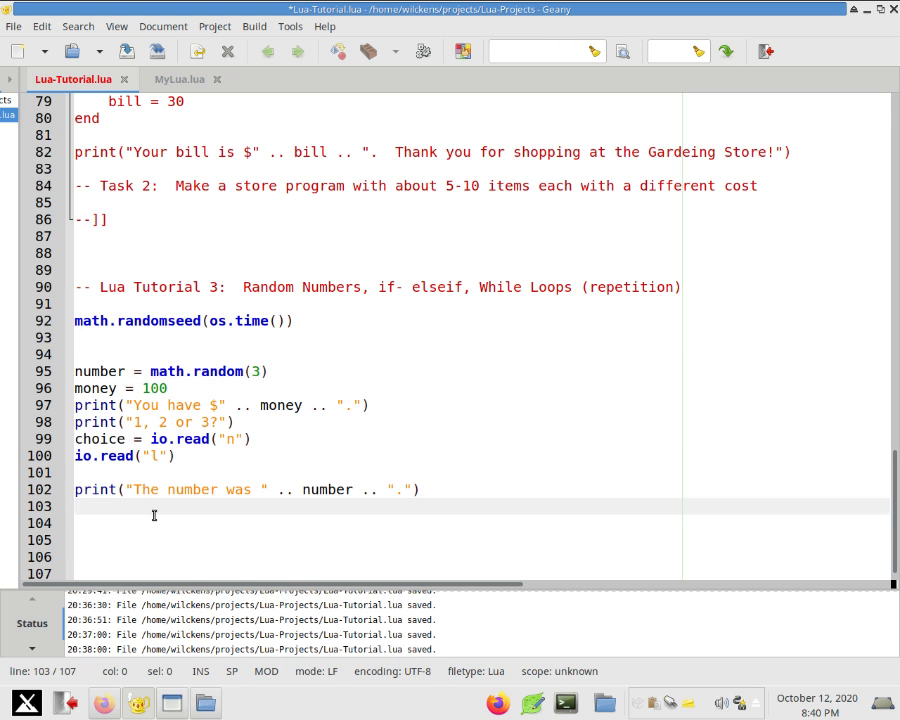
{"action": "type", "text": "if"}
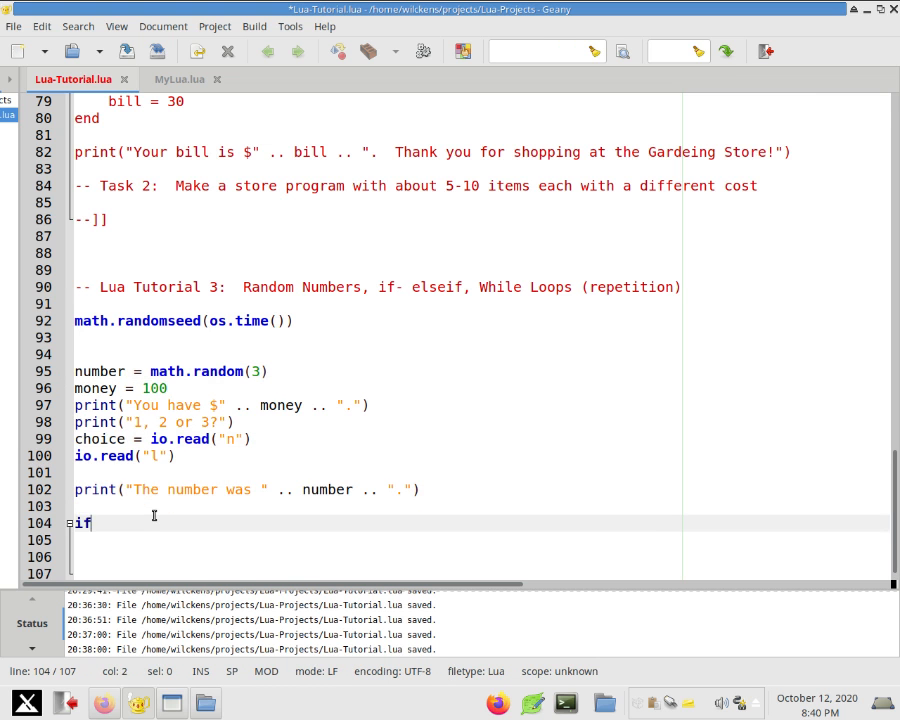
{"action": "type", "text": "number == choice then"}
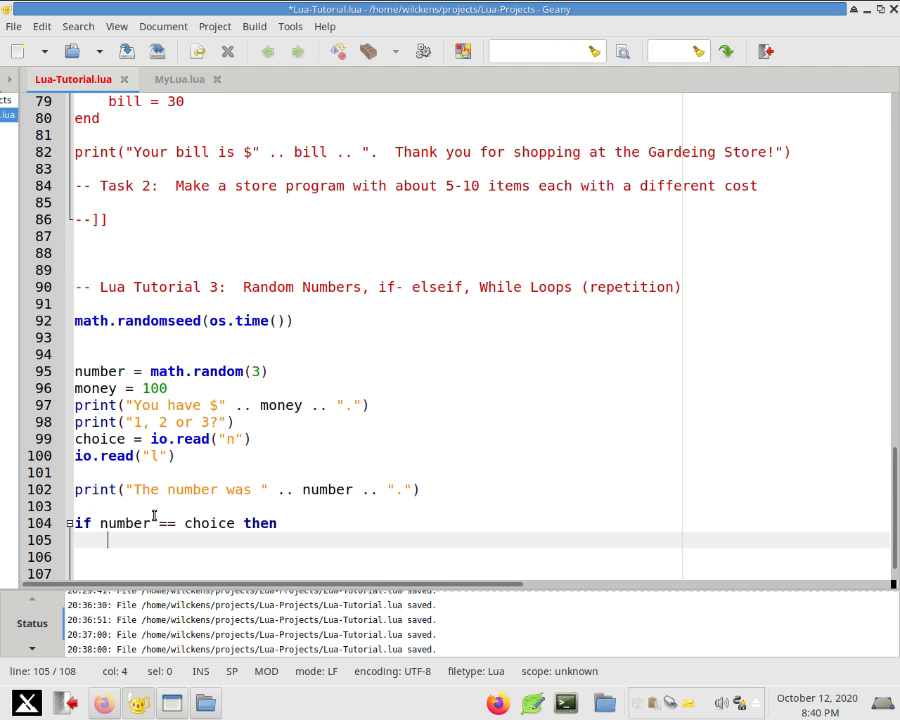
{"action": "type", "text": "print(\"You got it!"}
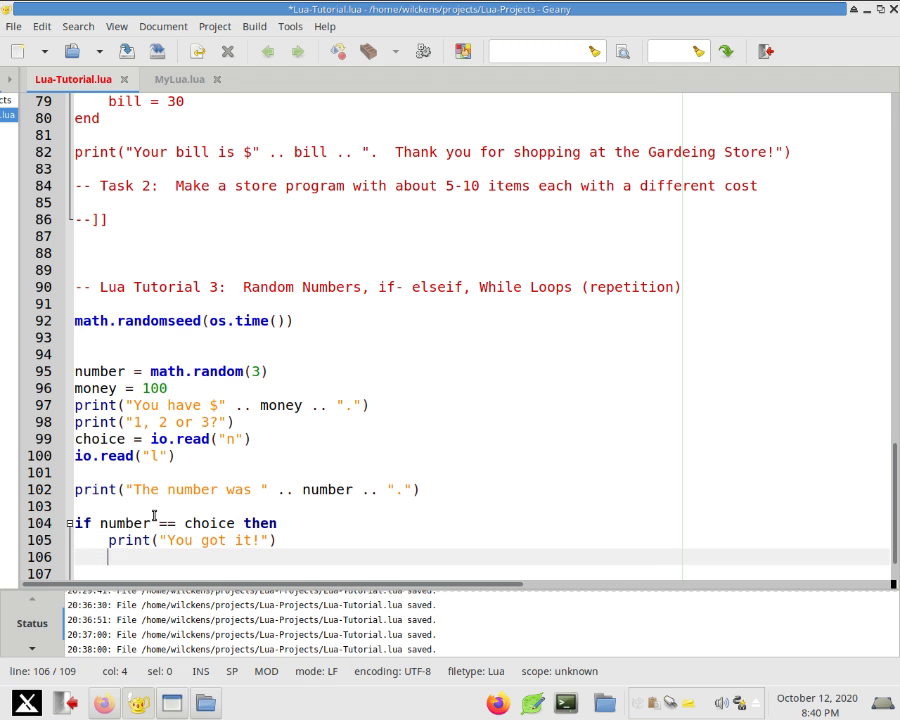
{"action": "scroll", "scroll_direction": "down", "scroll_amount": 3}
{"action": "type", "text": "money"}
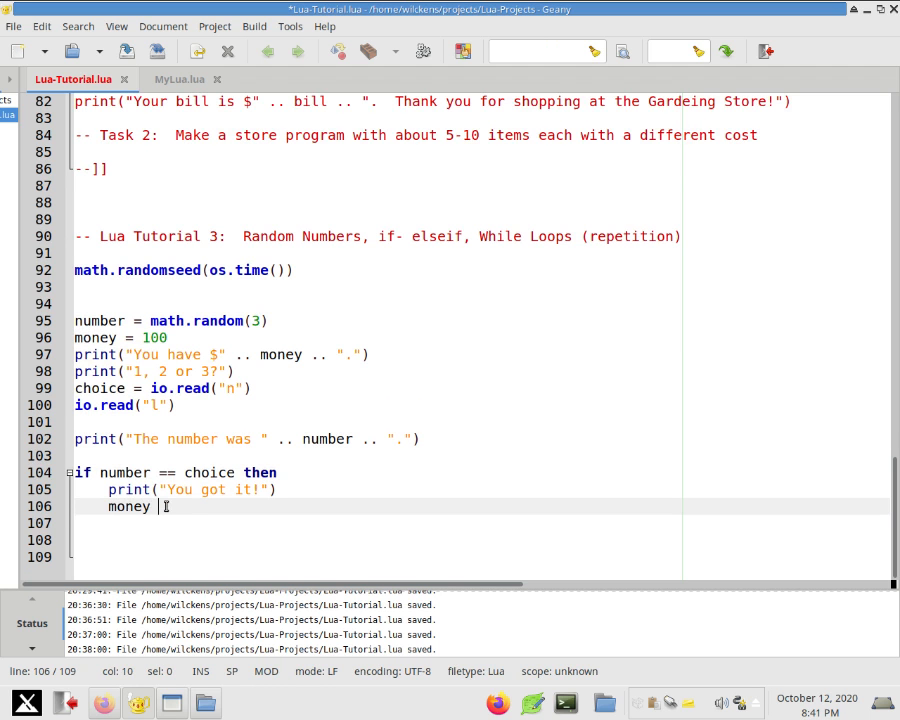
Make a correct guess run money = money + 10 and print "You got it! Here's $10:".
{"action": "type", "text": "= 110"}
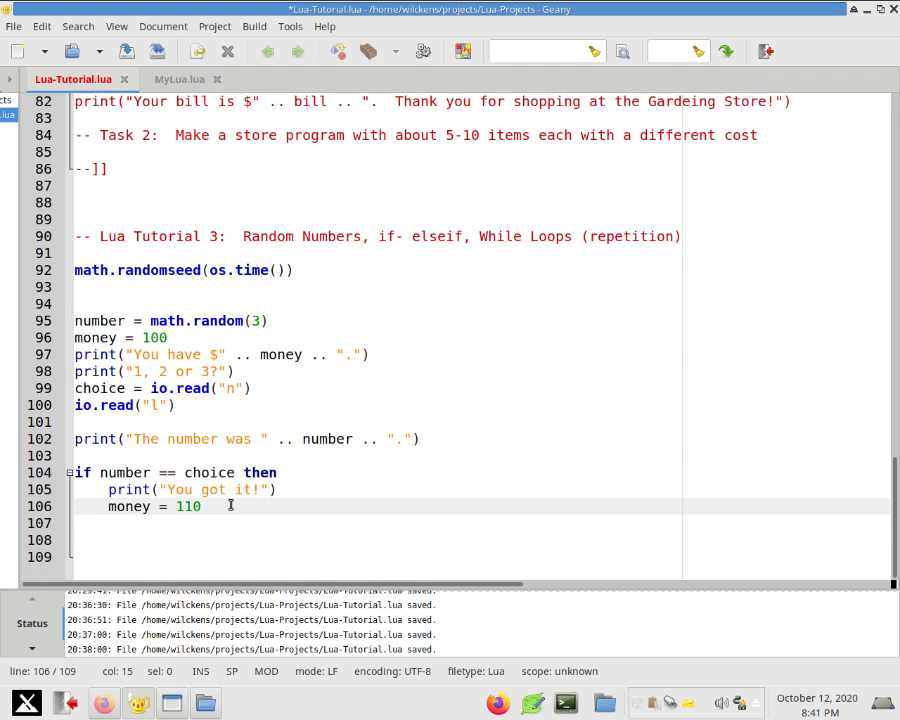
{"action": "double_click", "coordinate": [184, 504]}
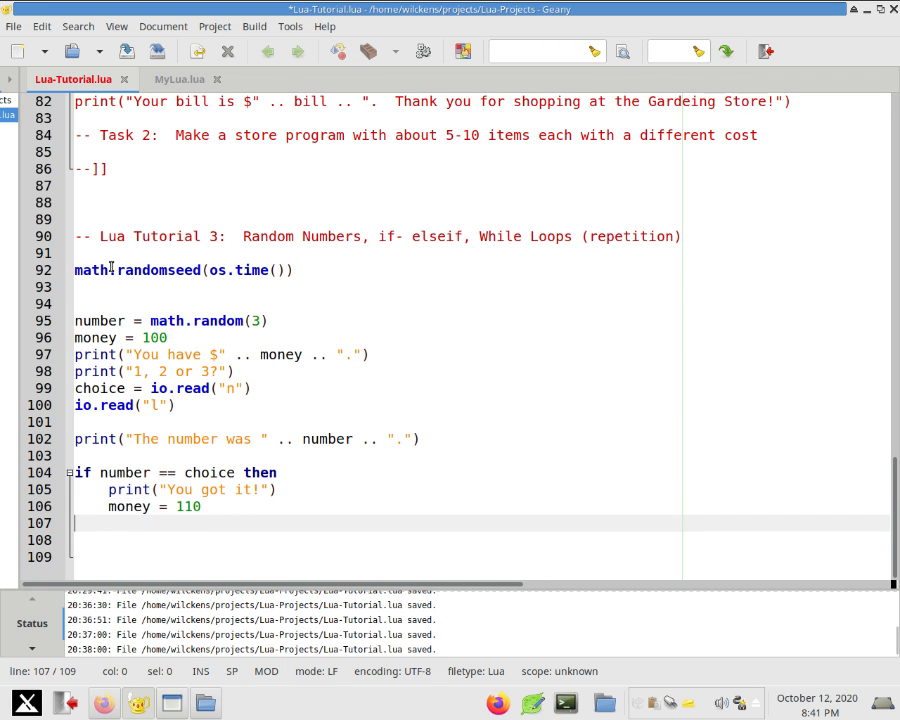
{"action": "double_click", "coordinate": [186, 506]}
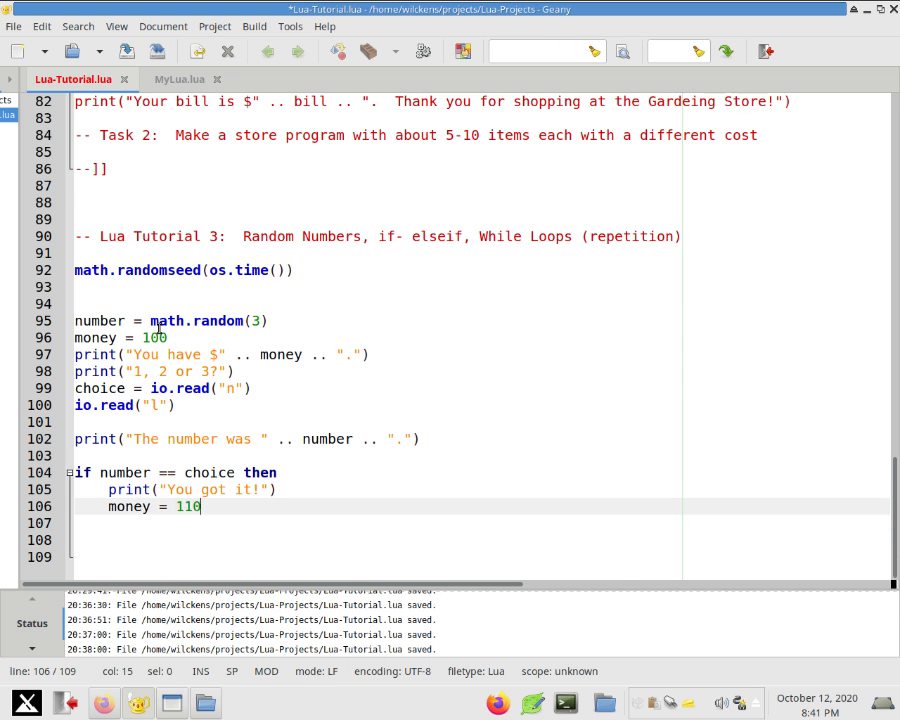
{"action": "type", "text": "money"}
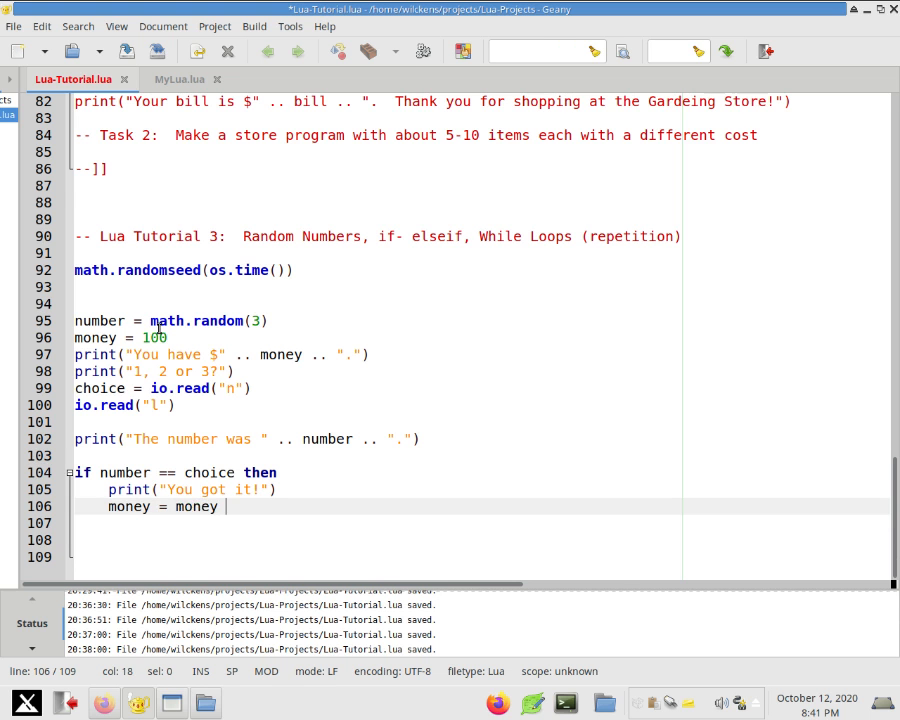
{"action": "type", "text": "+ 10"}
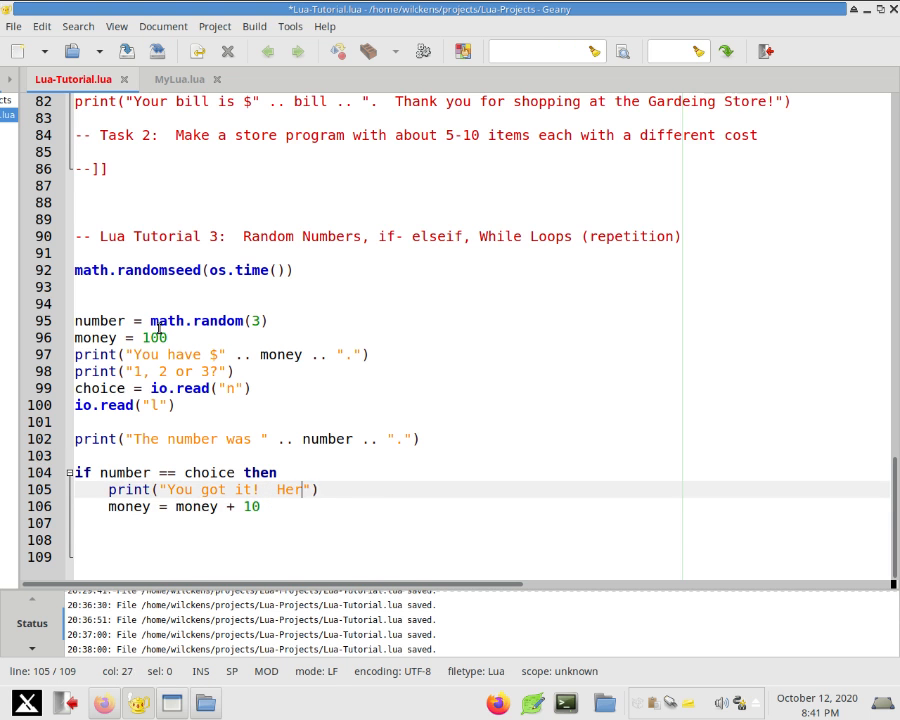
{"action": "type", "text": "e's $10:"}
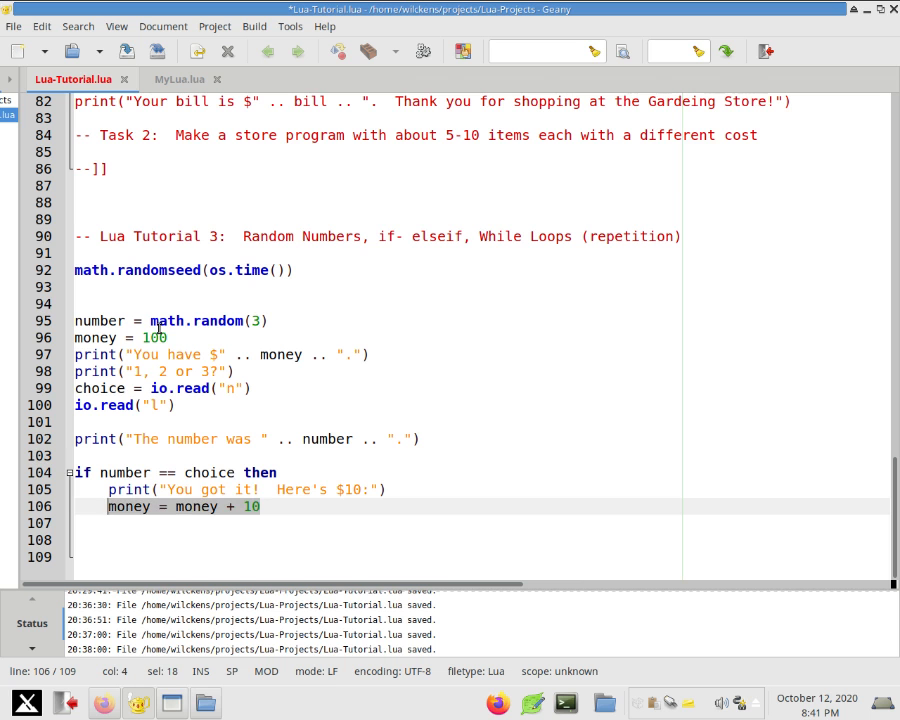
{"action": "left_click", "coordinate": [258, 506]}
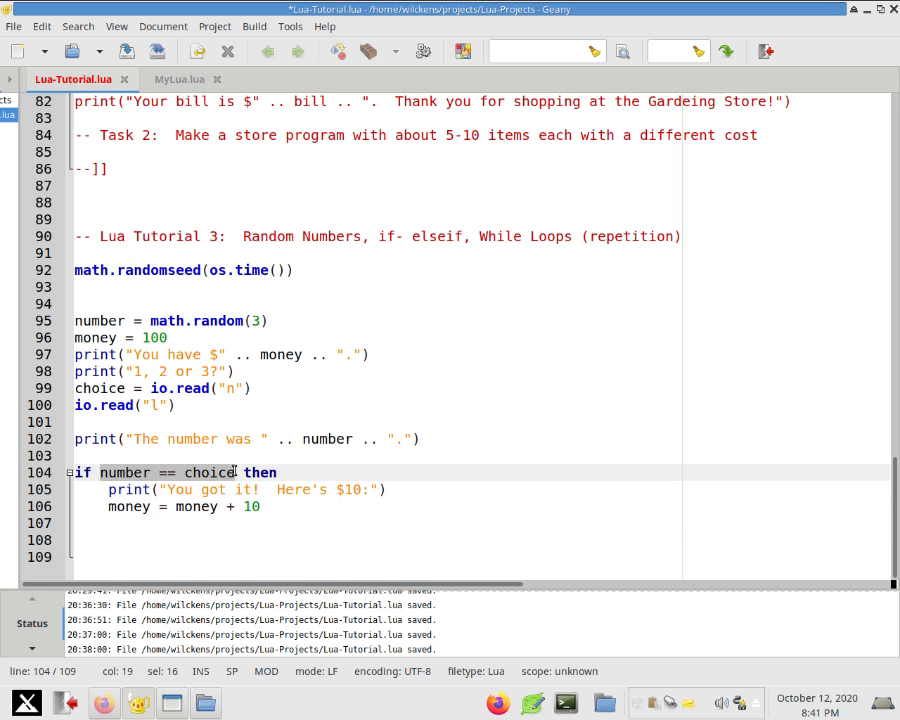
Close the first if and begin an if number ~= choice then block.
{"action": "type", "text": "if"}
{"action": "left_click", "coordinate": [482, 523]}
{"action": "type", "text": "end"}
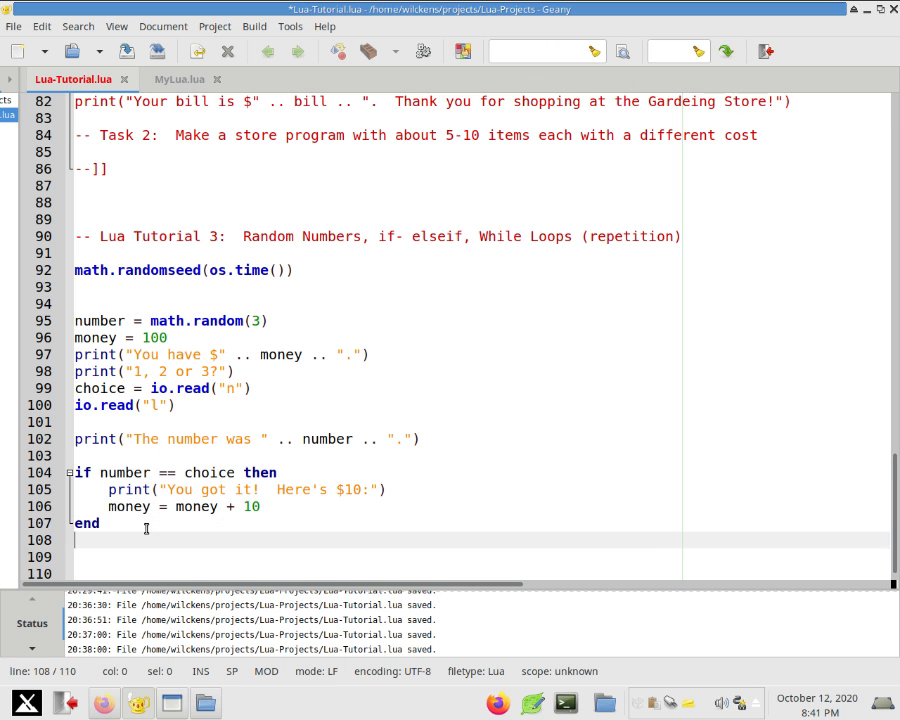
{"action": "type", "text": "if number"}
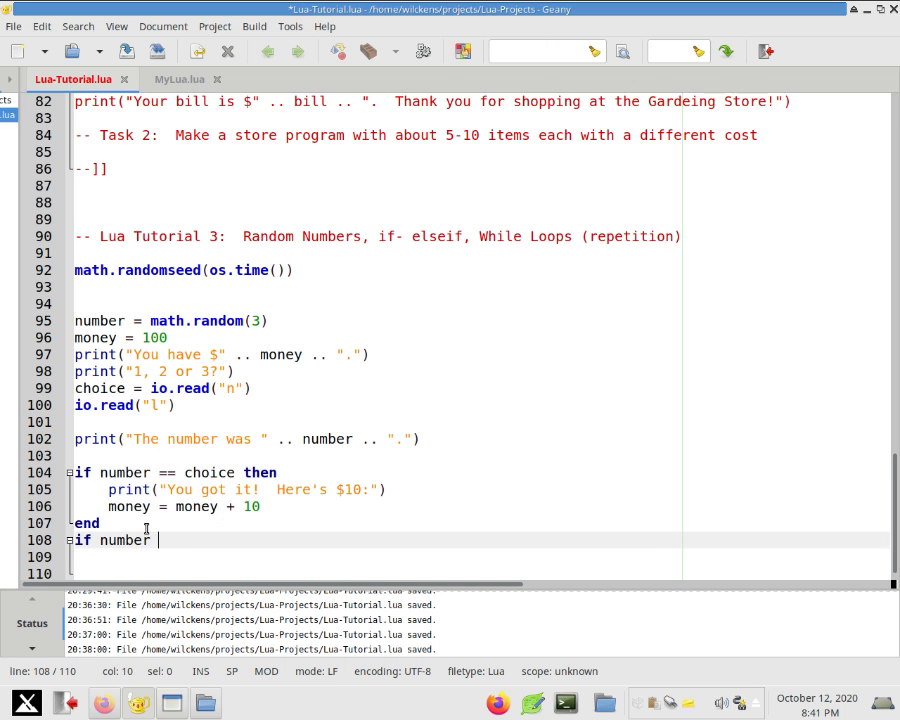
{"action": "type", "text": "~="}
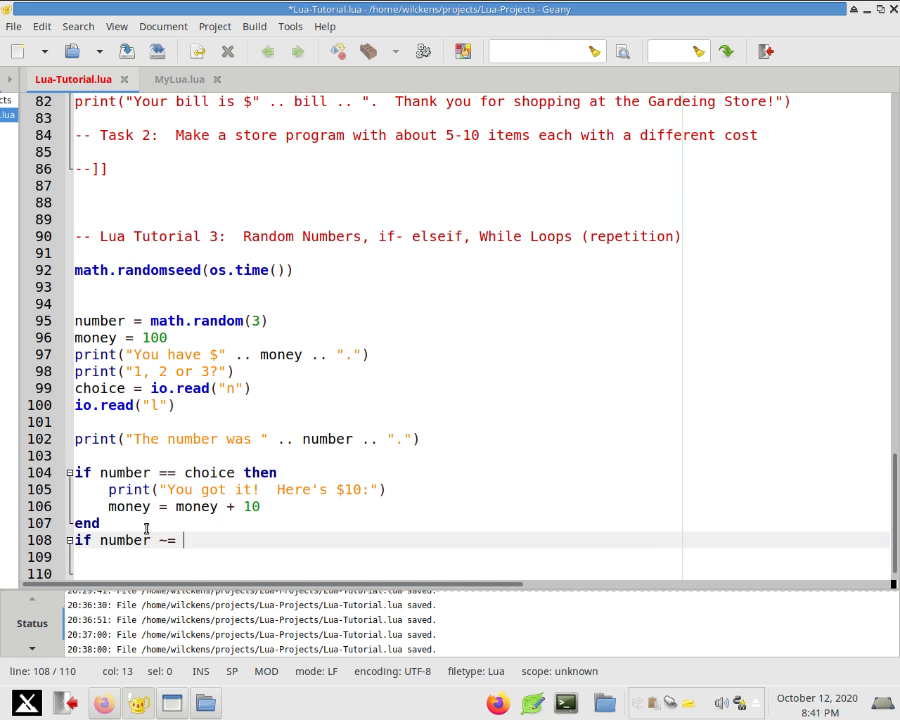
{"action": "type", "text": "choice the"}
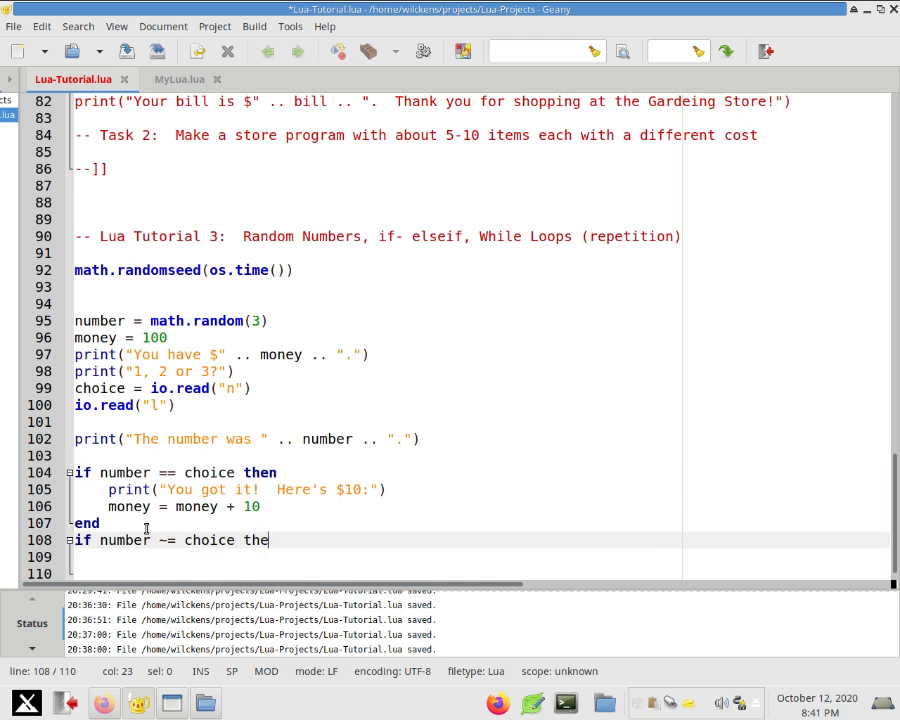
{"action": "type", "text": "n"}
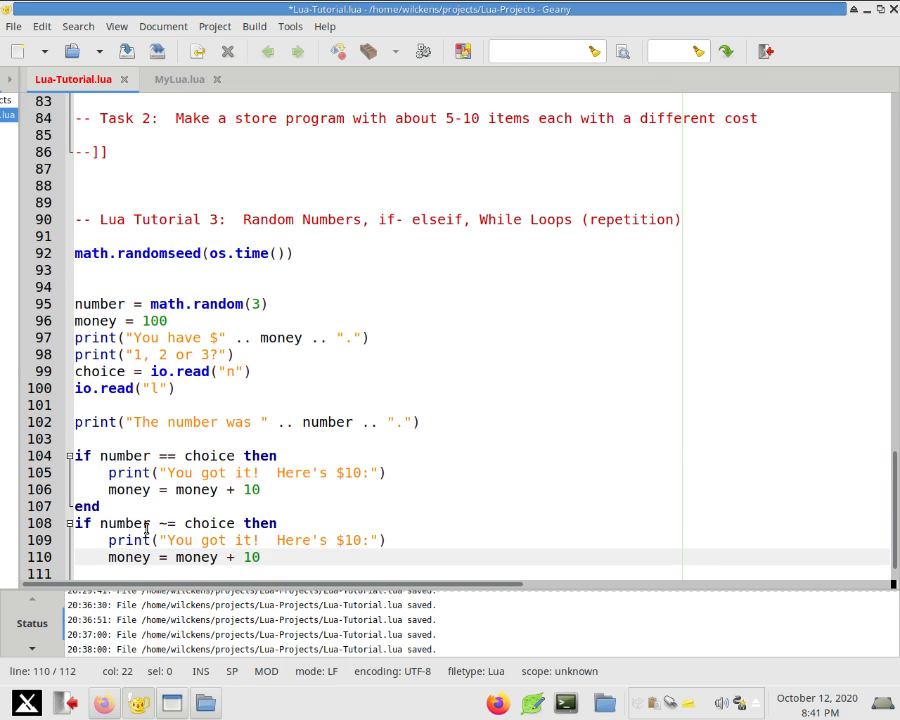
Have a wrong guess print "You got it wrong! That will be $5!" and subtract 5.
{"action": "type", "text": "wrong"}
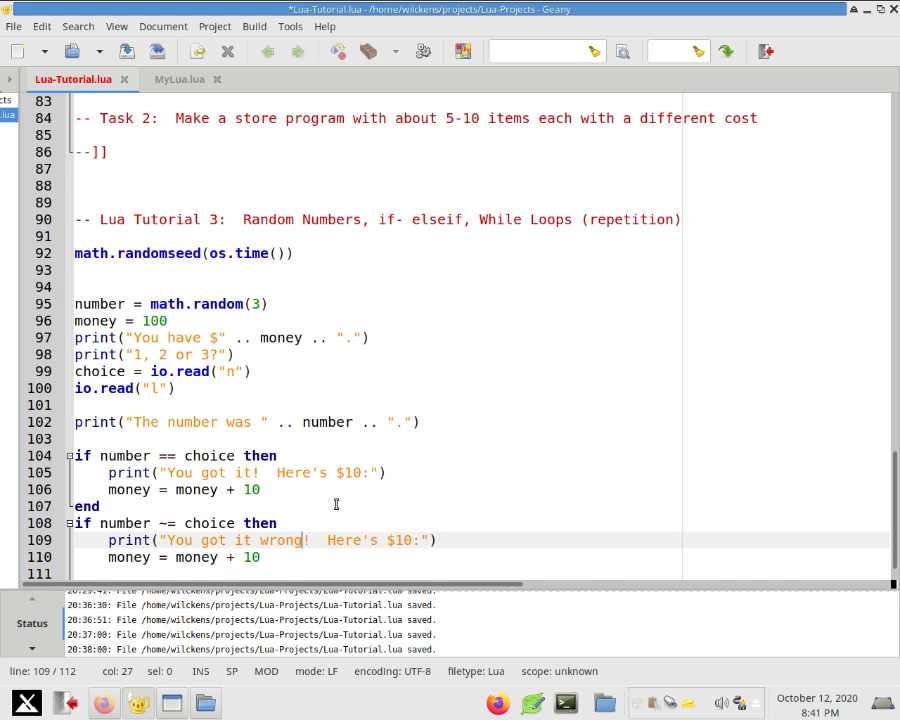
{"action": "left_click_drag", "start_coordinate": [323, 540], "coordinate": [410, 540]}
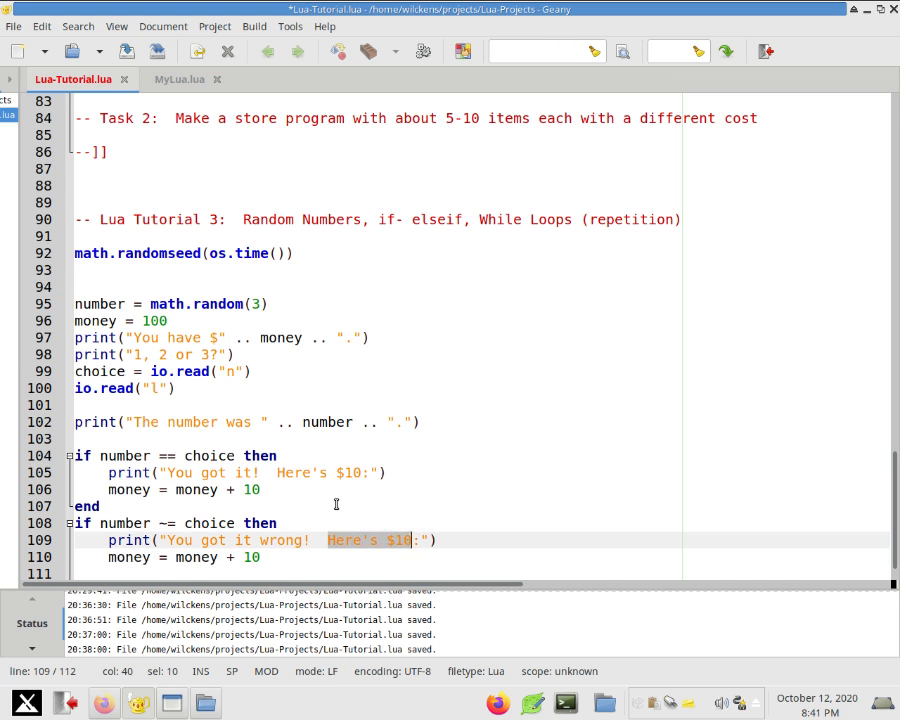
{"action": "type", "text": "That will be"}
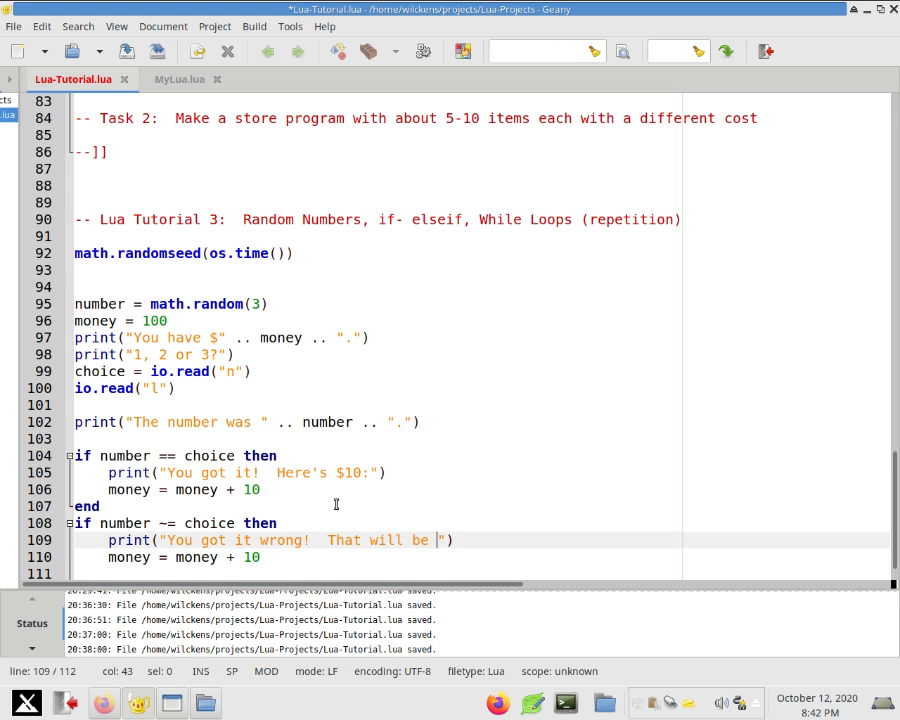
{"action": "type", "text": "$5!"}
{"action": "left_click", "coordinate": [482, 557]}
{"action": "type", "text": "-"}
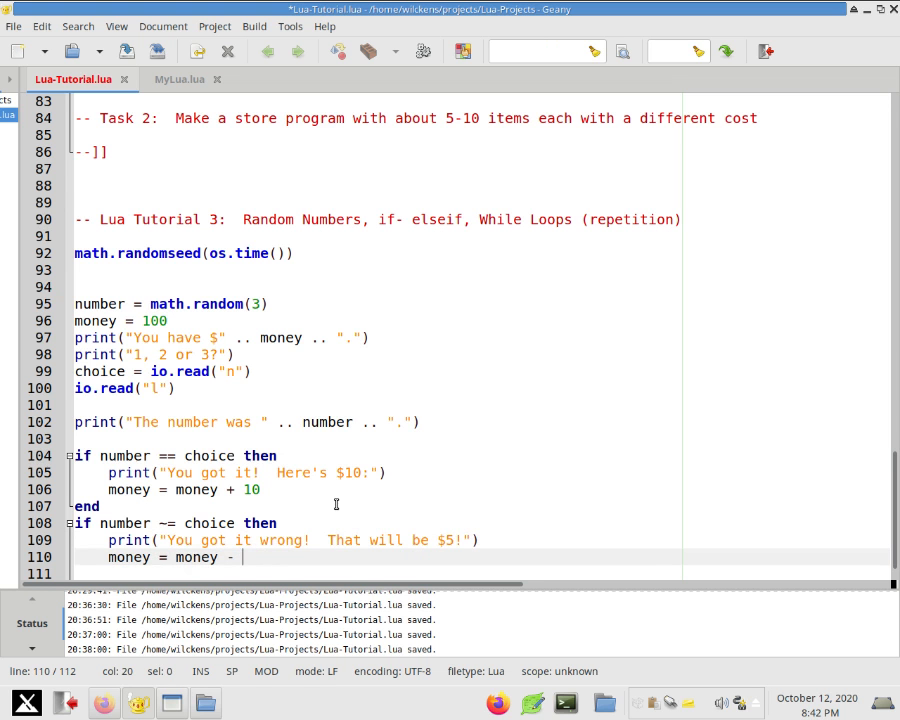
{"action": "type", "text": "5"}
{"action": "left_click", "coordinate": [480, 574]}
{"action": "type", "text": "end"}
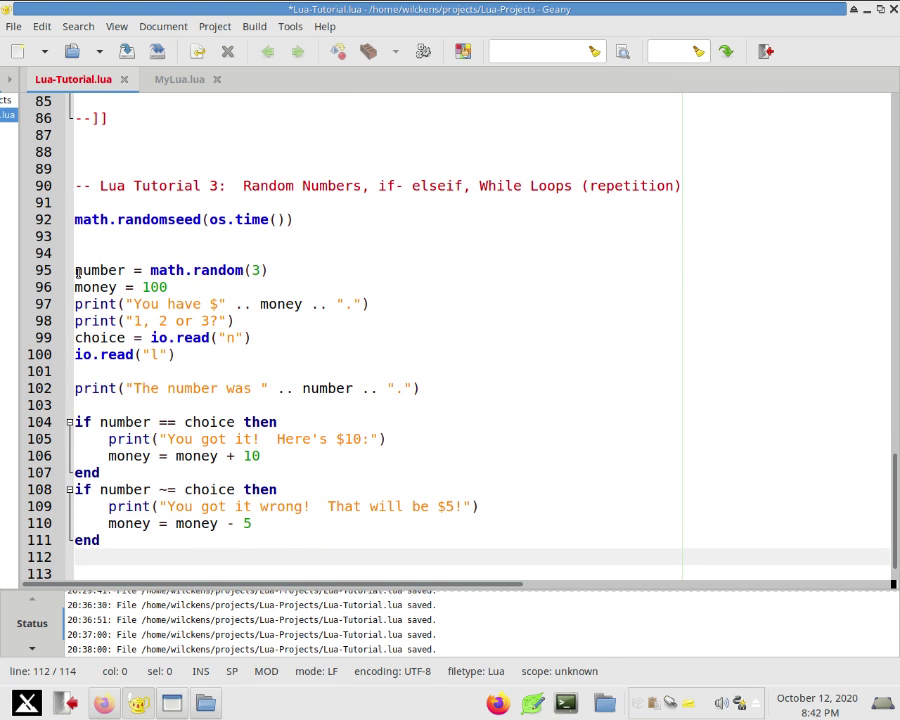
{"action": "left_click_drag", "start_coordinate": [75, 270], "coordinate": [219, 540]}
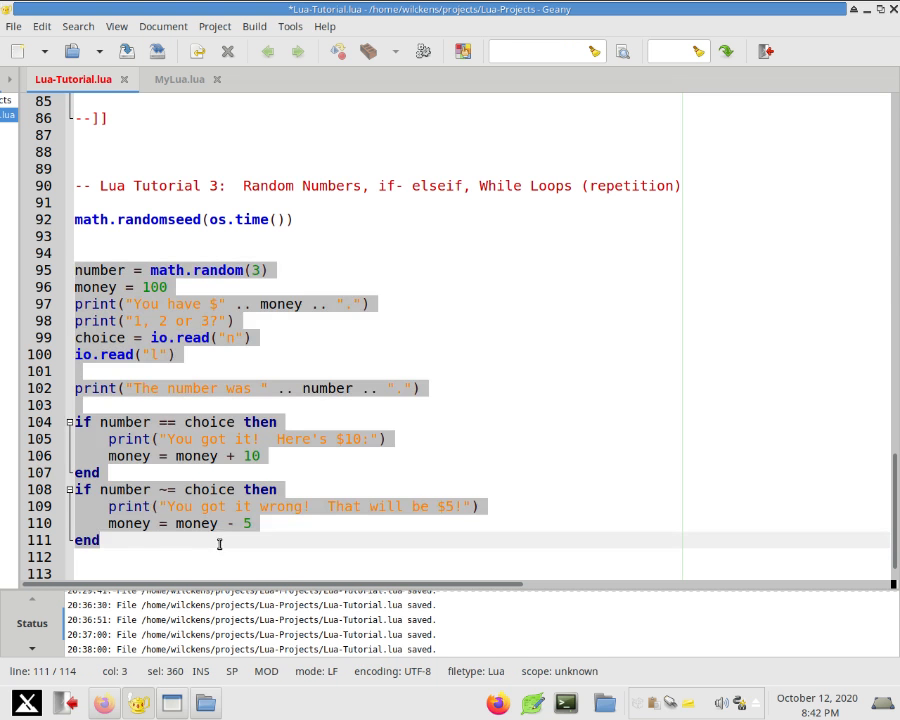
Insert a while money > 0 do line above the guessing game code.
{"action": "left_click", "coordinate": [231, 249]}
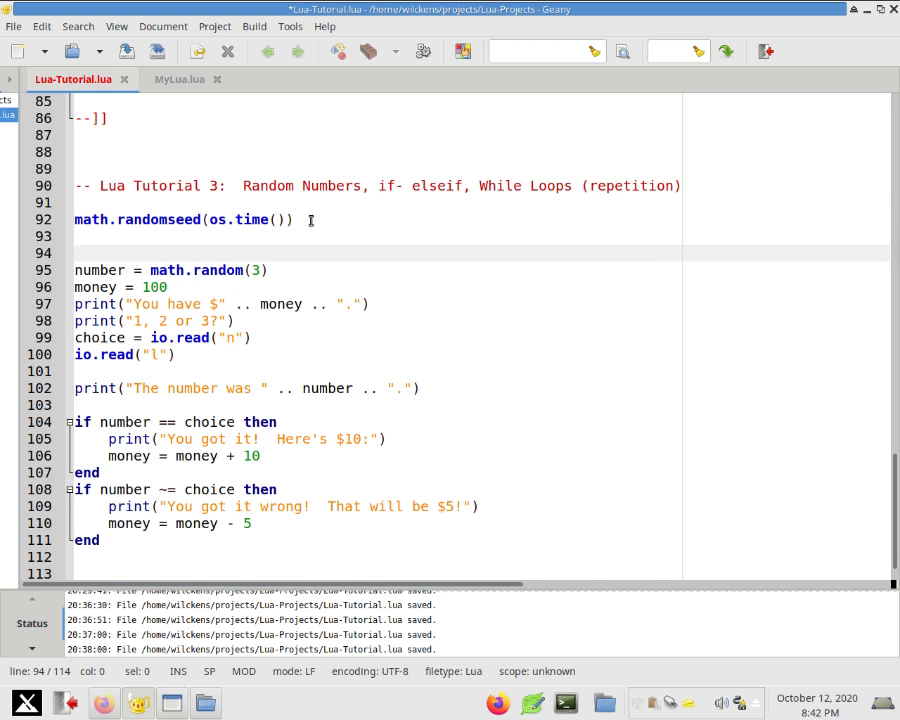
{"action": "double_click", "coordinate": [499, 186]}
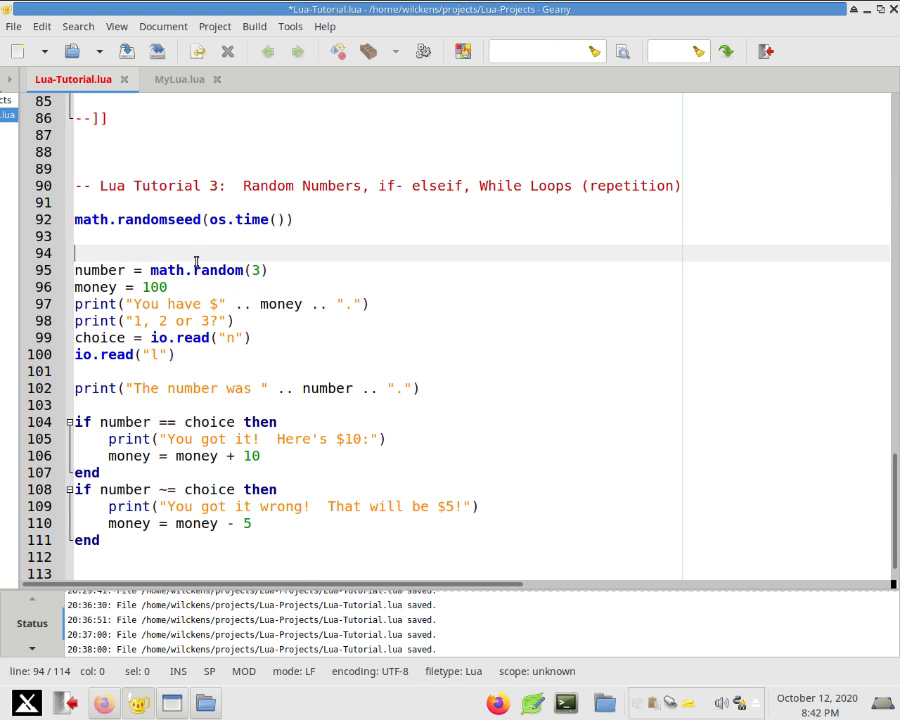
{"action": "type", "text": "rea"}
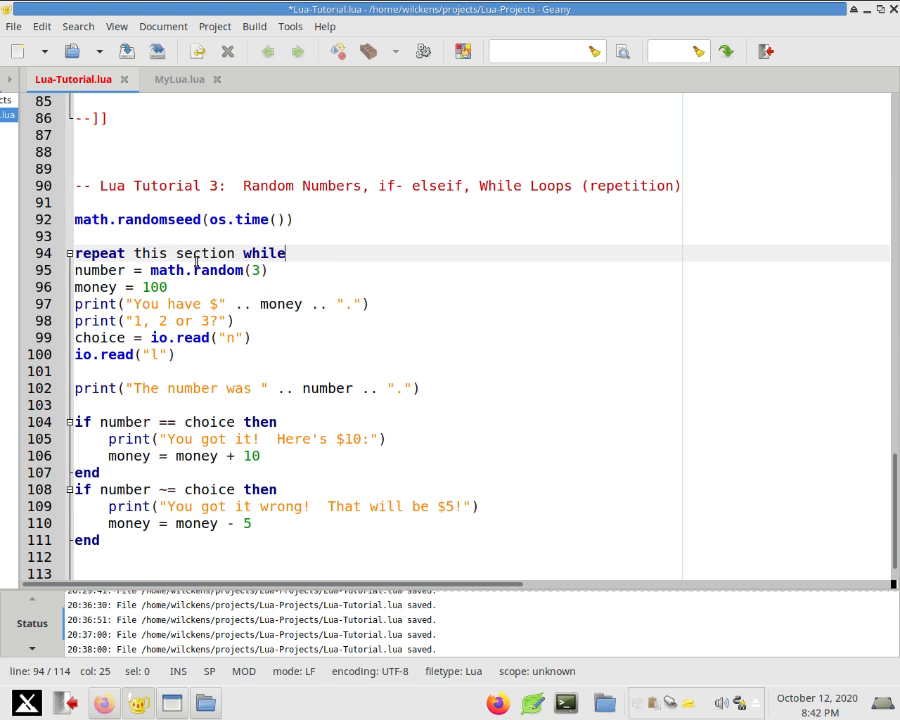
{"action": "type", "text": "money"}
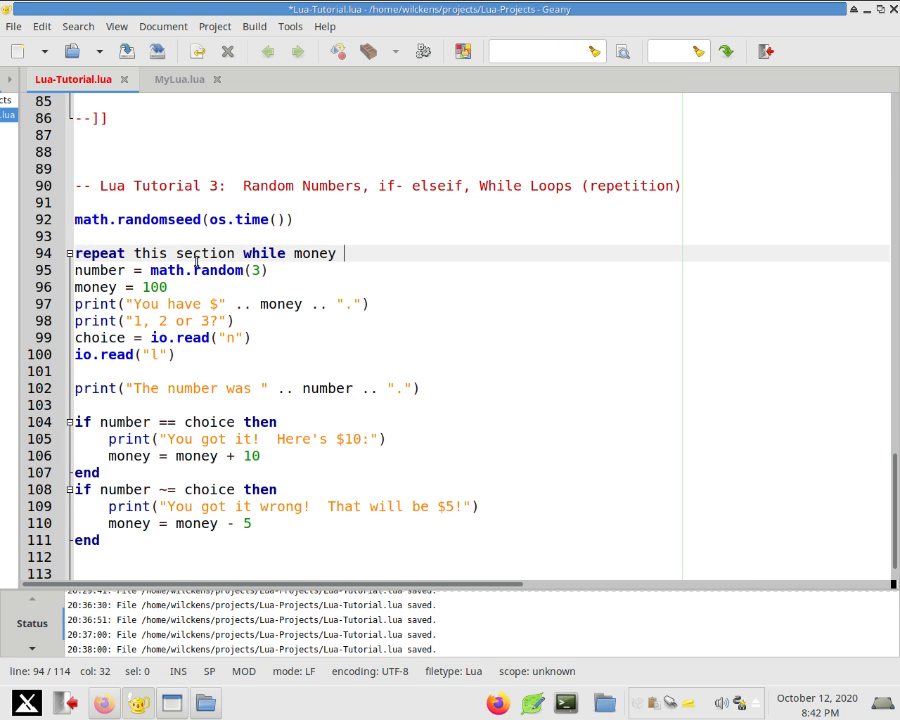
{"action": "type", "text": "> 0"}
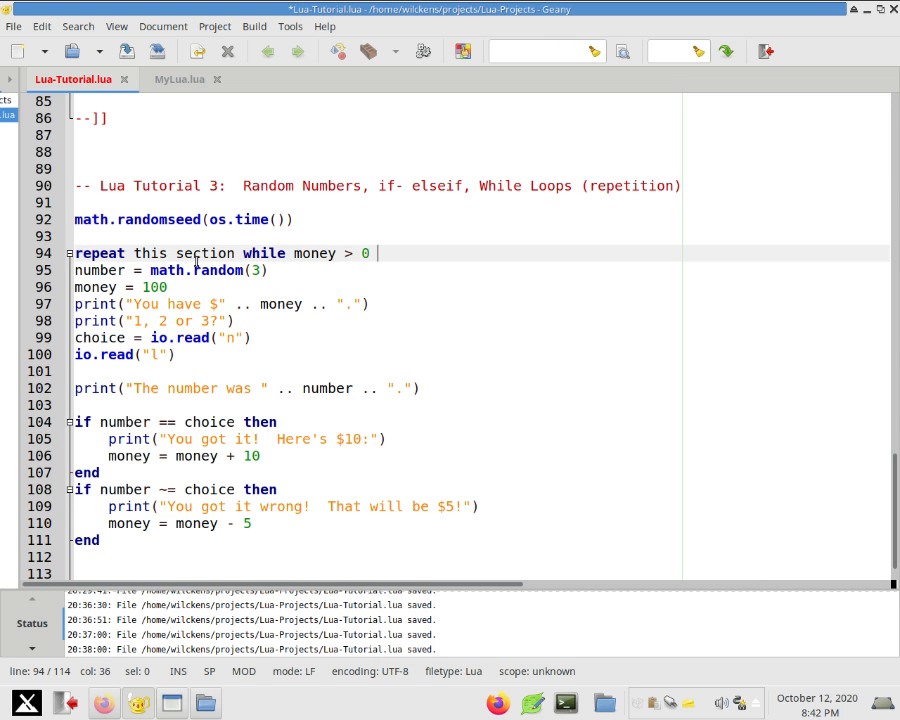
{"action": "type", "text": "{"}
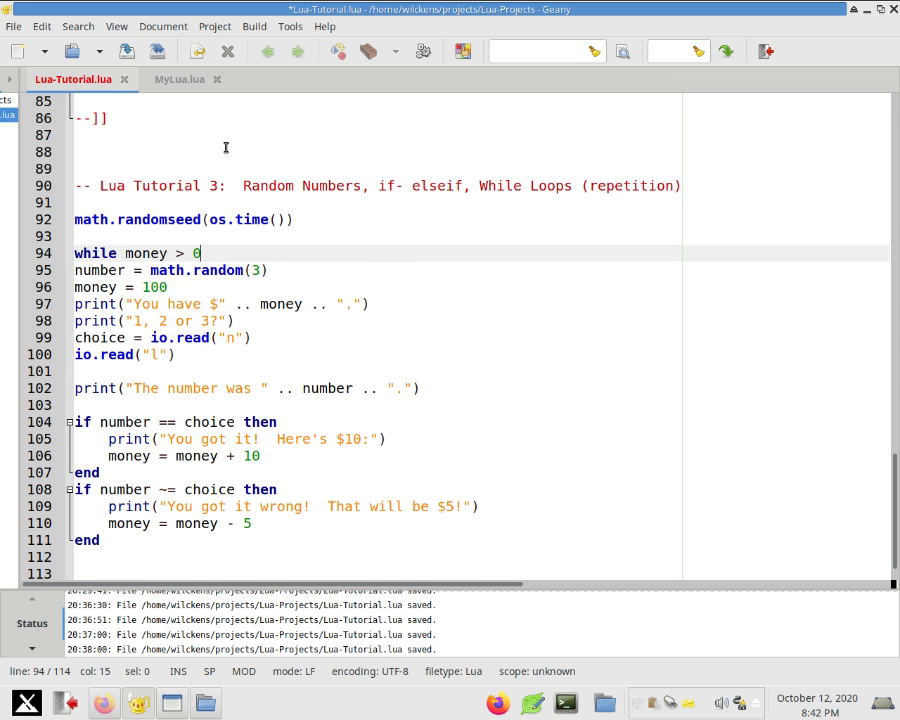
{"action": "type", "text": "do"}
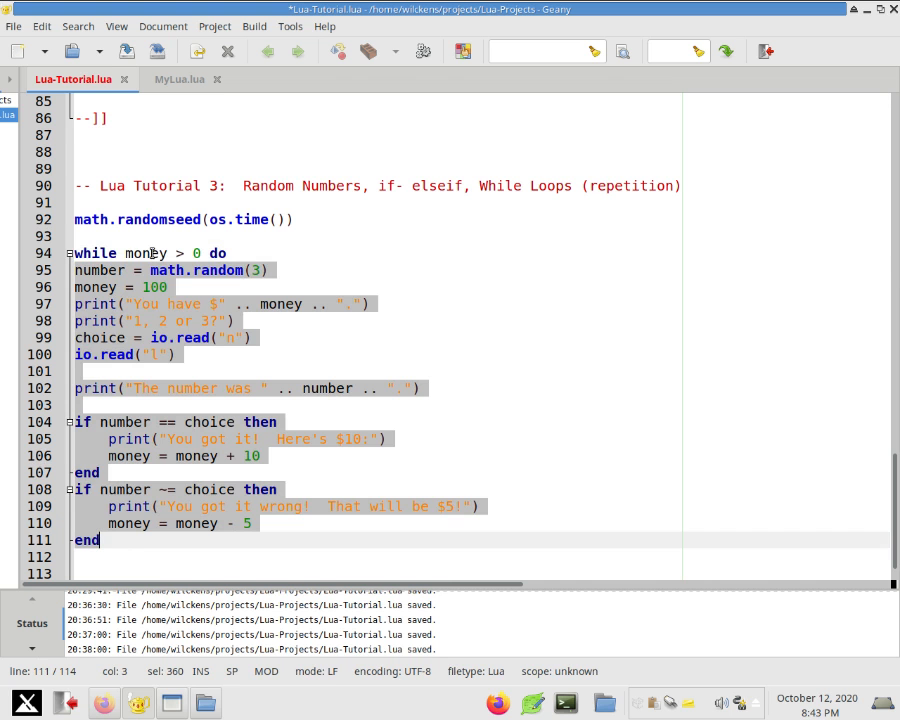
Indent the game code and close the loop with end -- end of while loop.
{"action": "left_click", "coordinate": [140, 253]}
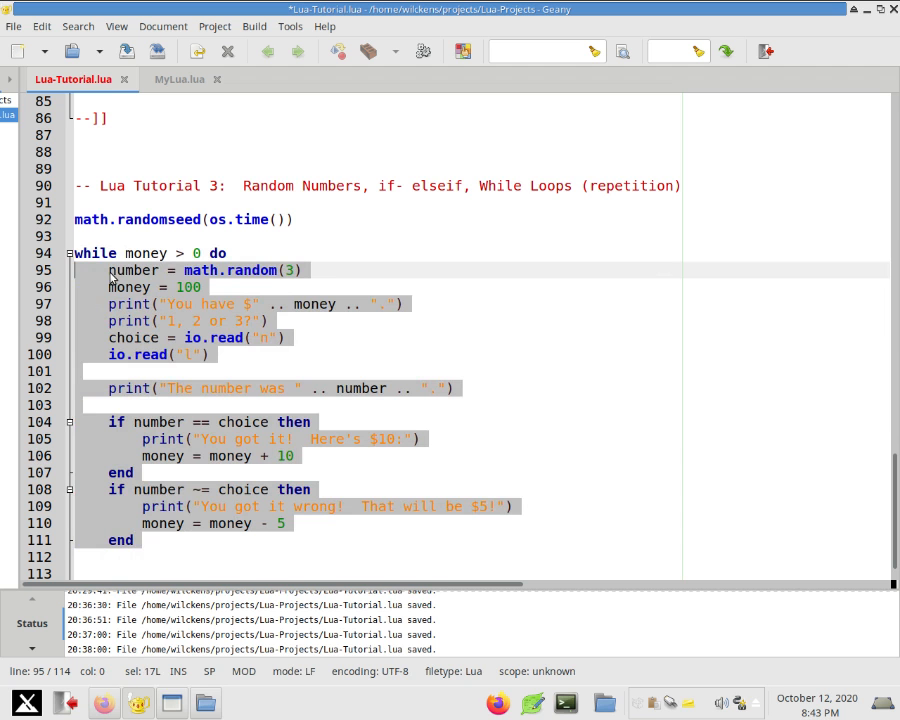
{"action": "mouse_move", "coordinate": [108, 313]}
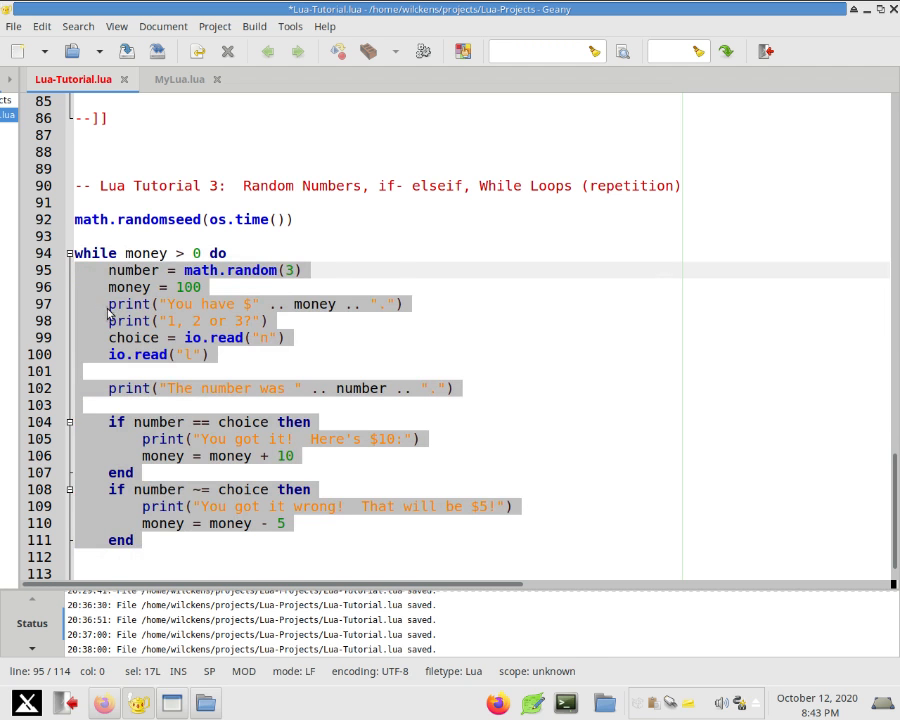
{"action": "left_click", "coordinate": [106, 557]}
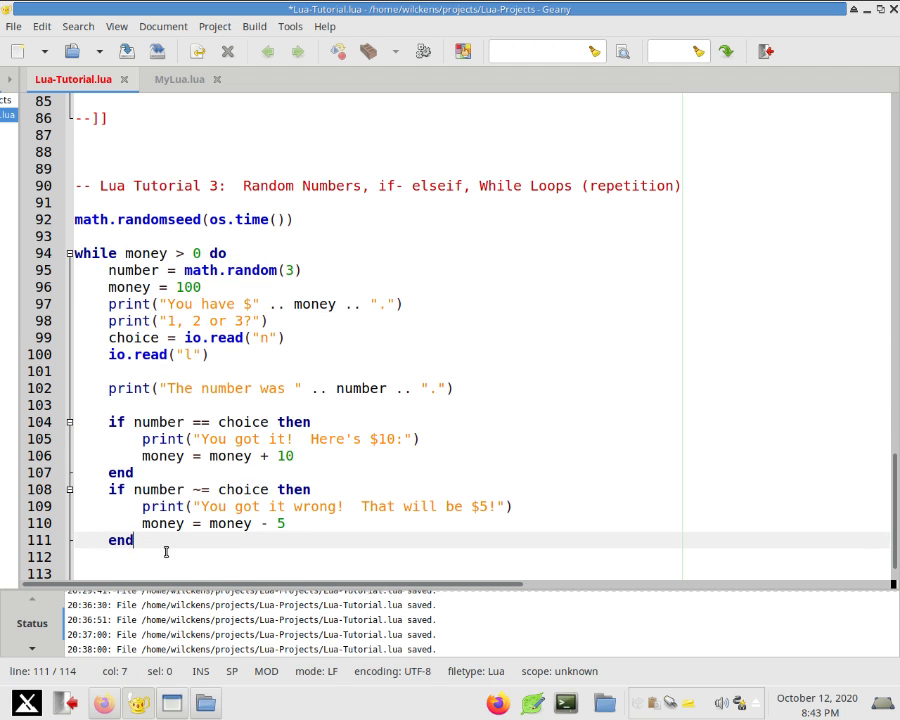
{"action": "type", "text": "end"}
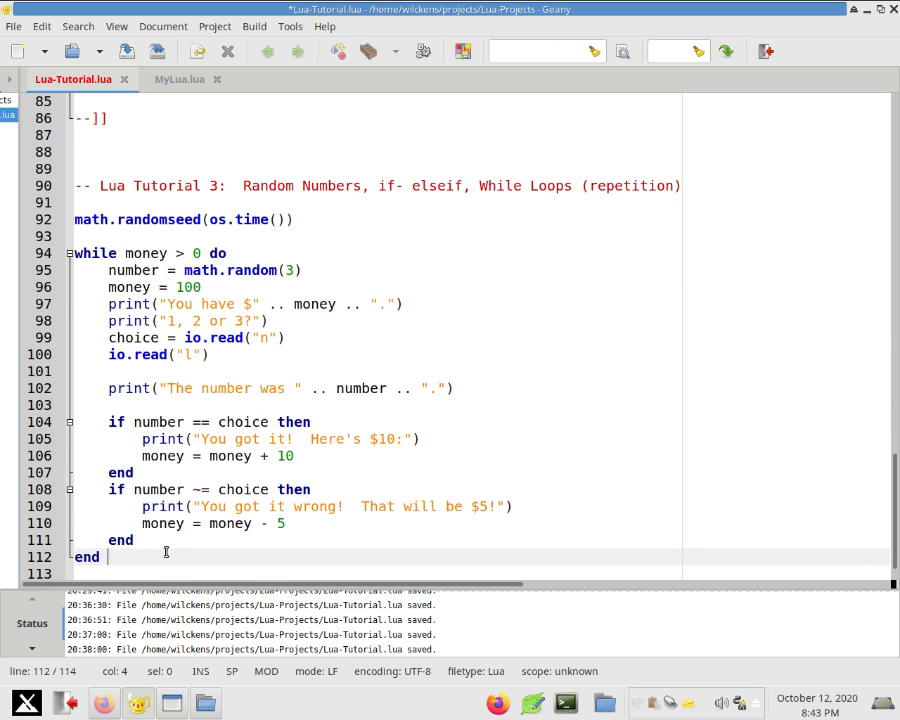
{"action": "type", "text": "--"}
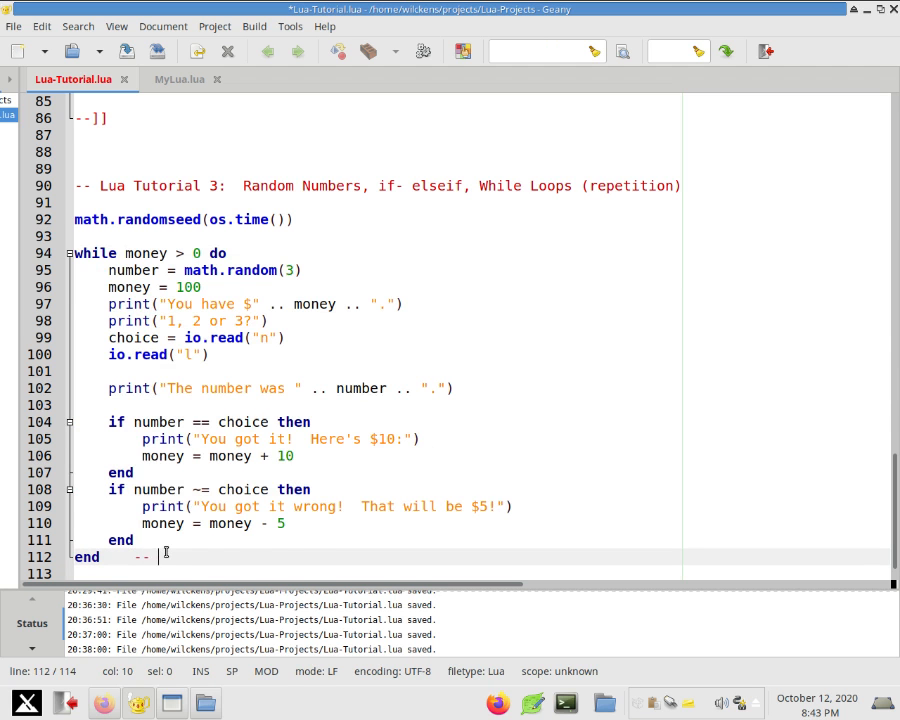
{"action": "type", "text": "end of while"}
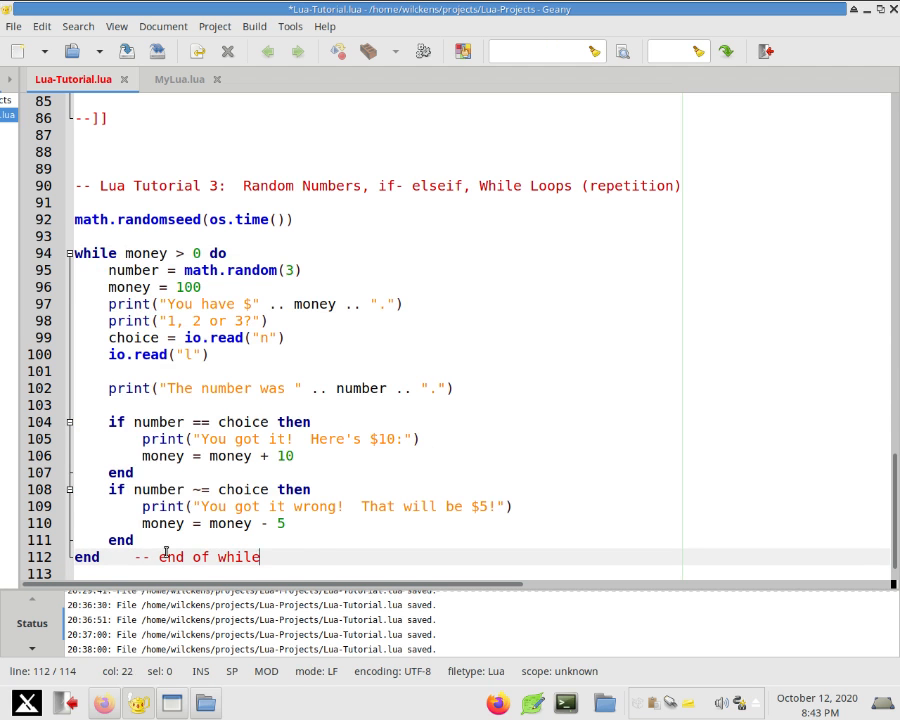
{"action": "type", "text": "loop"}
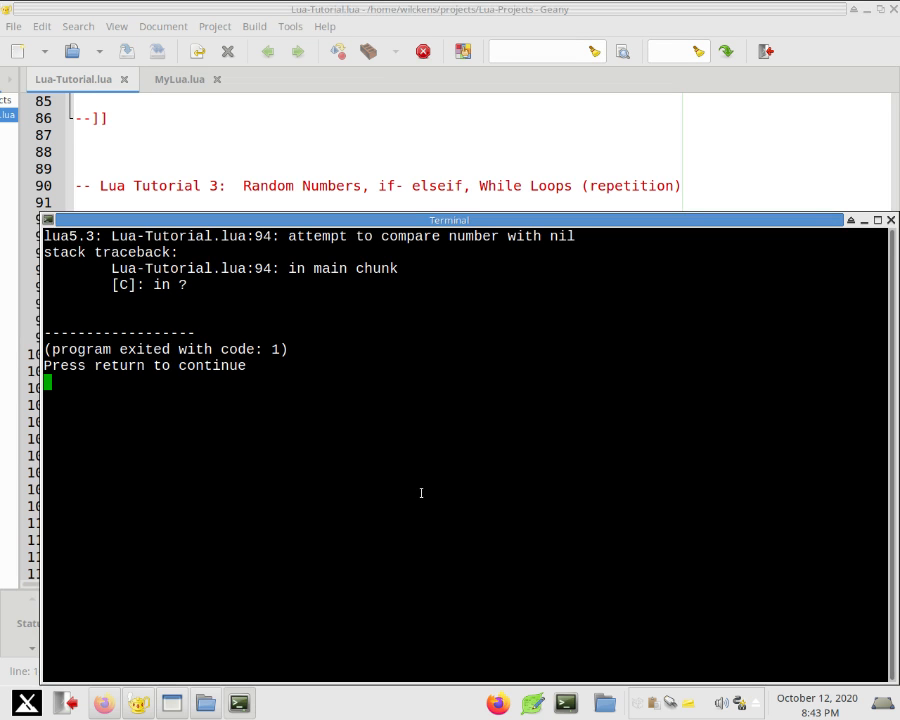
Inspect the loop code after the run's 'attempt to compare number with nil' error.
{"action": "double_click", "coordinate": [193, 268]}
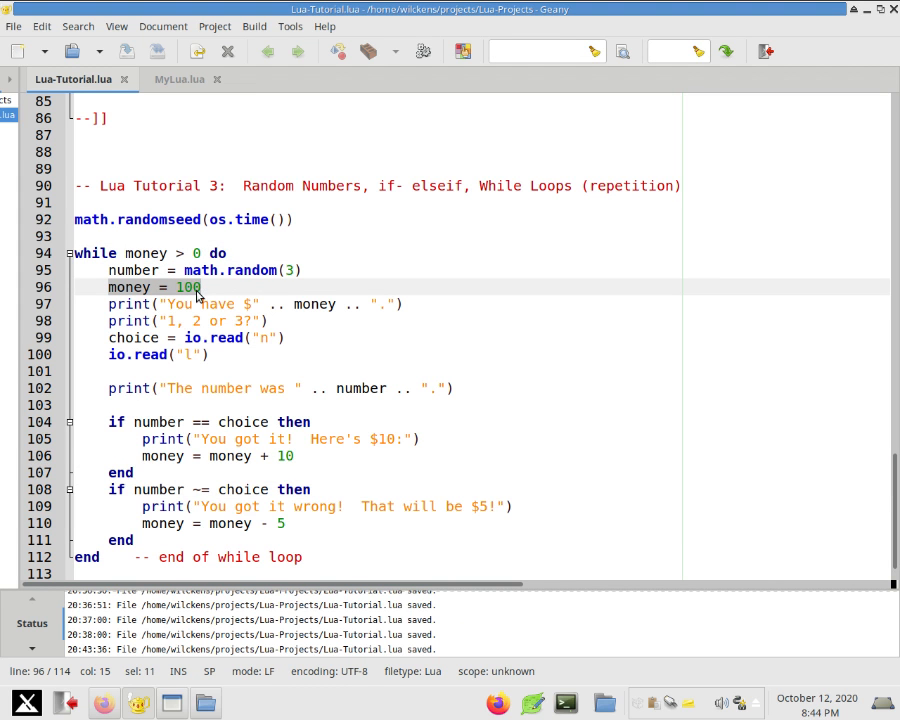
{"action": "mouse_move", "coordinate": [188, 287]}
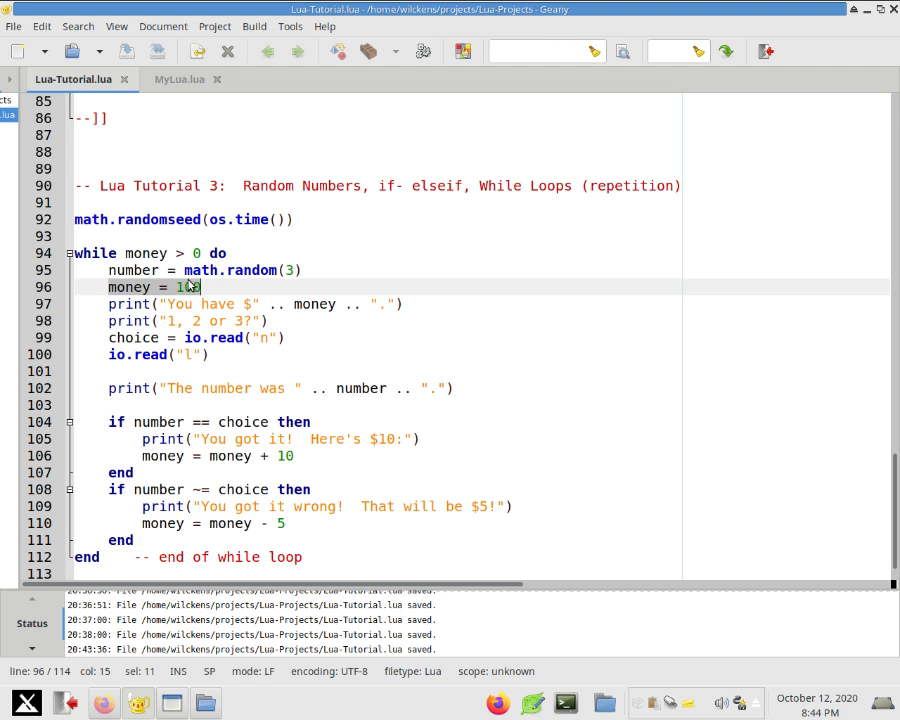
Move 'money = 100' above 'while money > 0 do' and run the game to test it.
{"action": "type", "text": "00"}
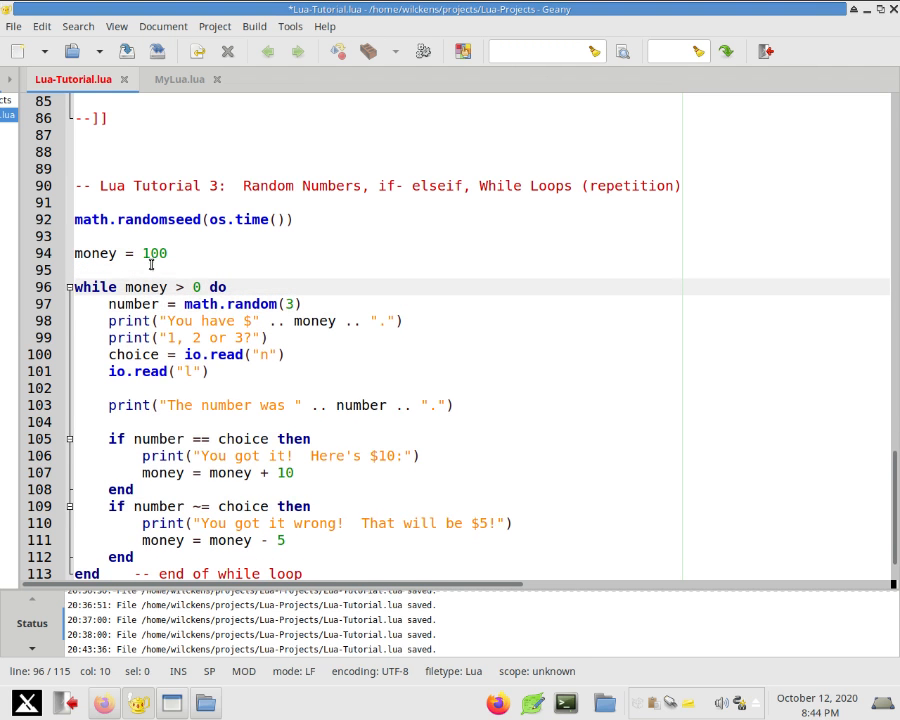
{"action": "double_click", "coordinate": [146, 287]}
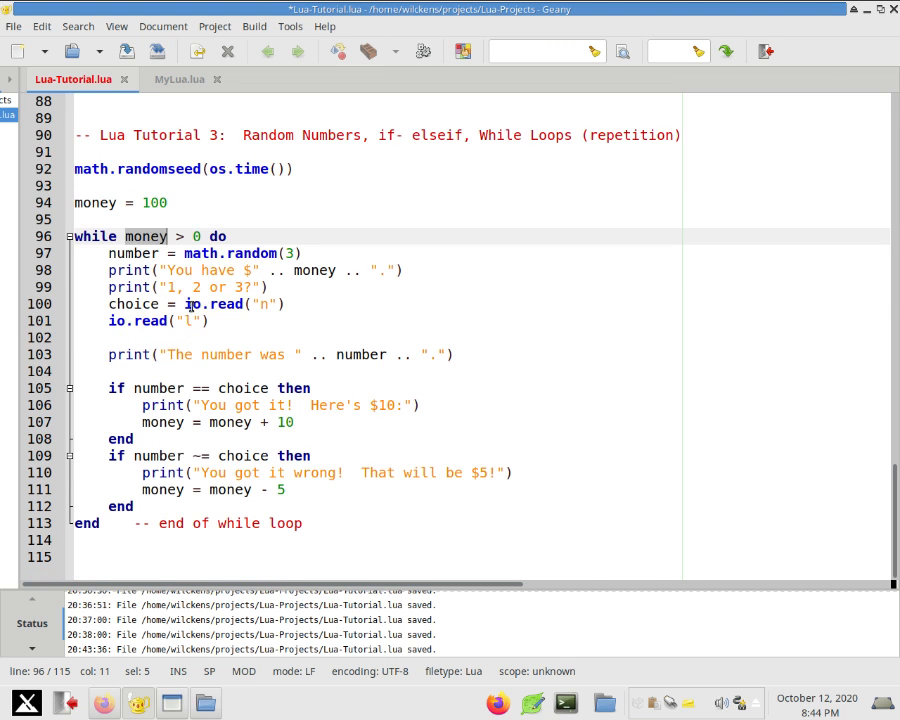
{"action": "left_click", "coordinate": [132, 236]}
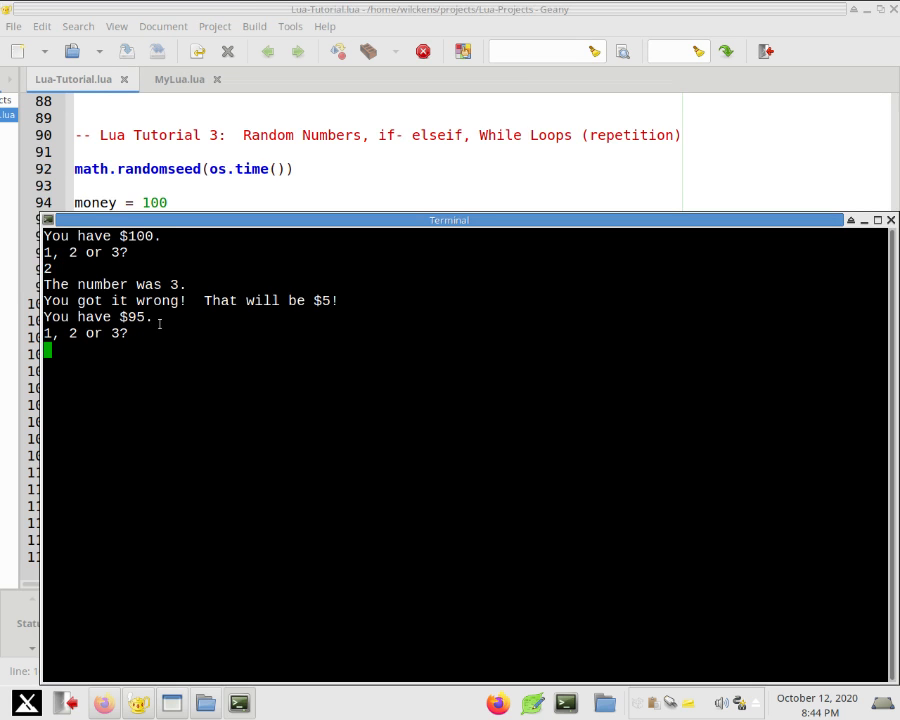
{"action": "mouse_move", "coordinate": [148, 337]}
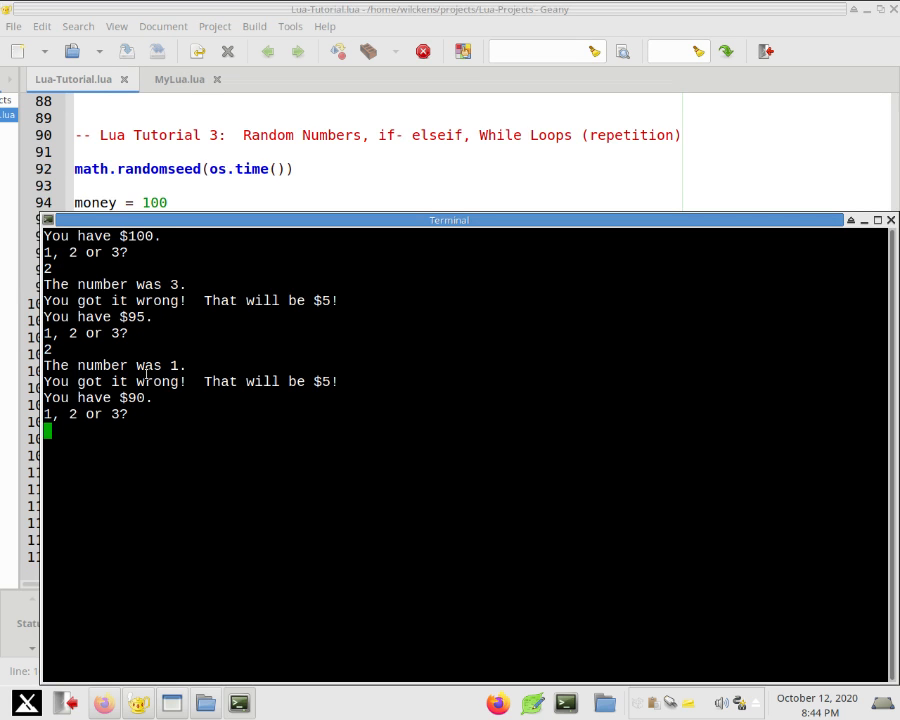
Enter a guess of 2 in the terminal, dropping the balance to $90.
{"action": "type", "text": "2"}
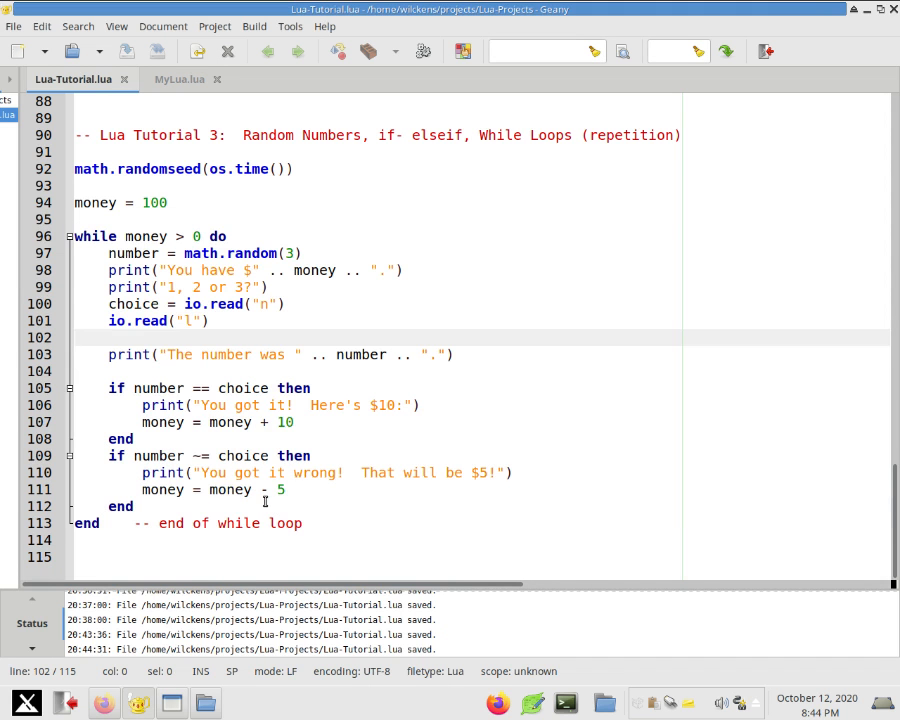
{"action": "left_click", "coordinate": [258, 506]}
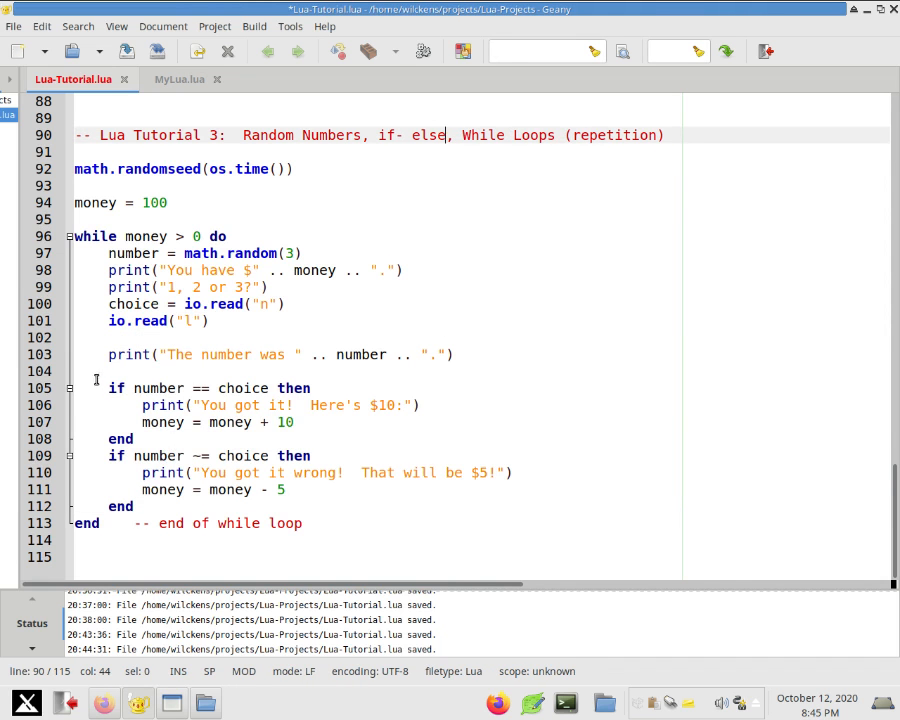
Rename the heading to 'if- else' and turn the second if block into an else branch.
{"action": "left_click_drag", "start_coordinate": [109, 388], "coordinate": [163, 505]}
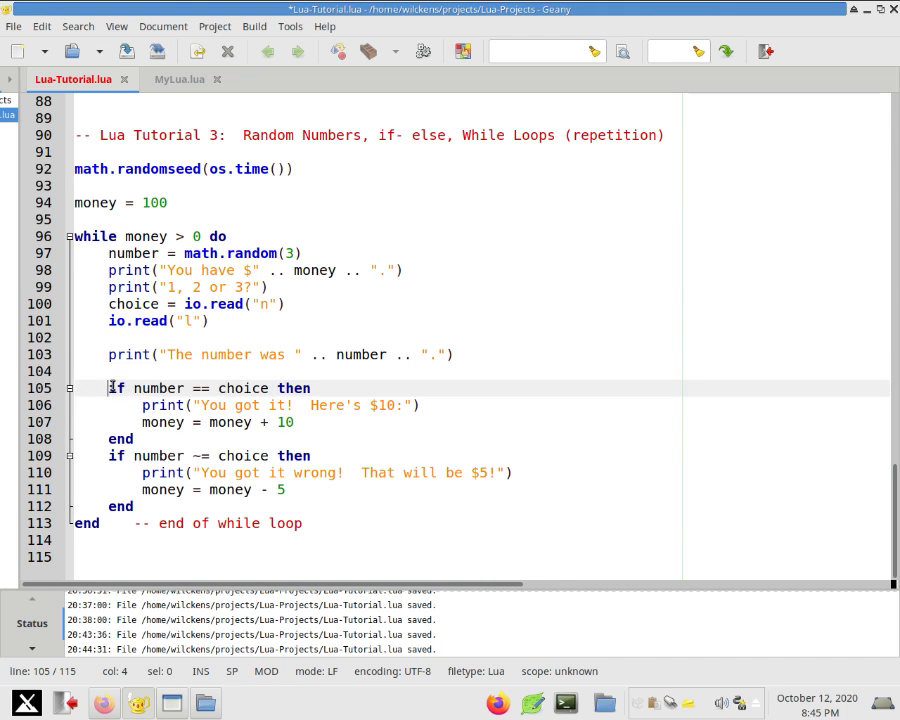
{"action": "left_click_drag", "start_coordinate": [131, 388], "coordinate": [272, 388]}
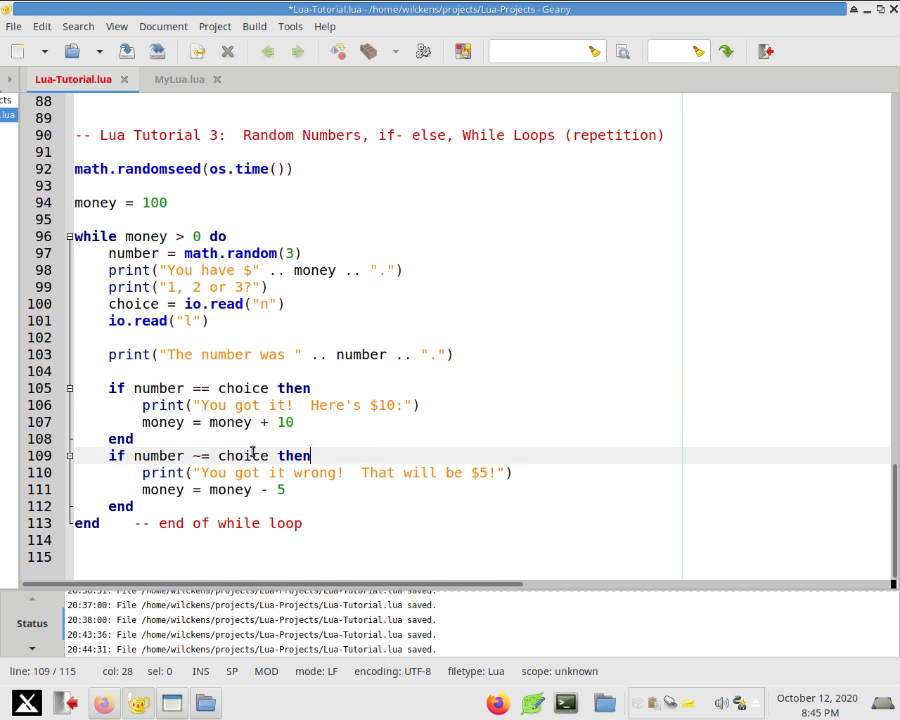
{"action": "double_click", "coordinate": [121, 439]}
{"action": "type", "text": "else"}
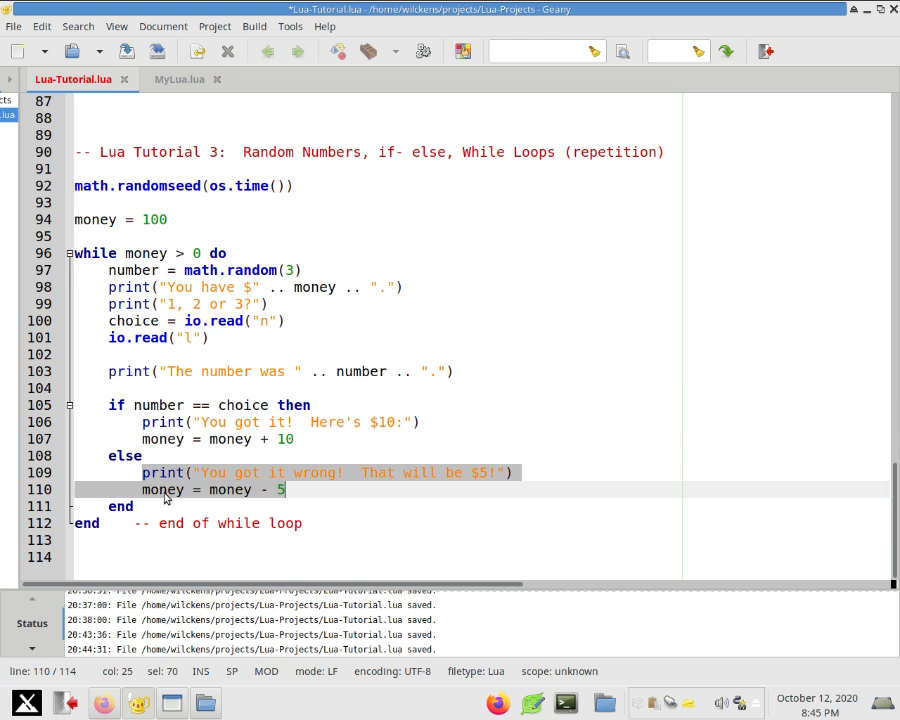
Run the if–else version, winning to $110, then guessing 2 wrongly for $105.
{"action": "left_click", "coordinate": [119, 405]}
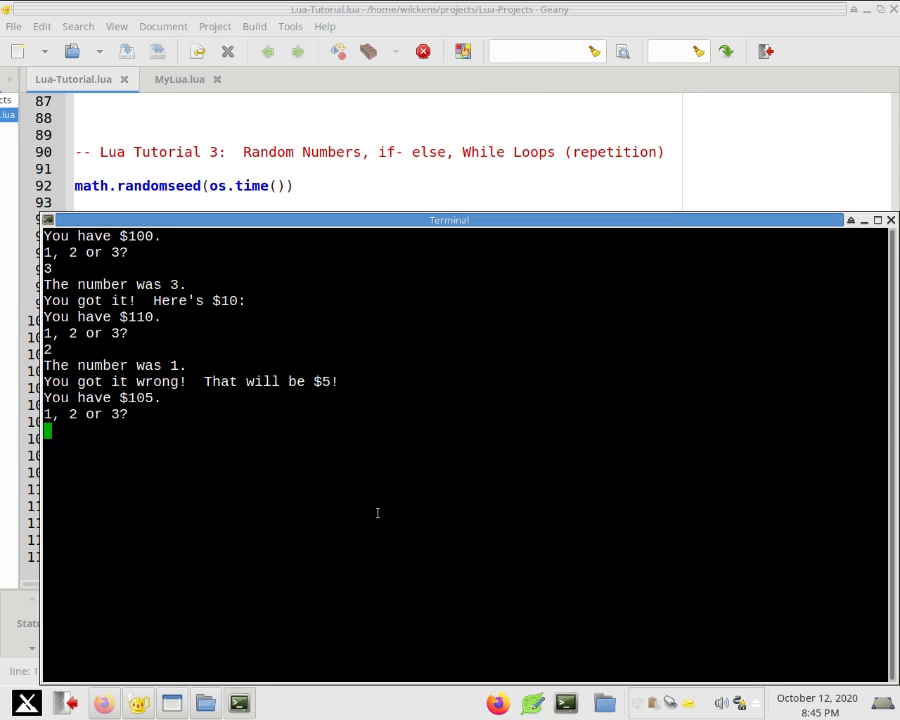
{"action": "type", "text": "2"}
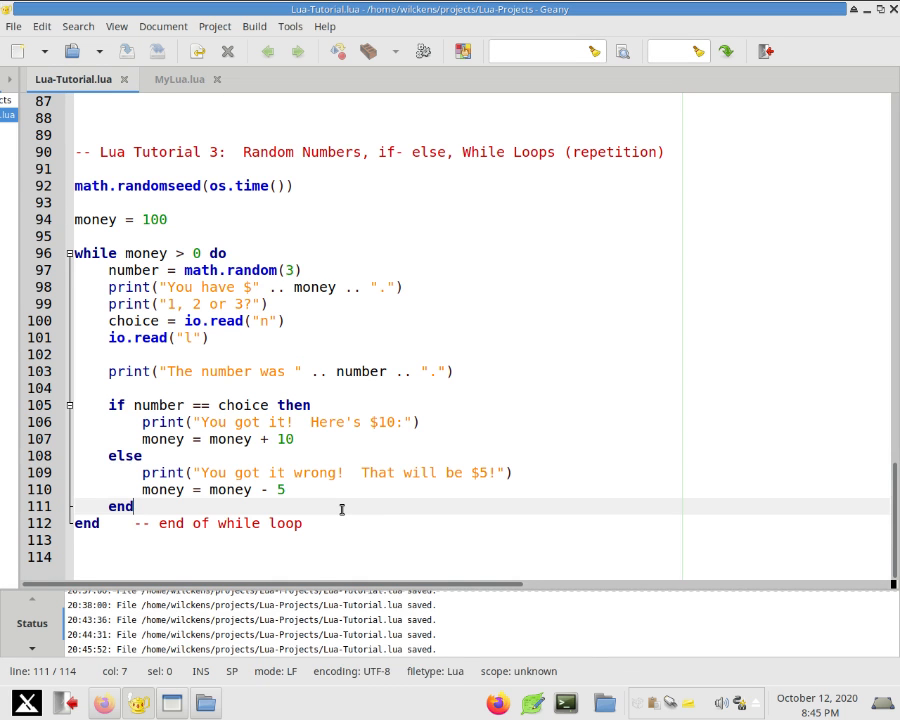
Add '-- Task 3: Try to make a rock-paper-scissors' and '-- Use a while loop to repeat the game over again' comments.
{"action": "type", "text": "-- Task 3"}
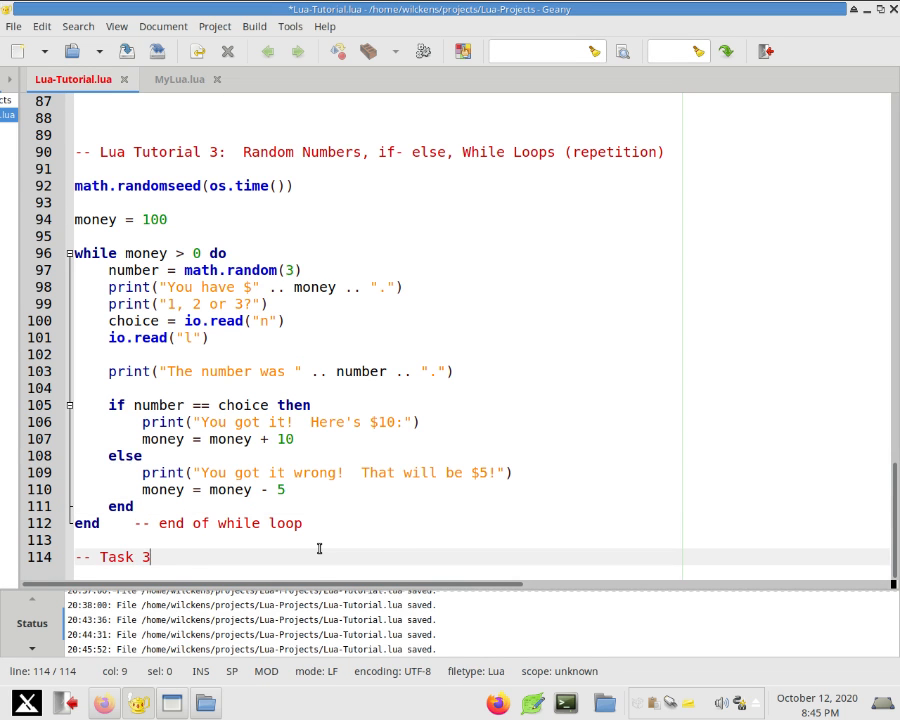
{"action": "type", "text": ":"}
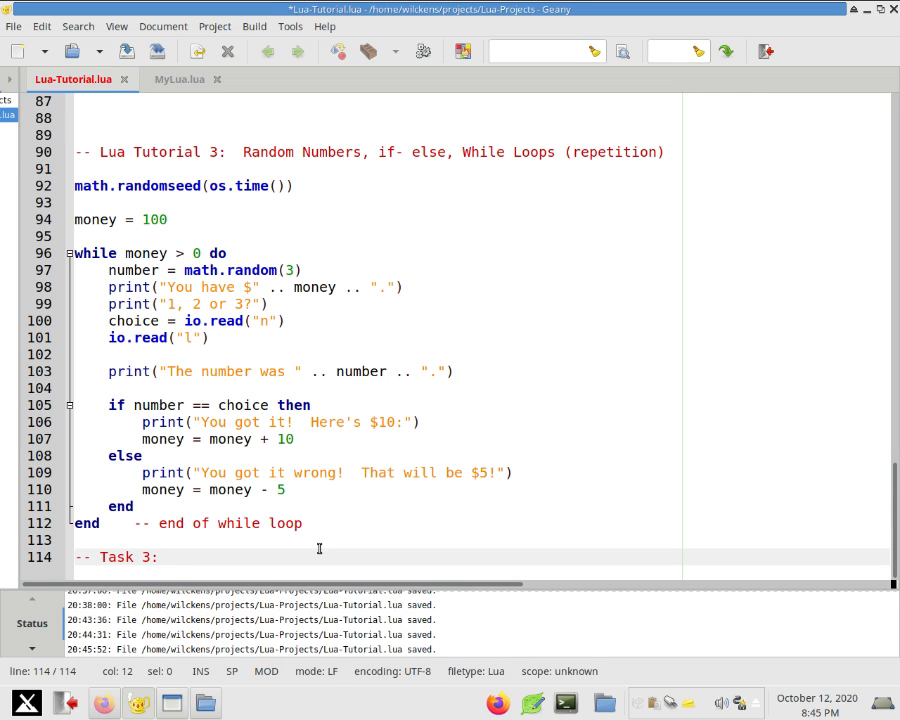
{"action": "type", "text": "Try to mak e a rock"}
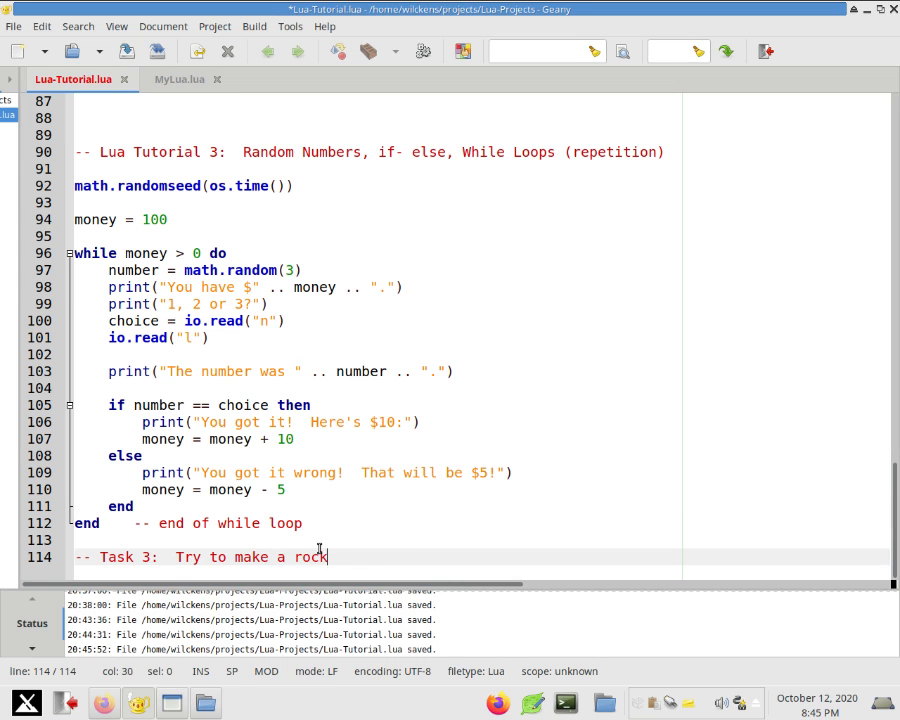
{"action": "type", "text": "-paper-scissors program."}
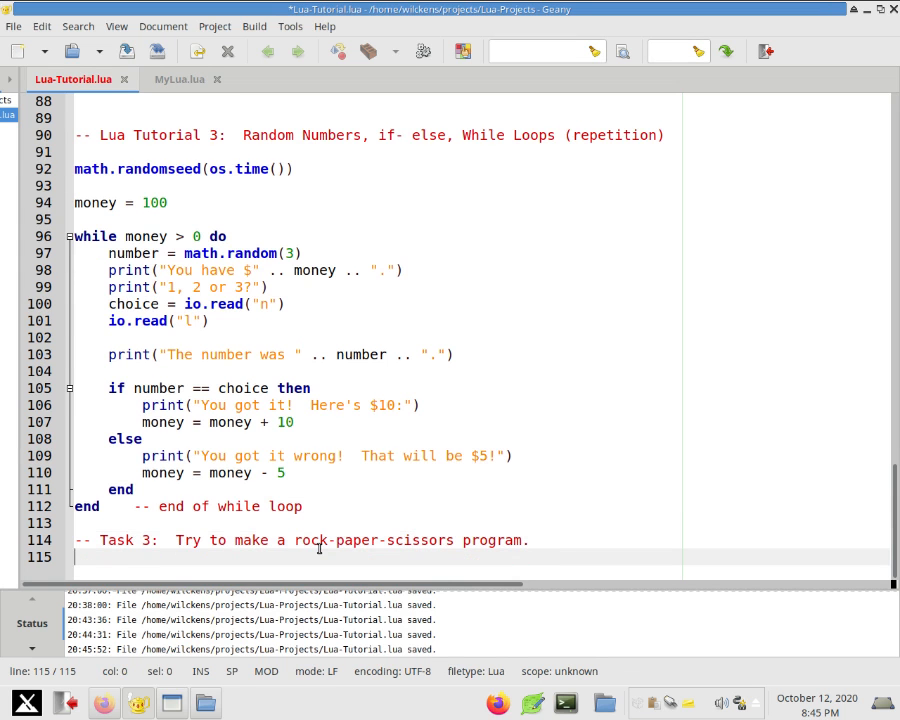
{"action": "type", "text": "--"}
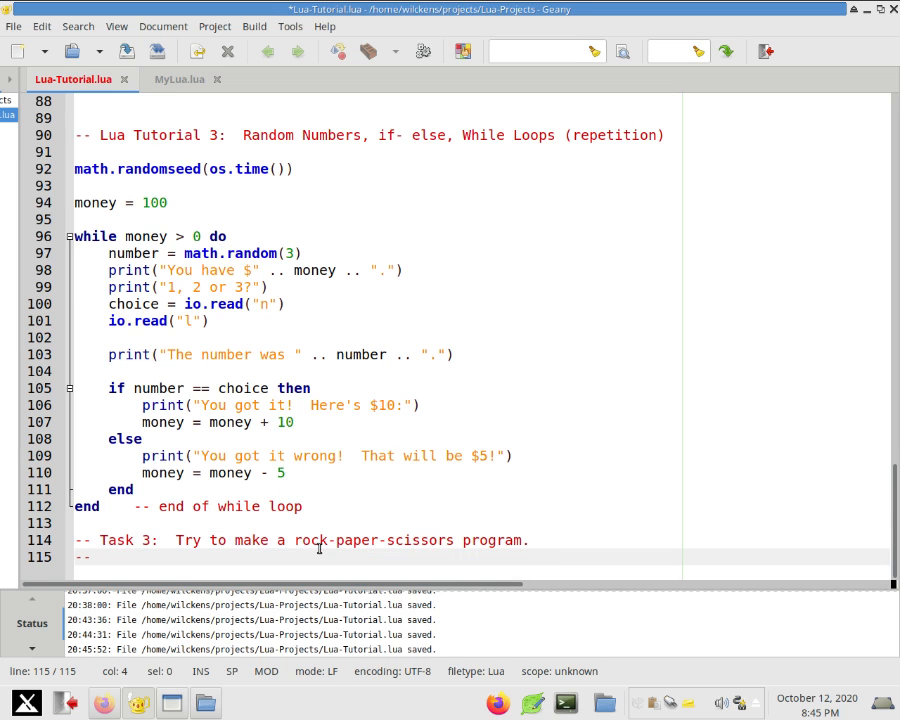
{"action": "type", "text": "Use a"}
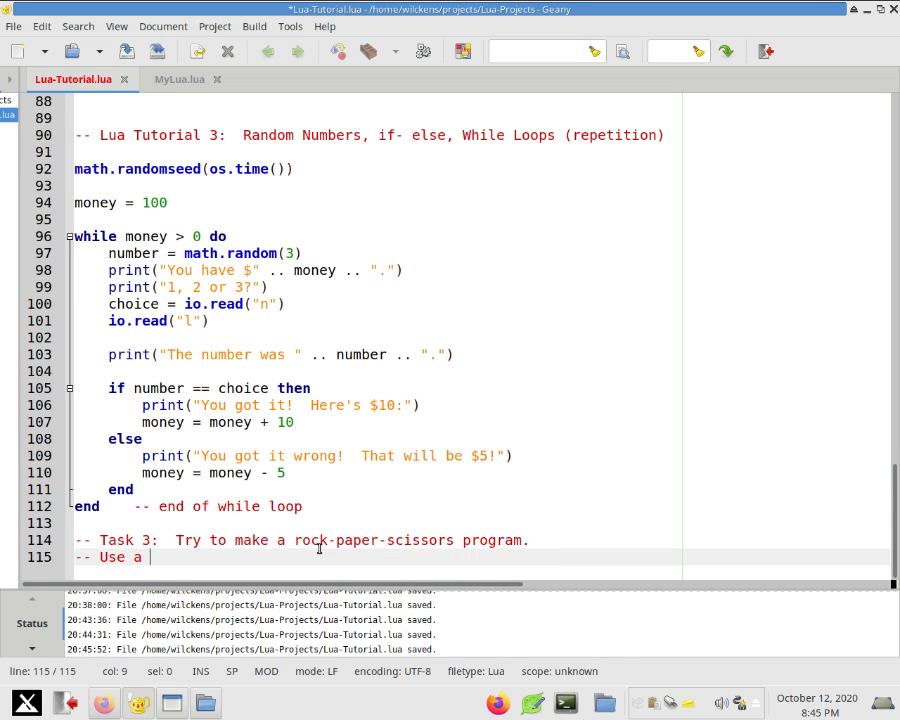
{"action": "type", "text": "while loop to r"}
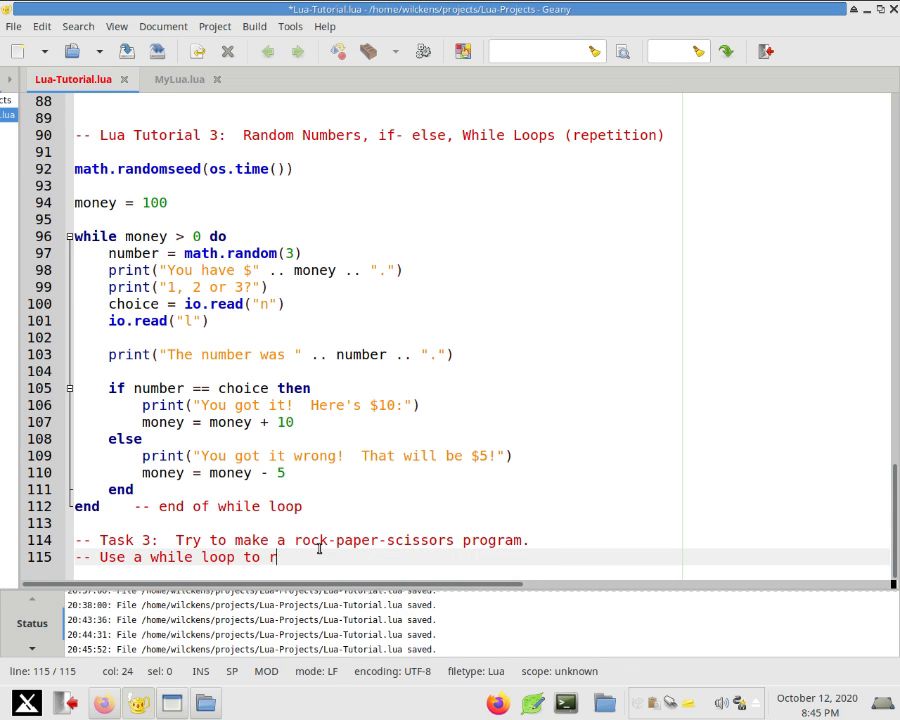
{"action": "type", "text": "epeat the gr"}
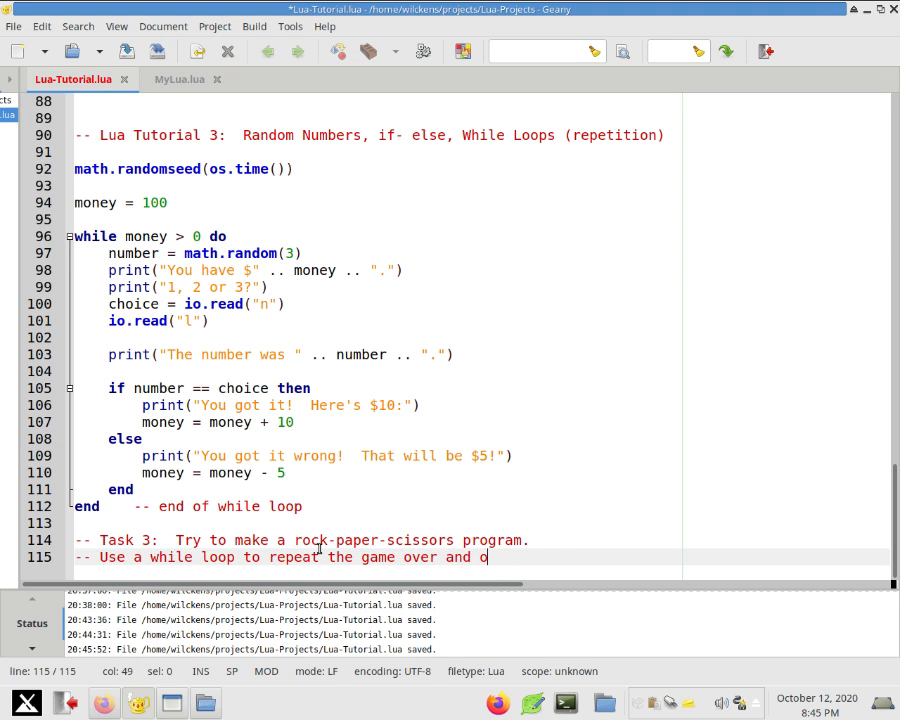
{"action": "type", "text": "ver again"}
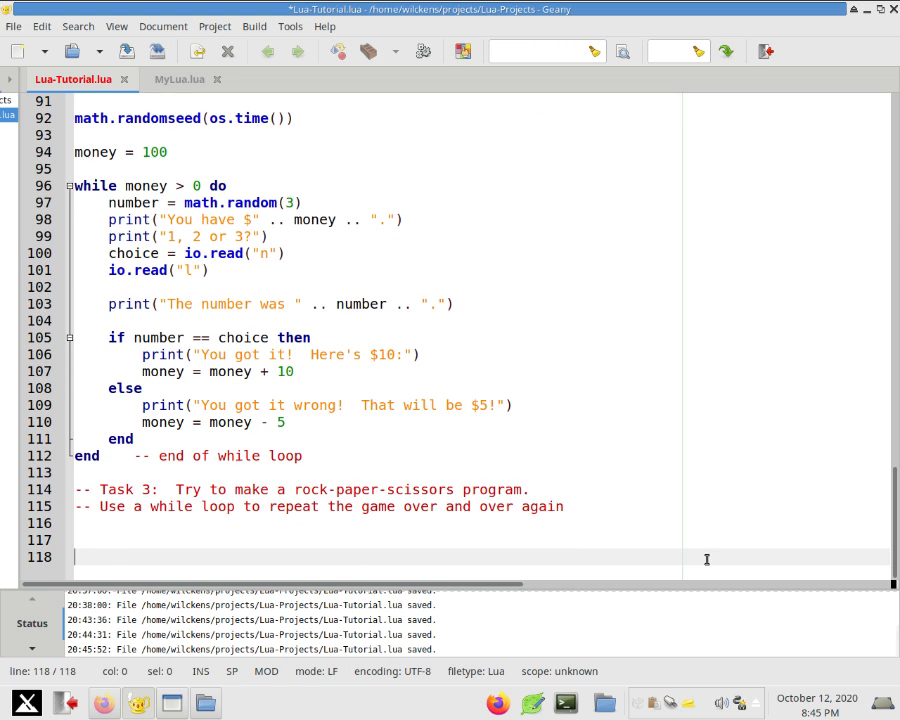
Type a temporary 'while true do print("Hello!")' example loop below Task 3.
{"action": "type", "text": "while true do"}
{"action": "type", "text": "pri"}
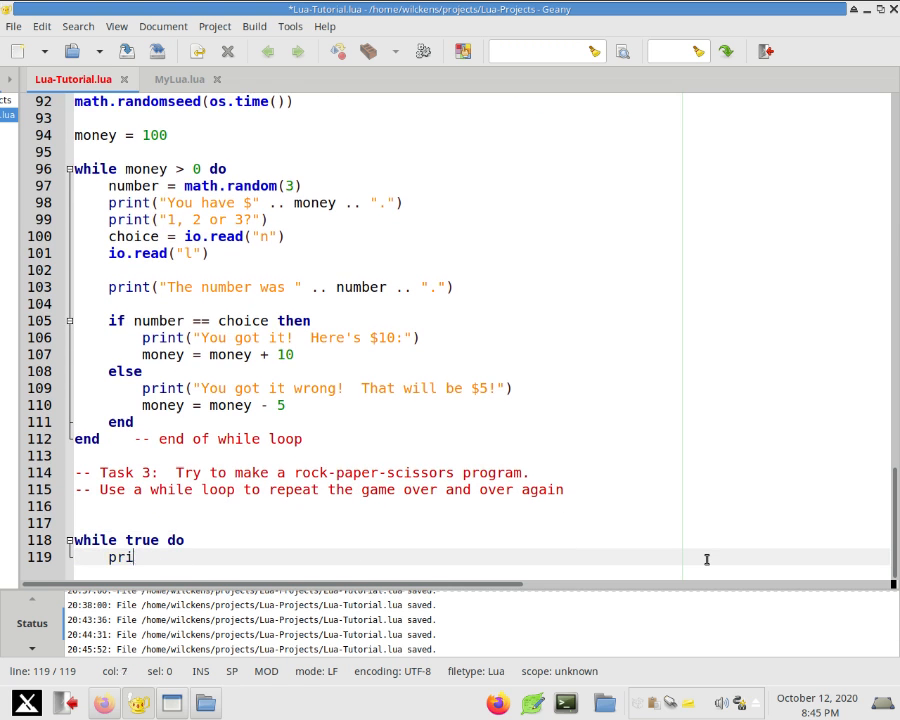
{"action": "type", "text": "nt(\"Hello!\")"}
{"action": "type", "text": "end"}
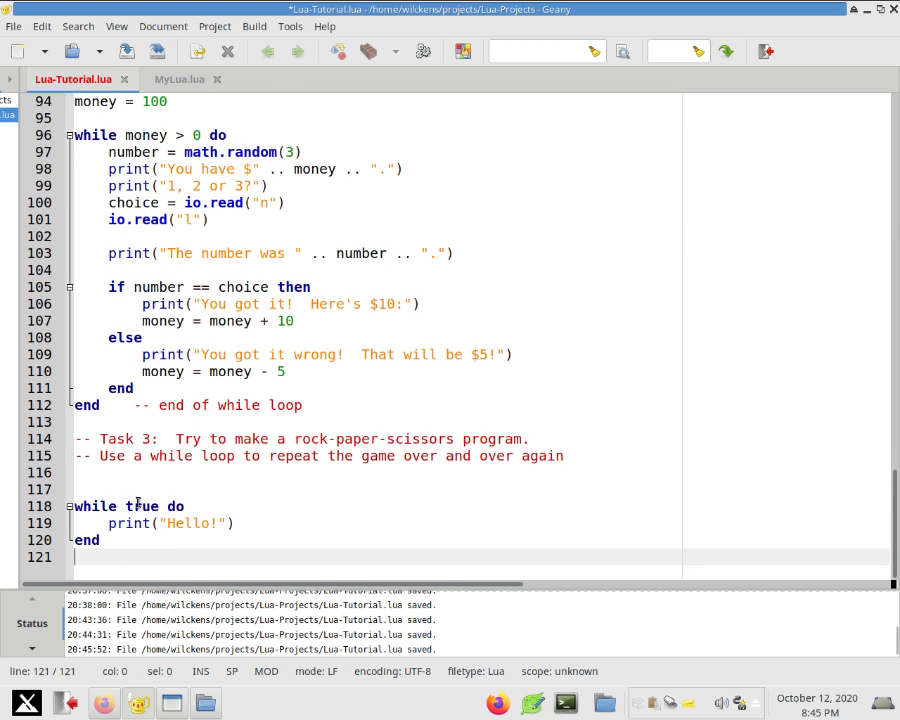
{"action": "double_click", "coordinate": [96, 506]}
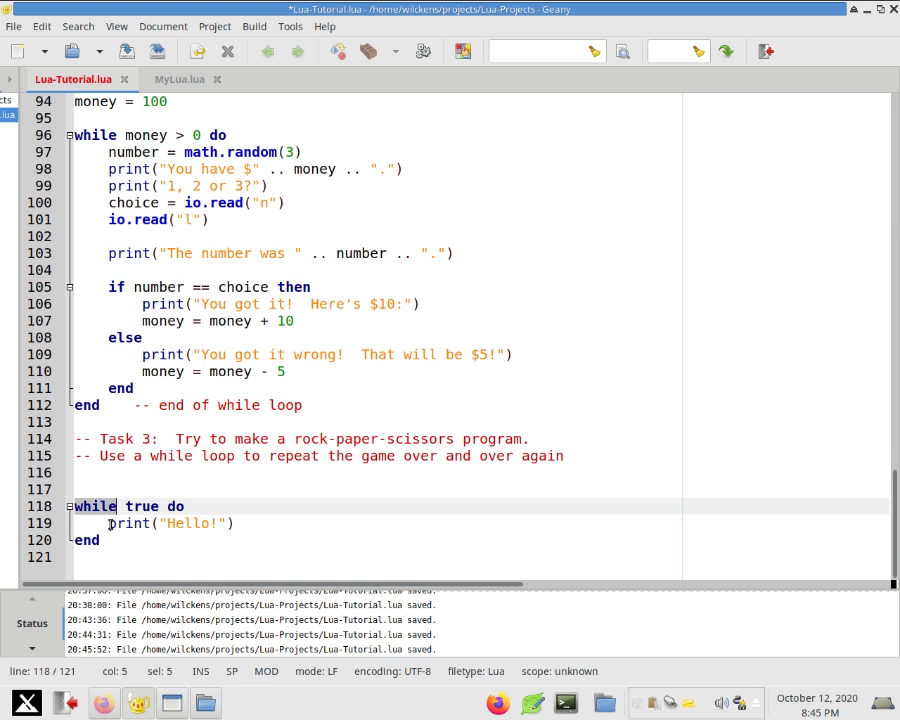
{"action": "double_click", "coordinate": [142, 506]}
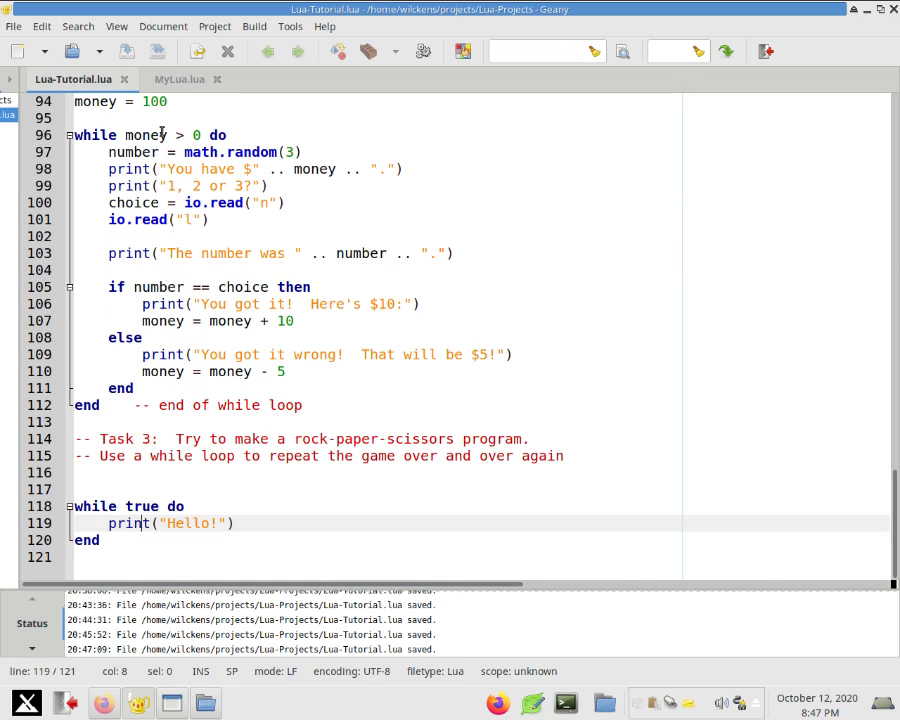
Replace 'true' with 'money > 0' in the game loop and delete the Hello loop.
{"action": "double_click", "coordinate": [158, 103]}
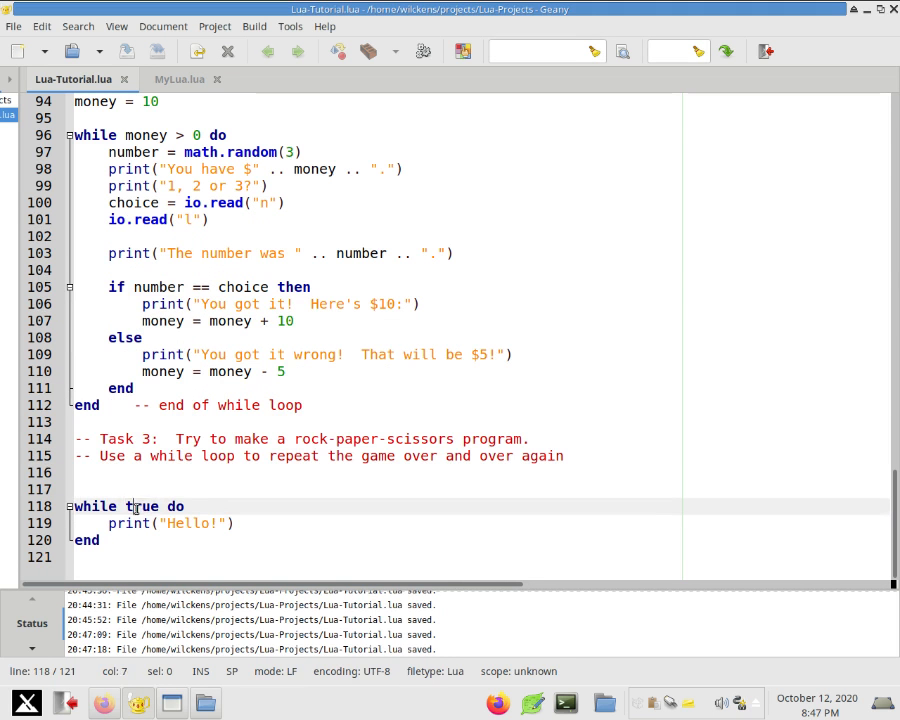
{"action": "double_click", "coordinate": [143, 506]}
{"action": "type", "text": "tru"}
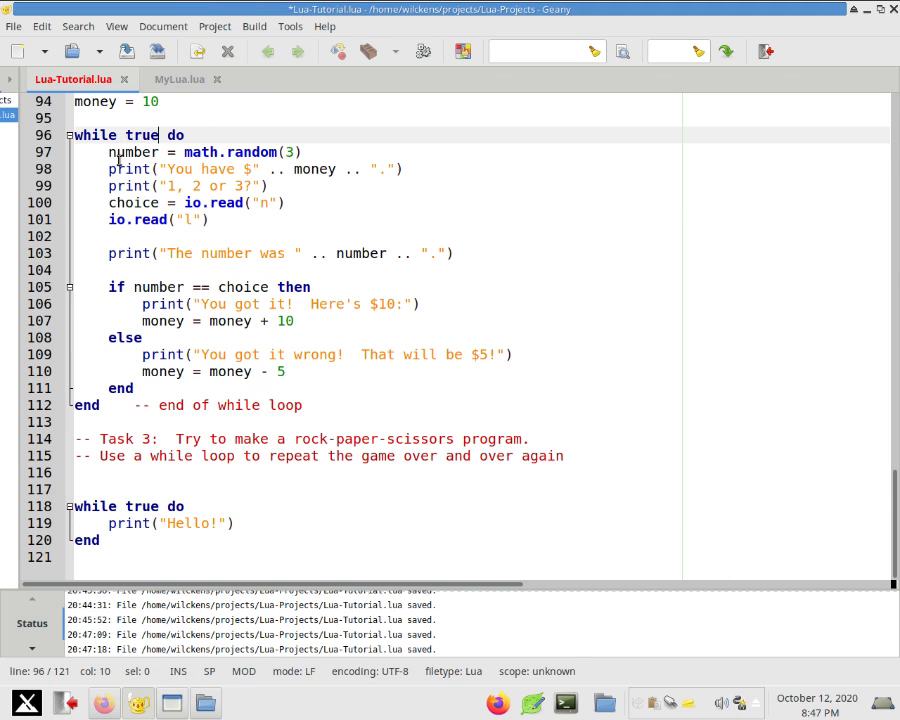
{"action": "double_click", "coordinate": [130, 151]}
{"action": "type", "text": "money > 0"}
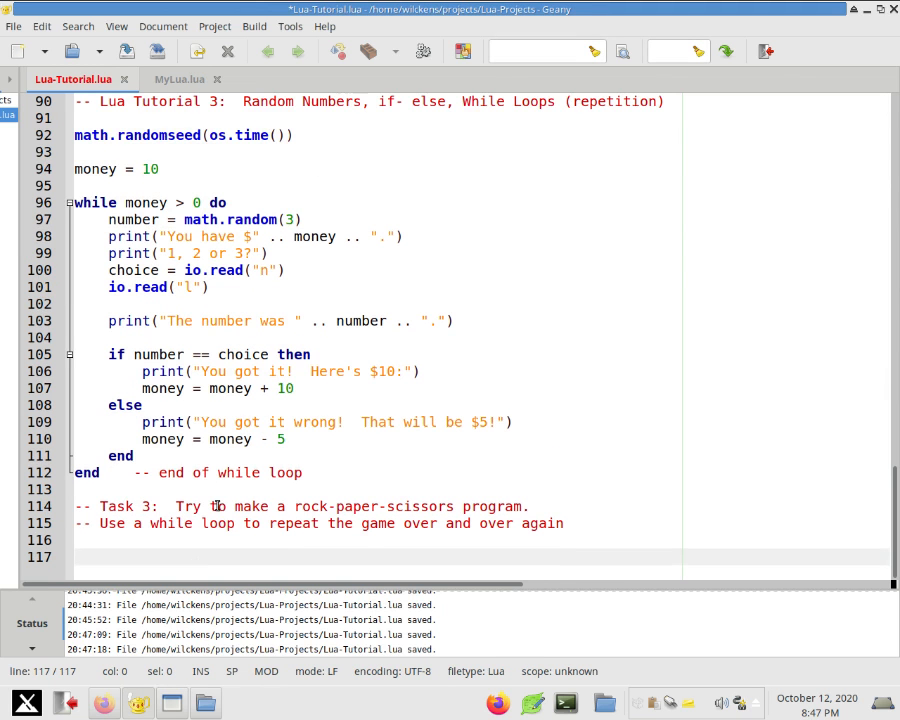
Comment using math.random(3) to pick 1, 2 or 3, numbering rock, paper and scissors.
{"action": "left_click", "coordinate": [436, 541]}
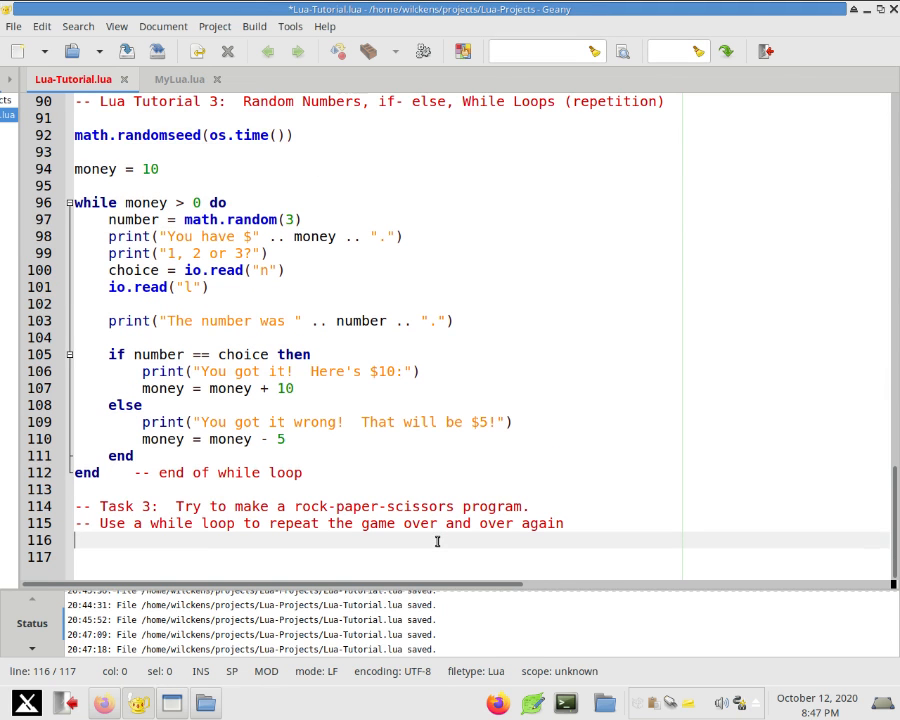
{"action": "type", "text": "-- Use"}
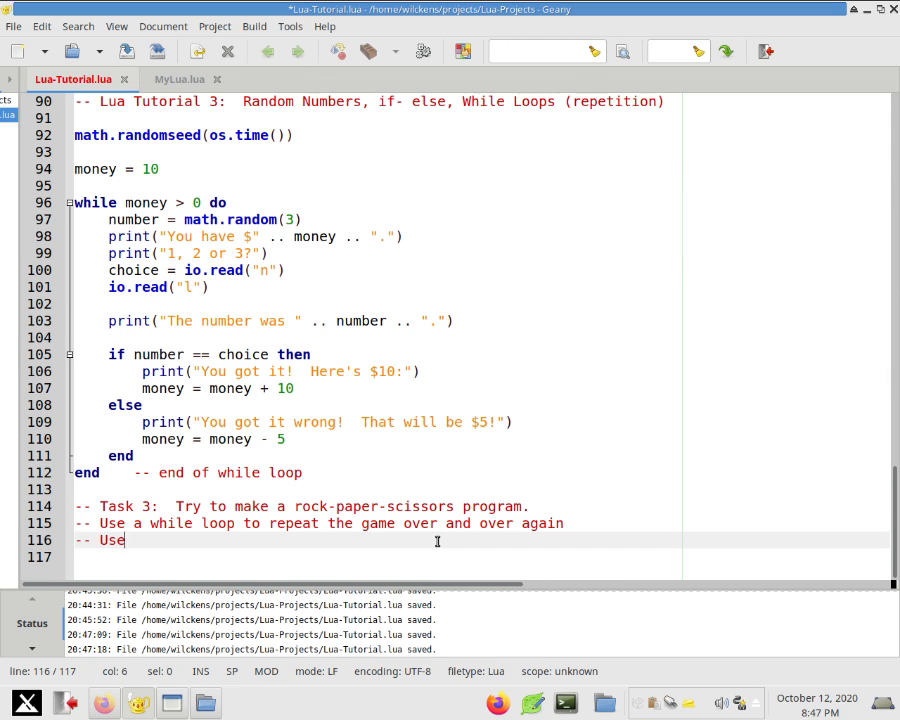
{"action": "type", "text": "math.random"}
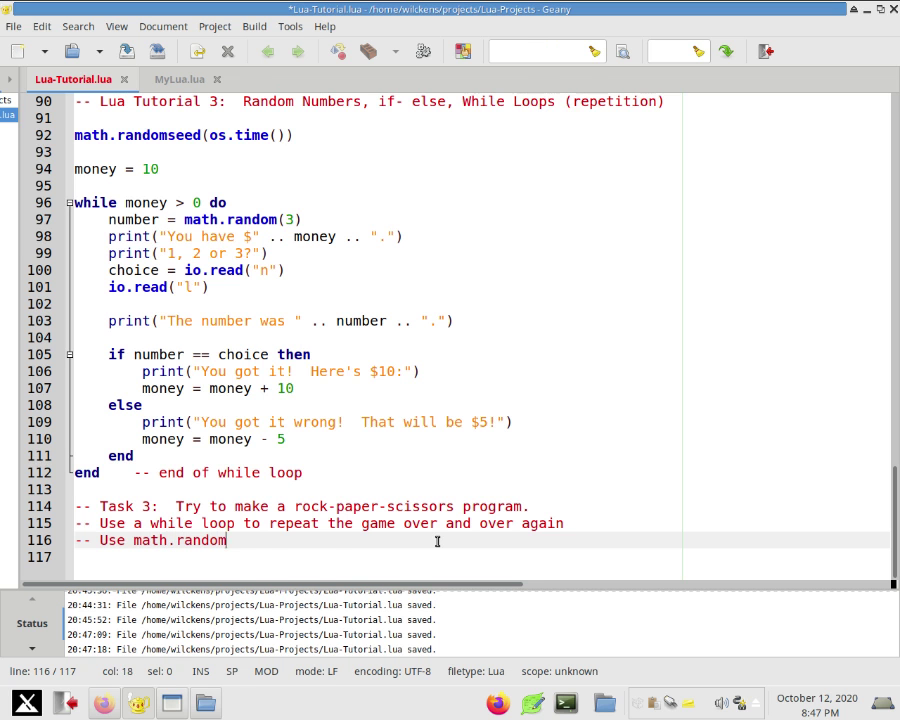
{"action": "type", "text": "(3) to choose"}
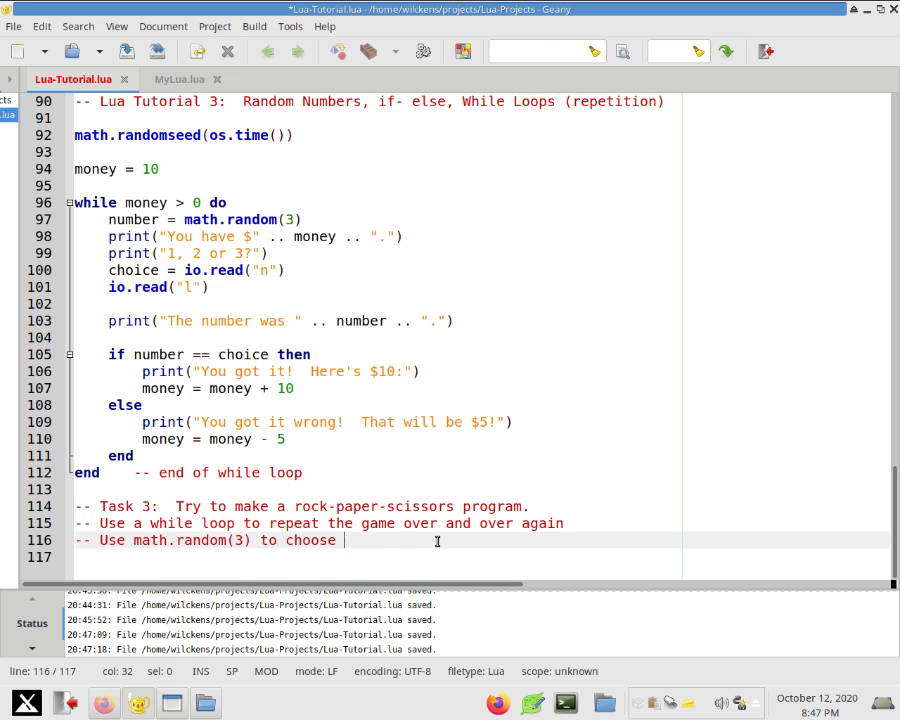
{"action": "type", "text": "1, 2 or 3 ran"}
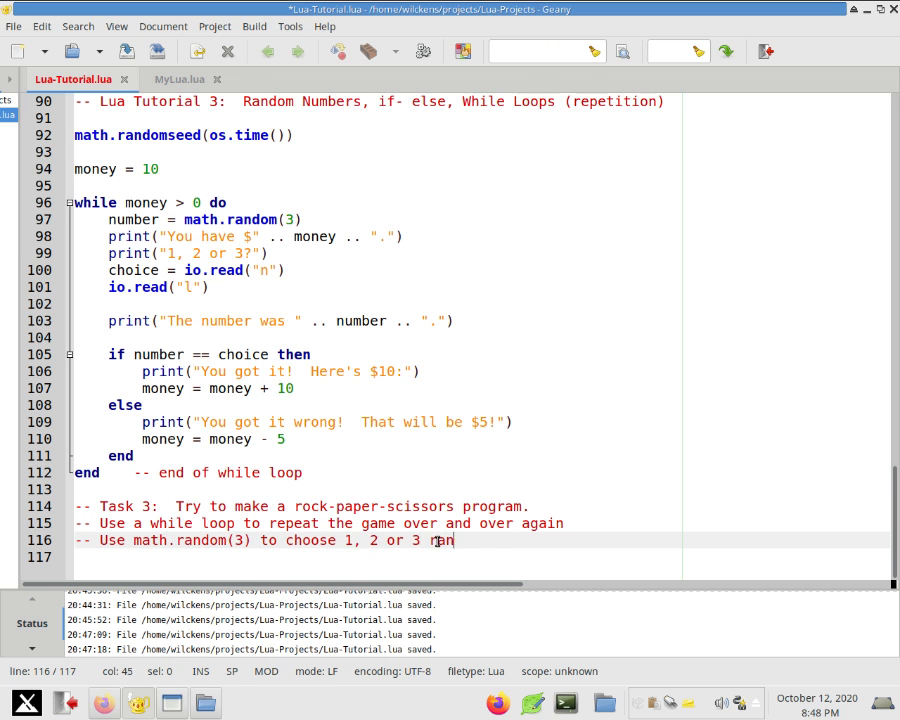
{"action": "type", "text": "domly"}
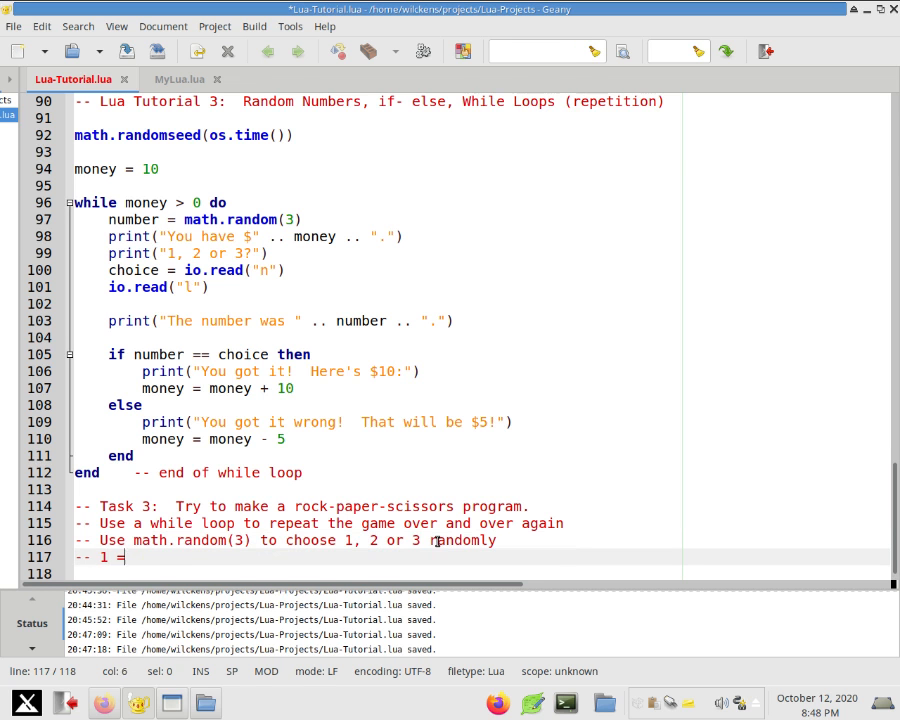
{"action": "type", "text": "rock, 2 = s"}
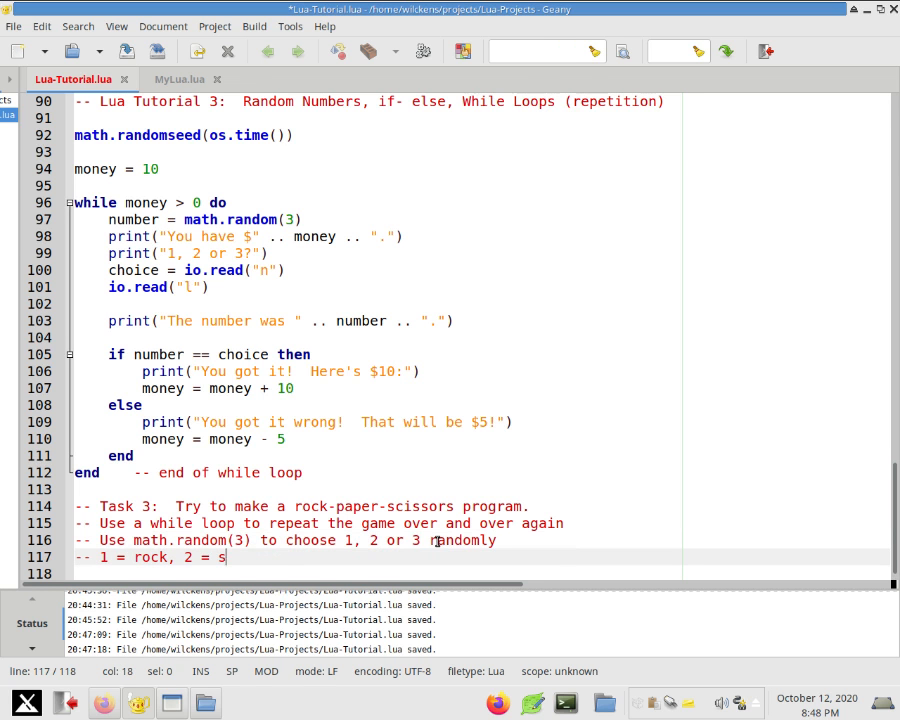
{"action": "type", "text": "cissors, 3 ="}
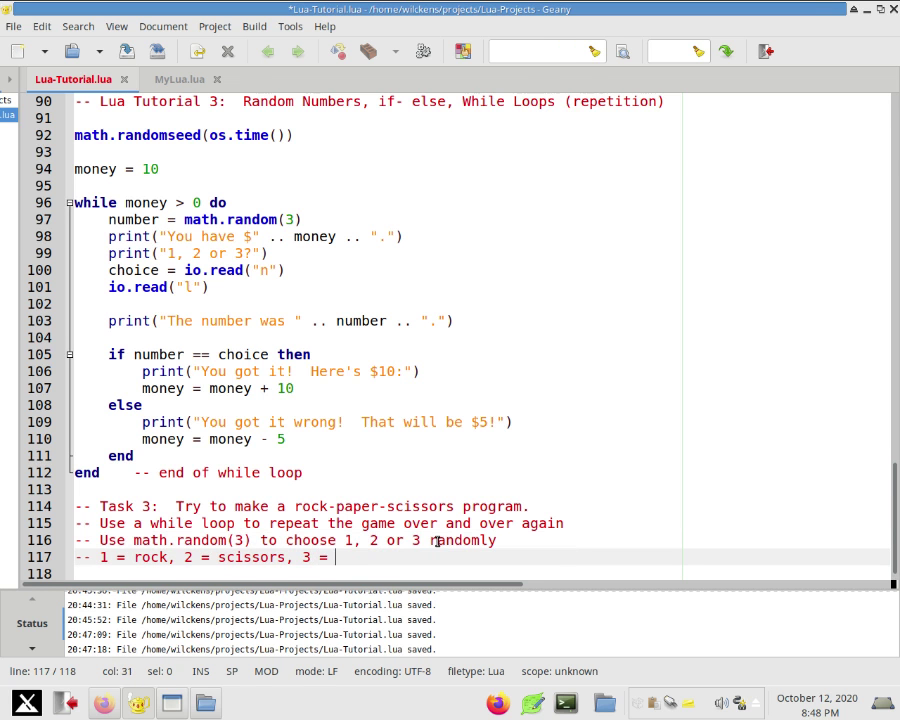
{"action": "type", "text": "paper"}
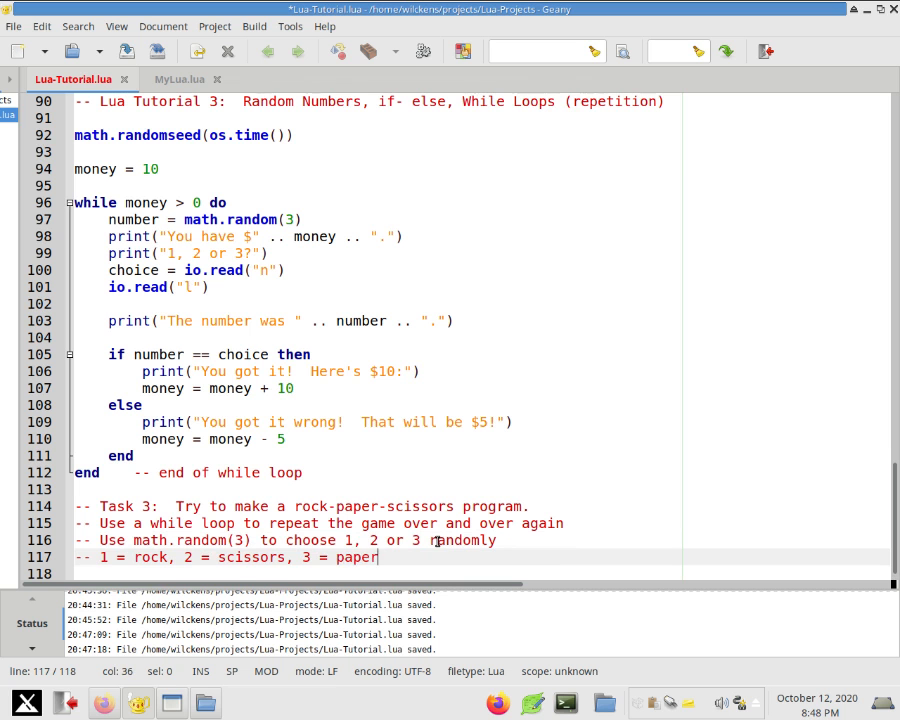
{"action": "left_click", "coordinate": [213, 557]}
{"action": "type", "text": "paper, 3 = "}
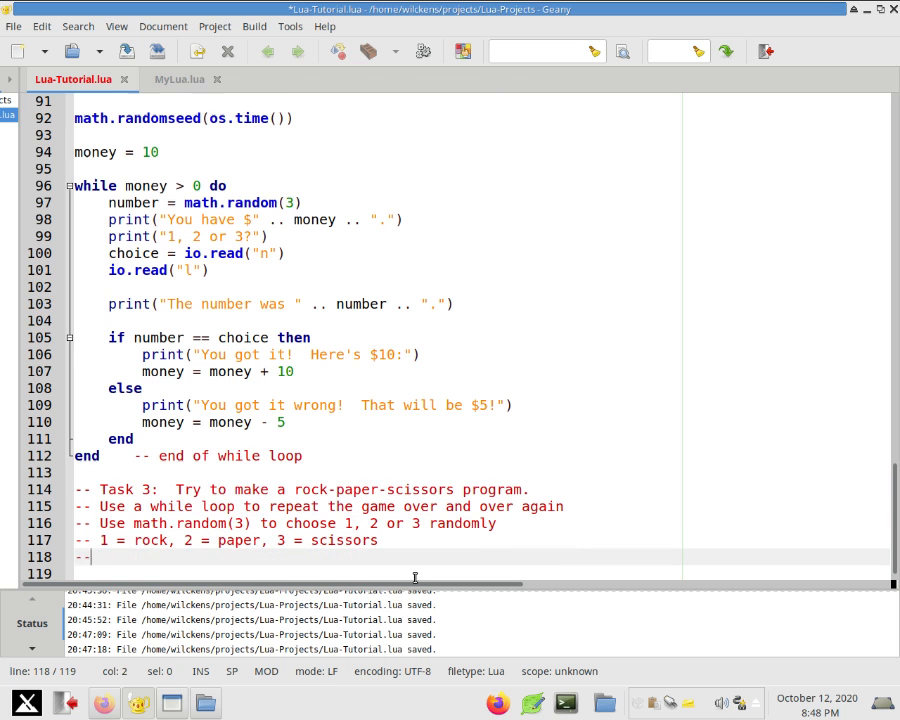
Comment the player's choice, who beats whom, and keeping track of wins.
{"action": "type", "text": "Have them choose 1, 2 or 3"}
{"action": "type", "text": "--"}
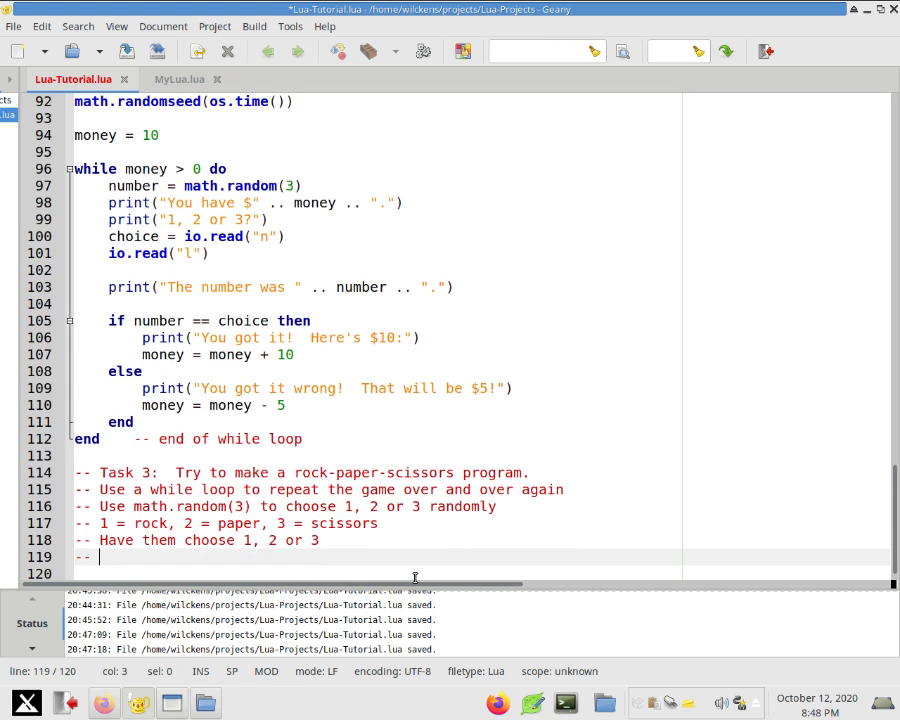
{"action": "type", "text": "Determine whoe"}
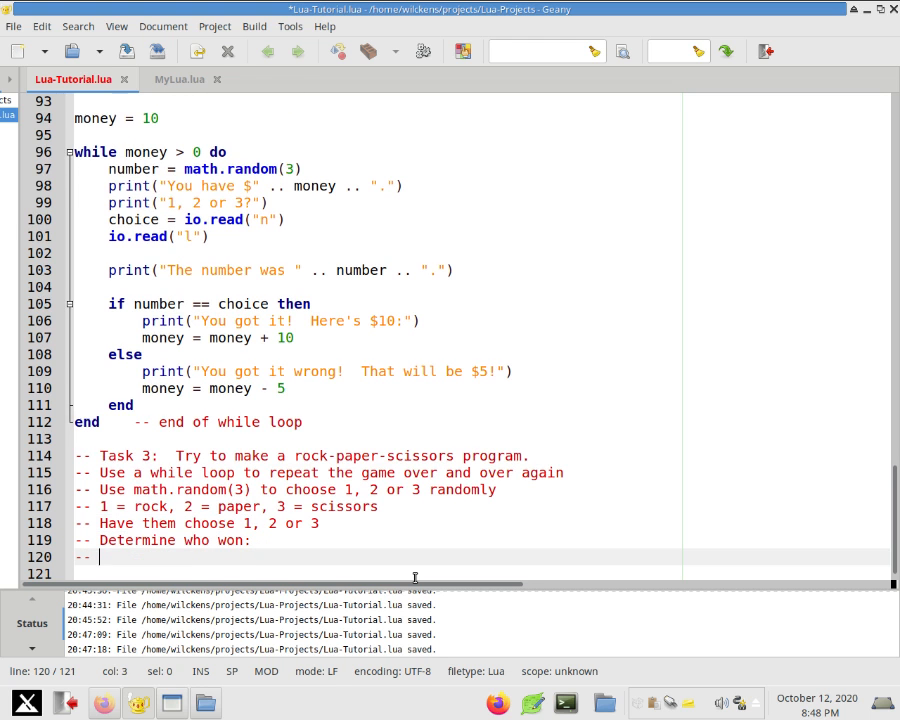
{"action": "type", "text": "Rock"}
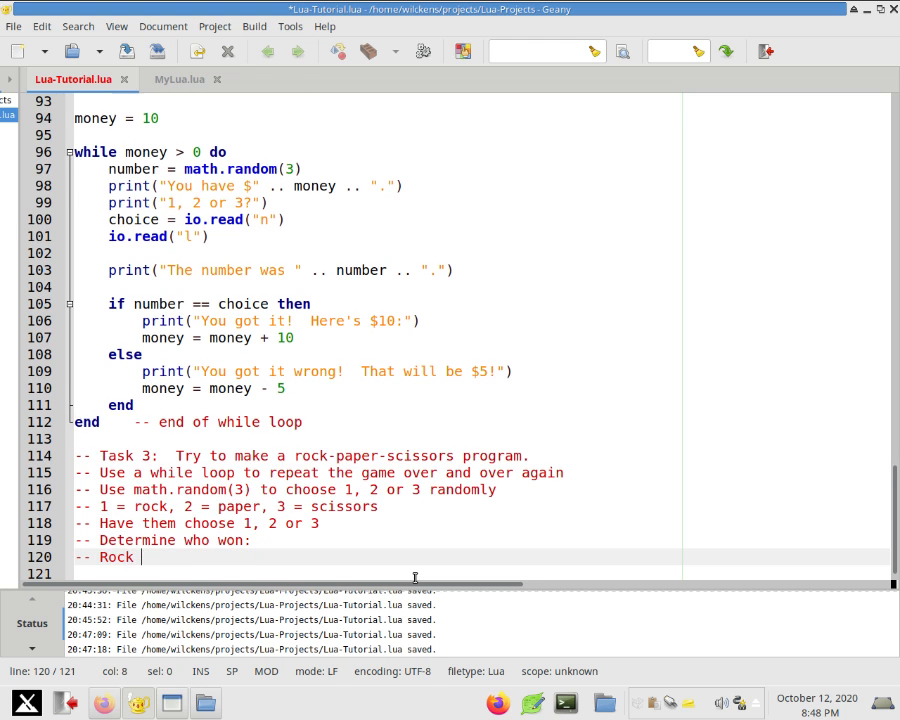
{"action": "type", "text": "beats scissors, s"}
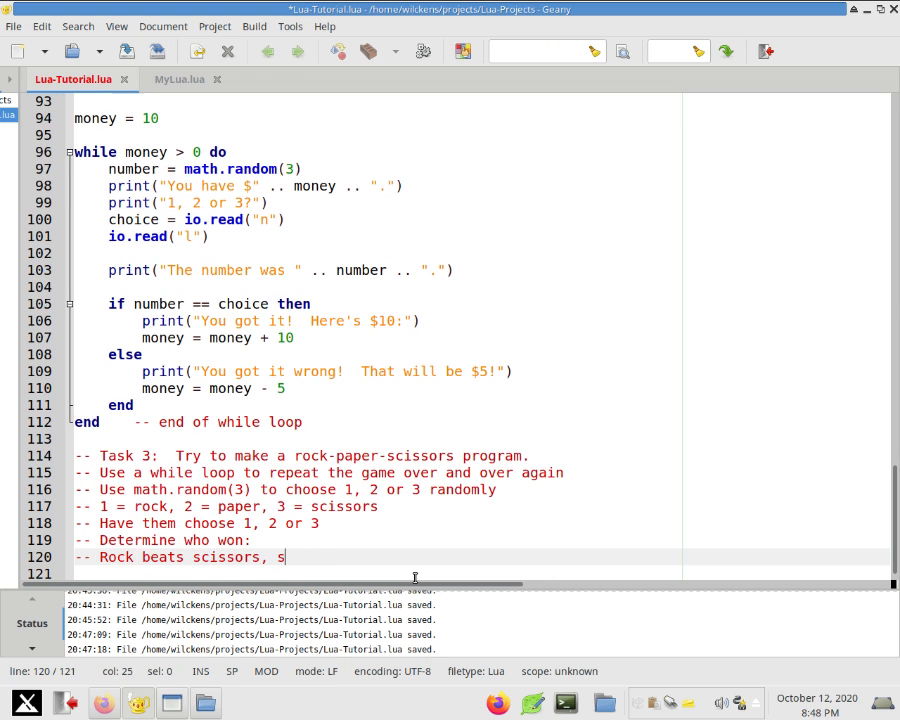
{"action": "type", "text": "cissors beat"}
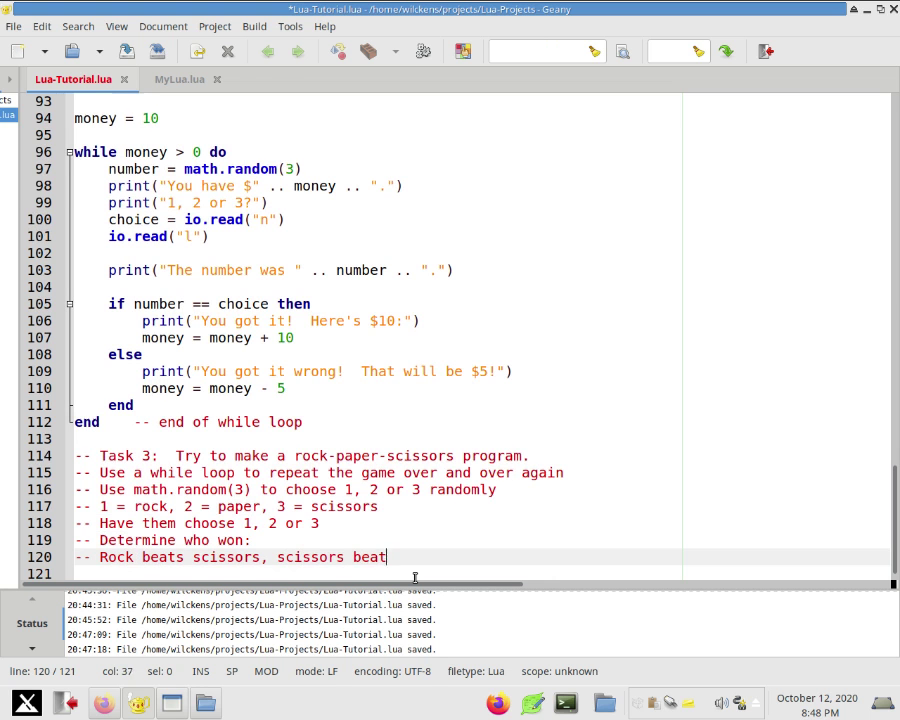
{"action": "type", "text": "s paper, paper beats rock"}
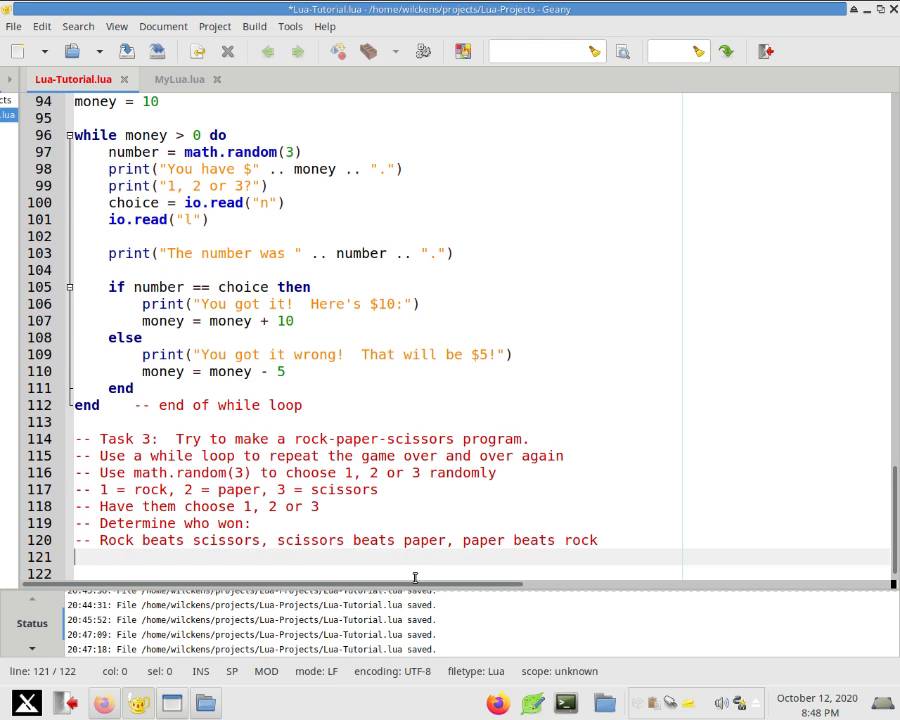
{"action": "type", "text": "--"}
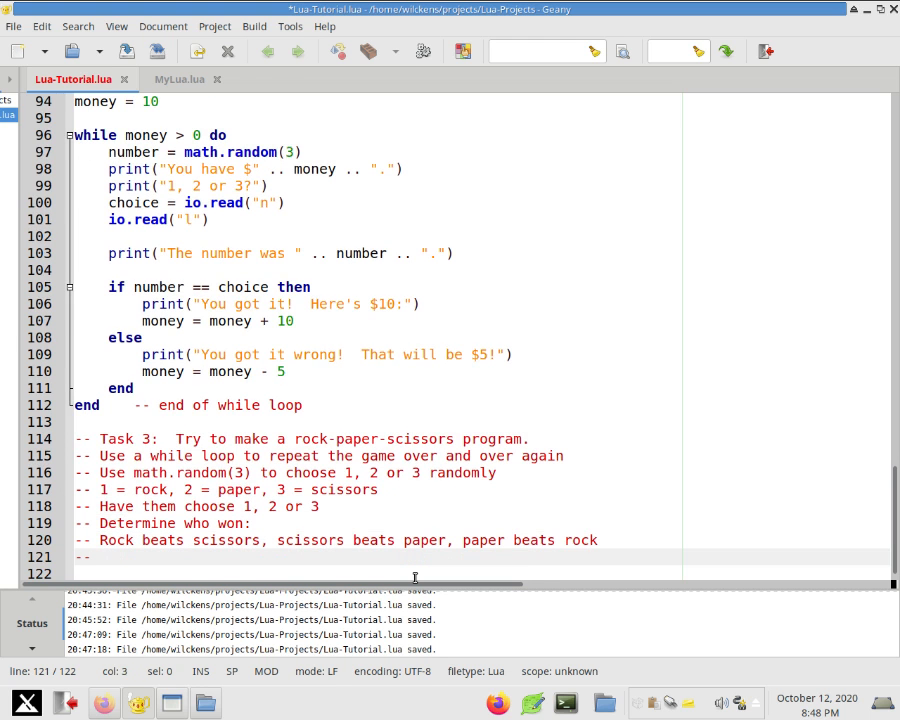
{"action": "type", "text": "Keep ta"}
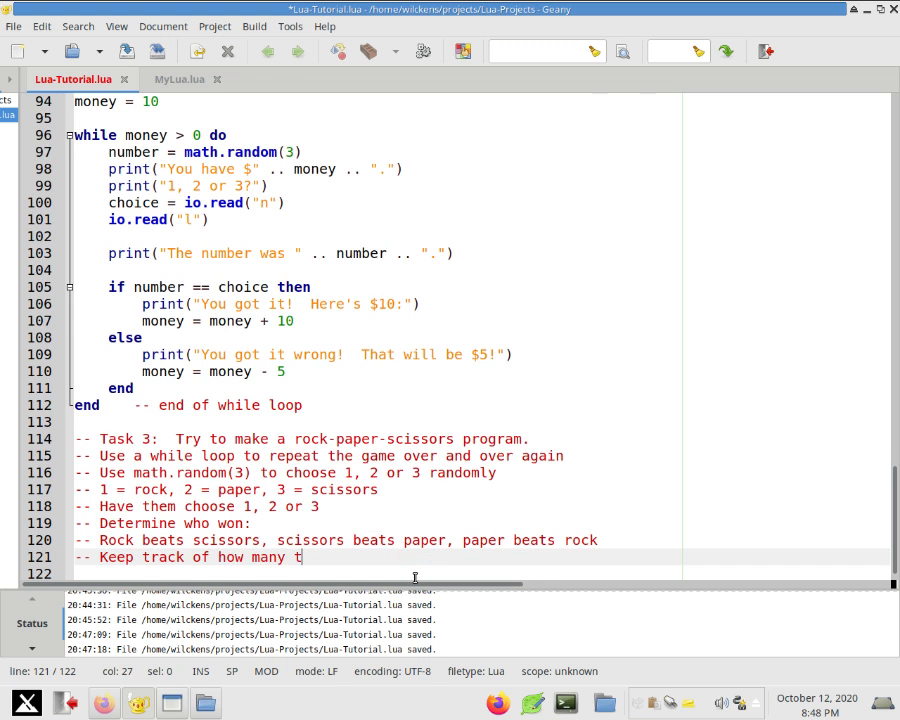
{"action": "type", "text": "imes they've won."}
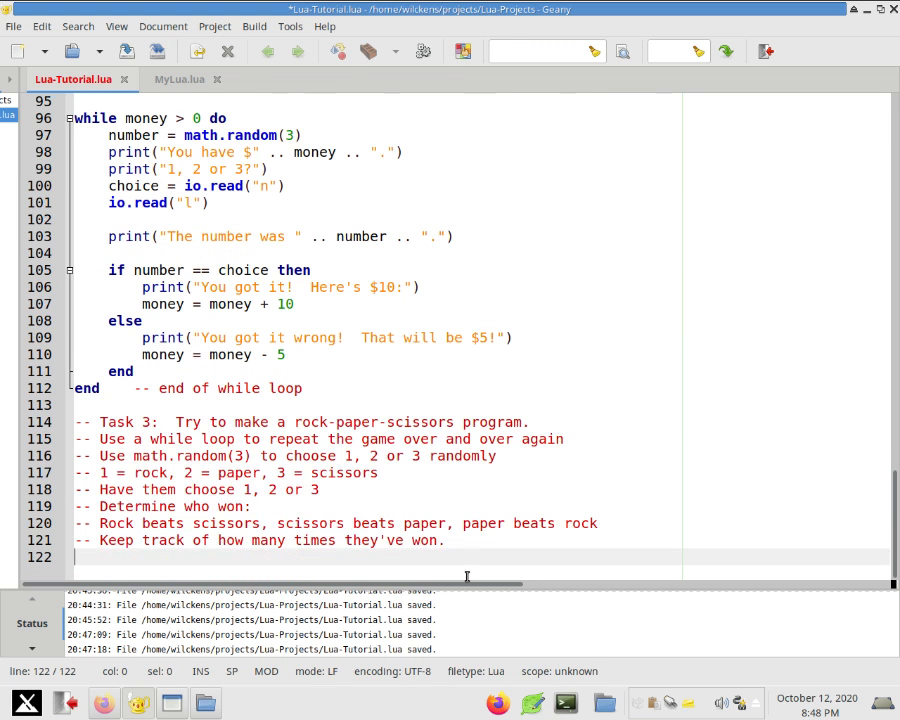
Type 'wins = 0' below the comments, fixing a typo, and begin another 'wins' line.
{"action": "type", "text": "winC"}
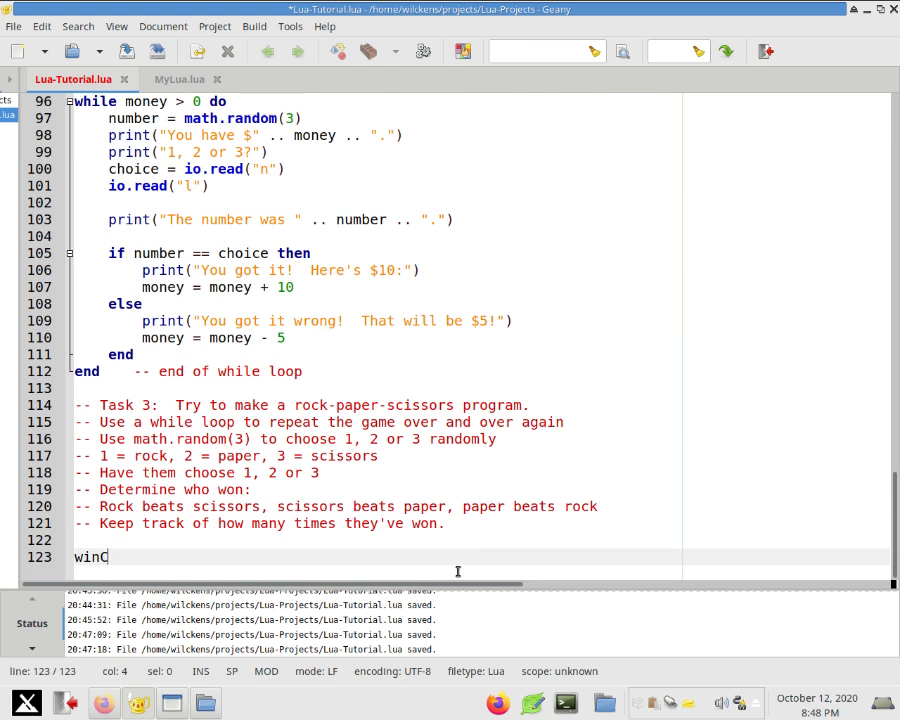
{"action": "key", "text": "BackSpace"}
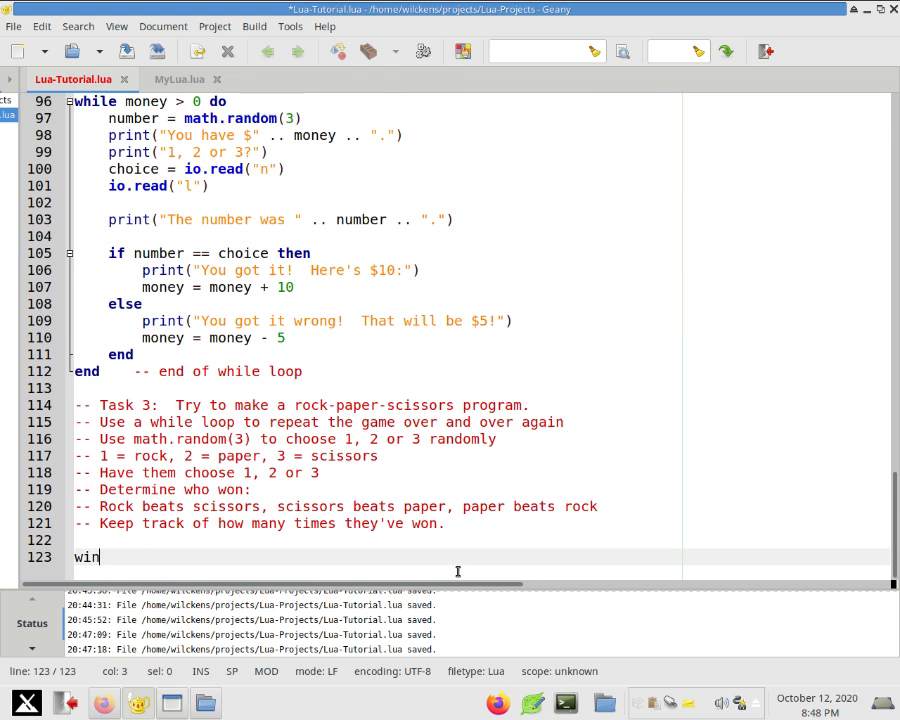
{"action": "type", "text": "s = 0"}
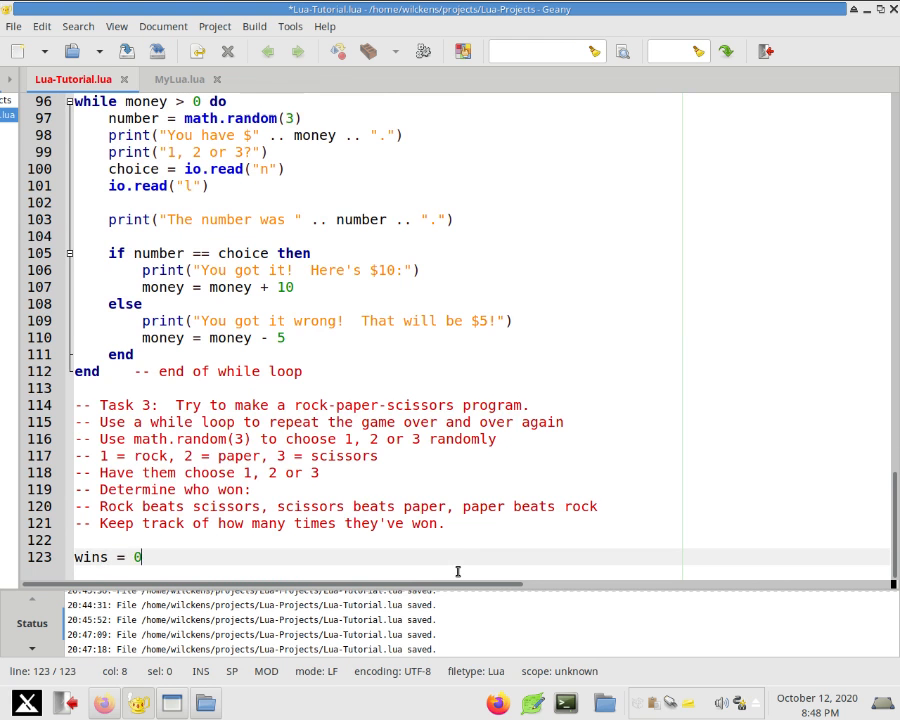
{"action": "type", "text": "wins"}
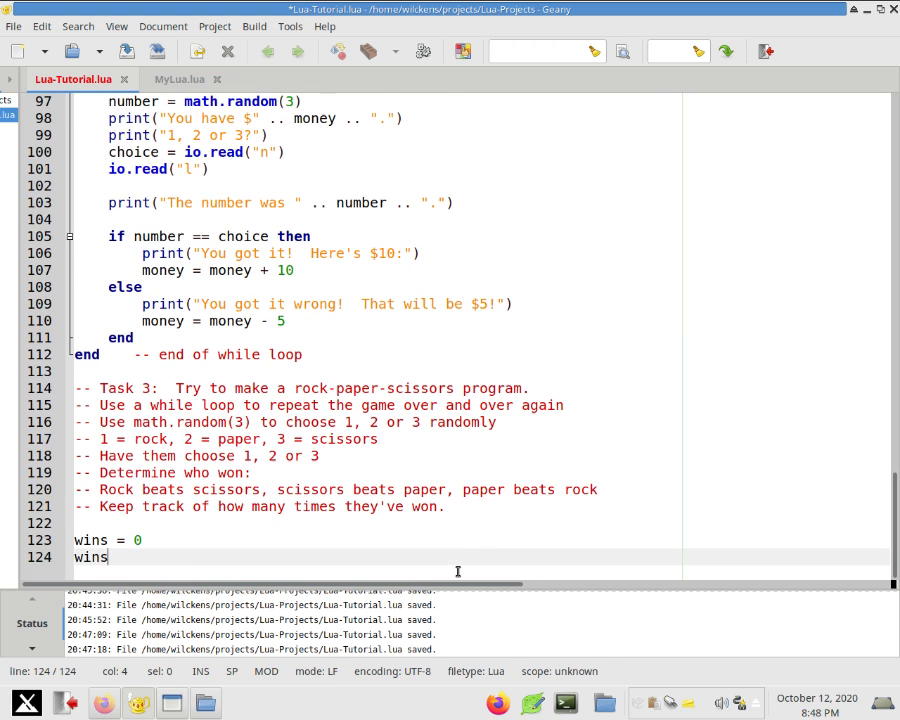